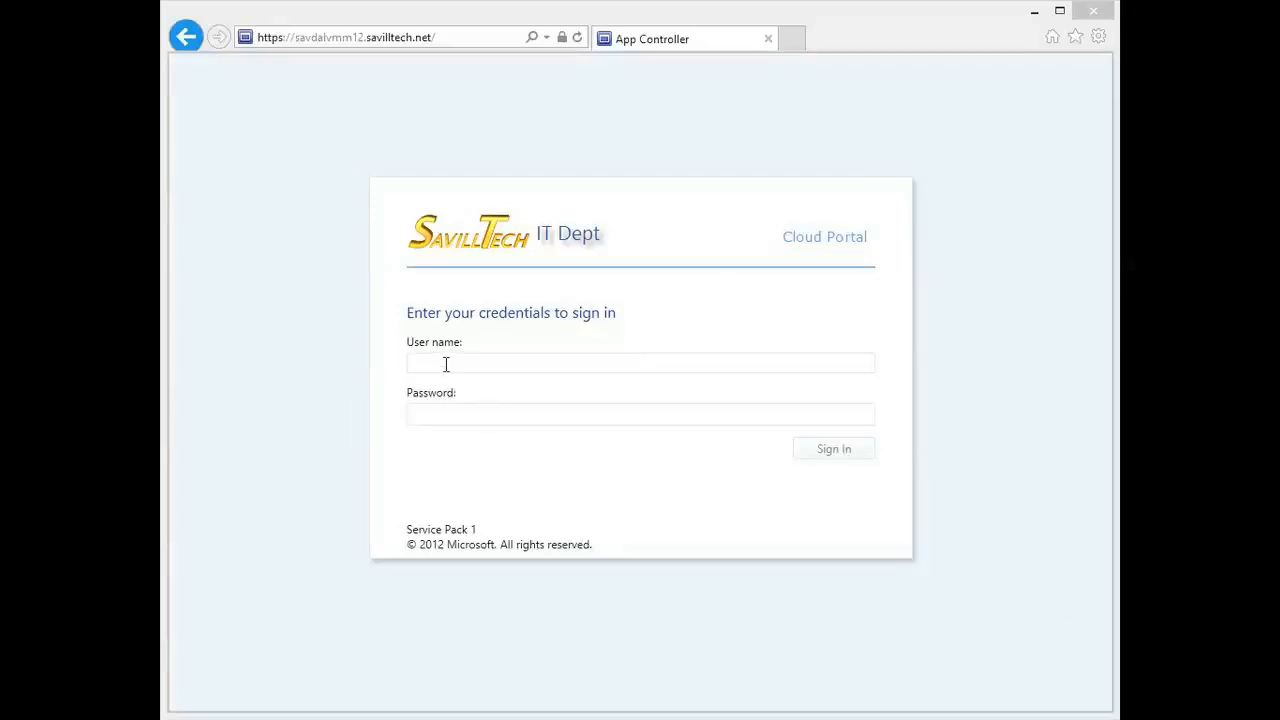
Step: Sign in to the portal as domain user savilltech\john117
click(640, 362)
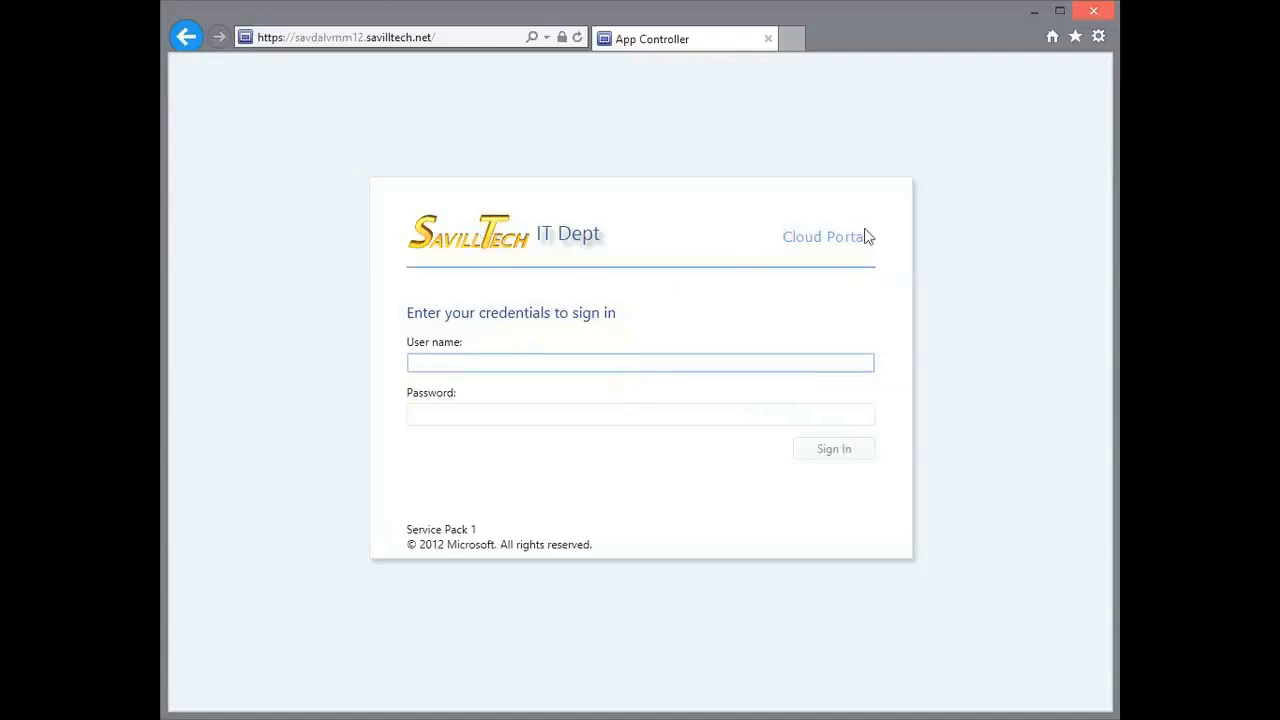
mouse_move(584, 236)
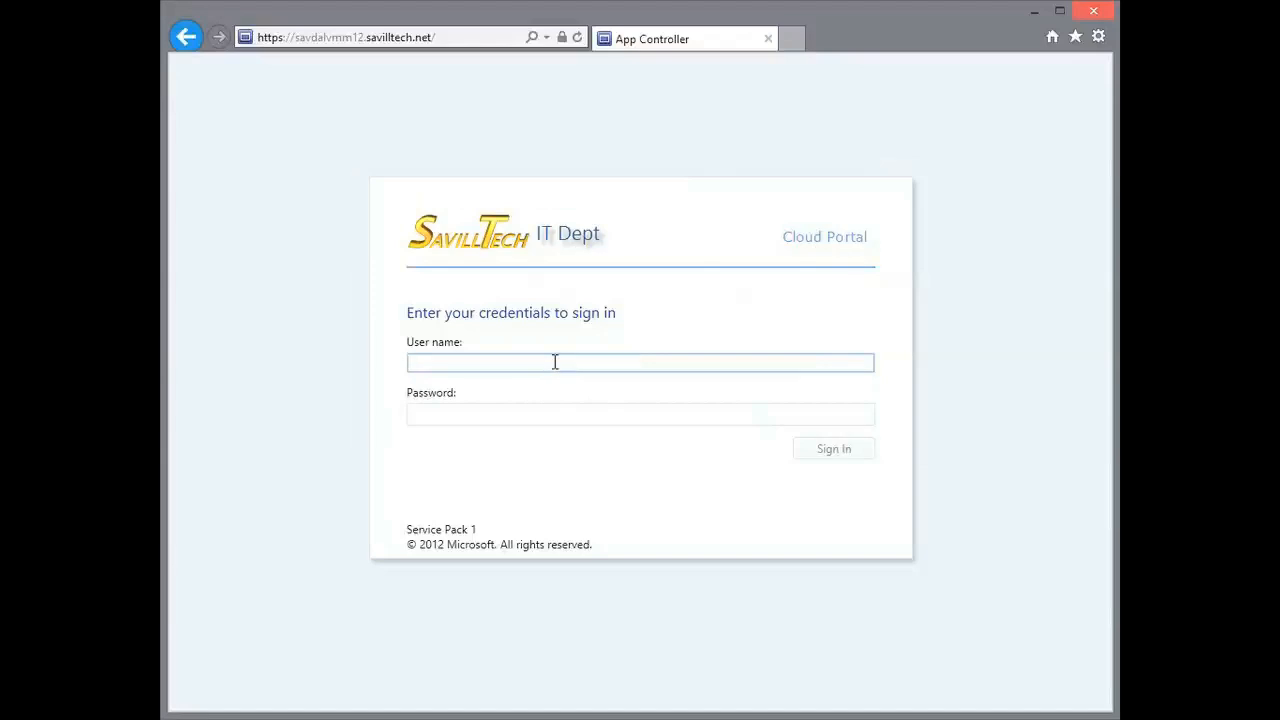
text(savilltech\)
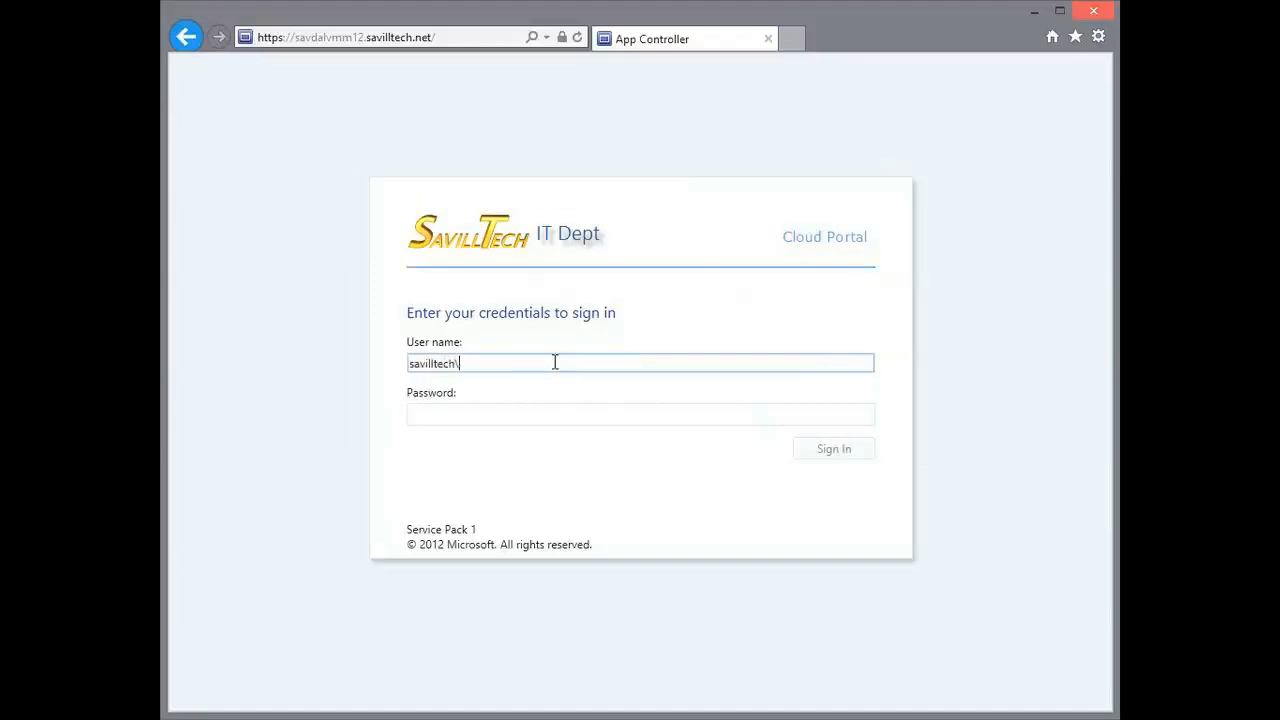
text(john117)
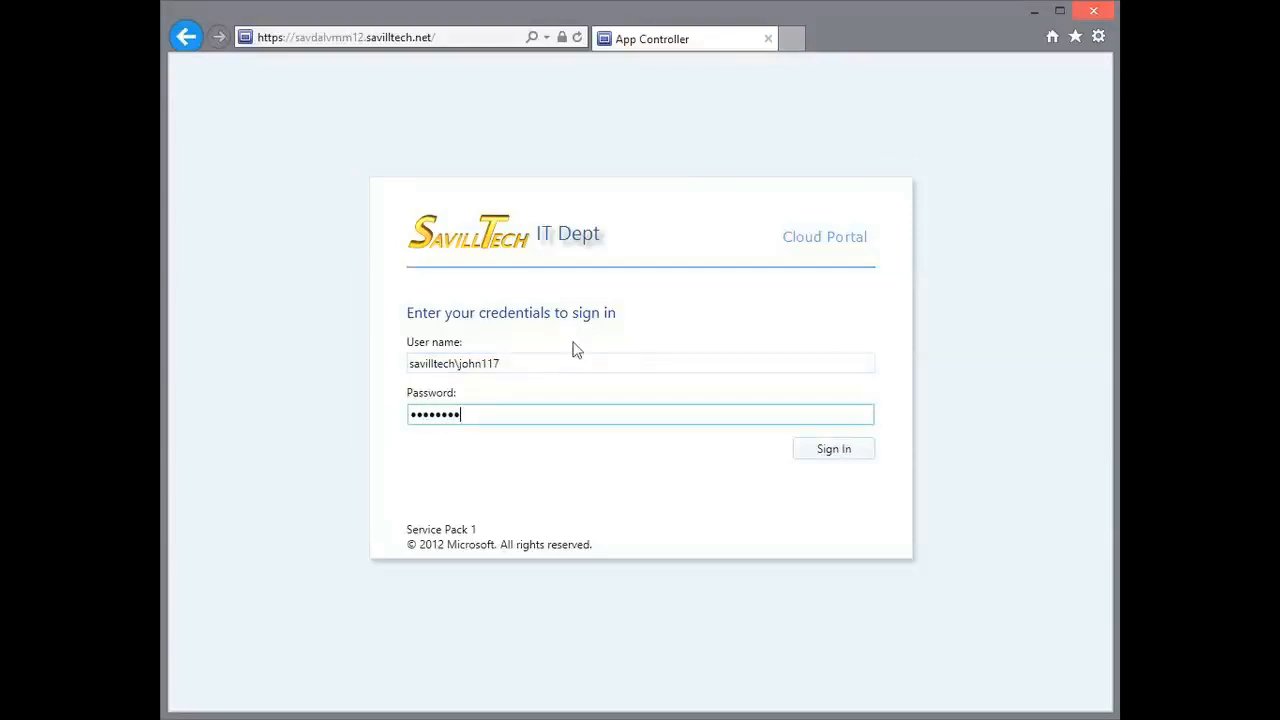
click(832, 448)
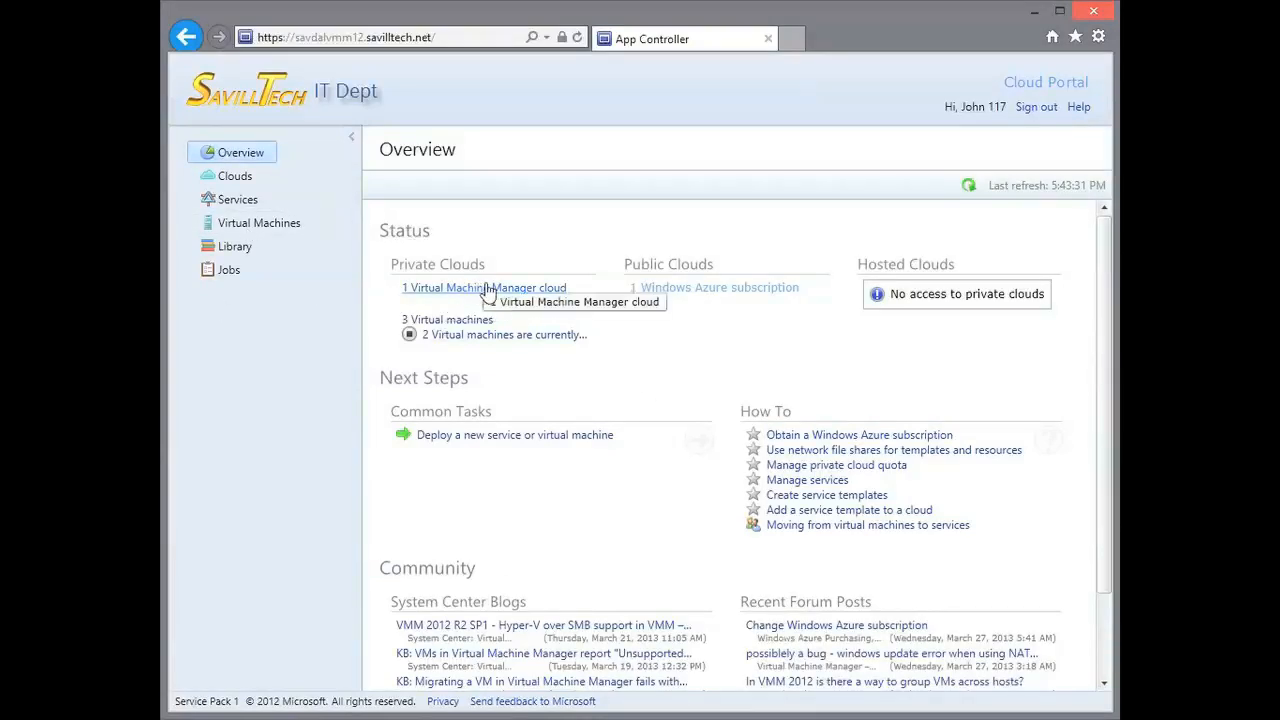
mouse_move(552, 296)
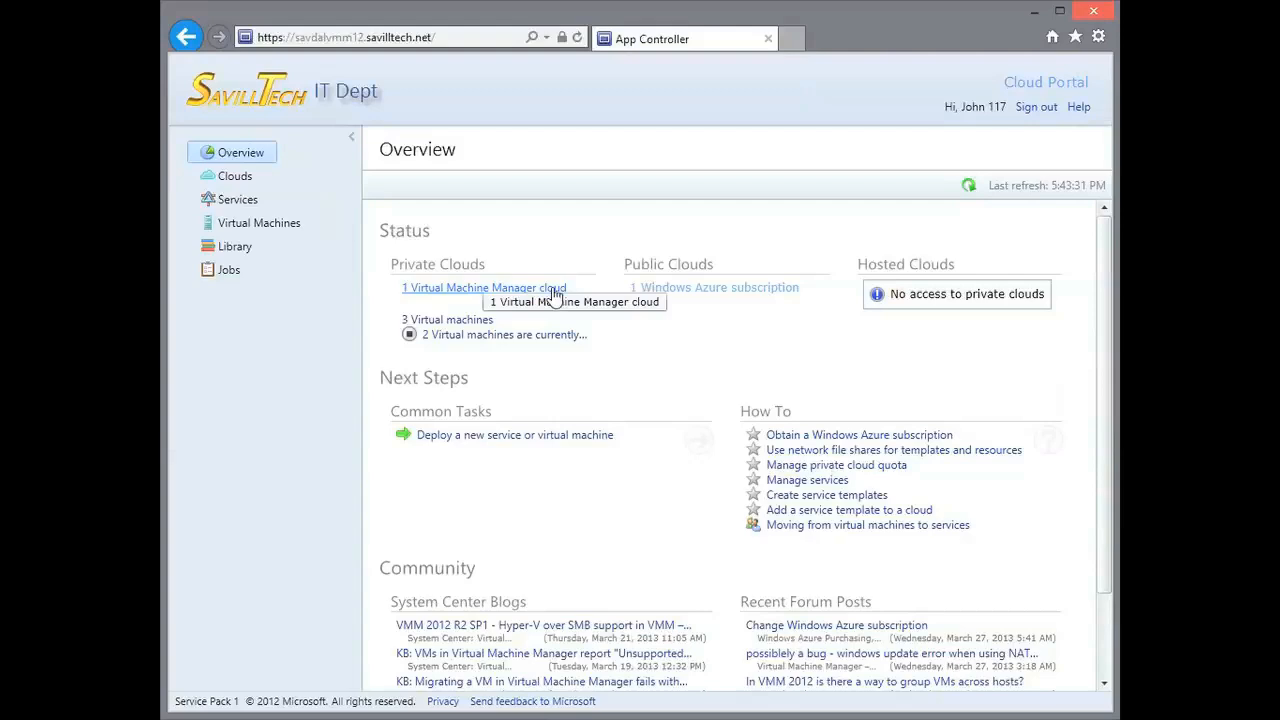
mouse_move(448, 320)
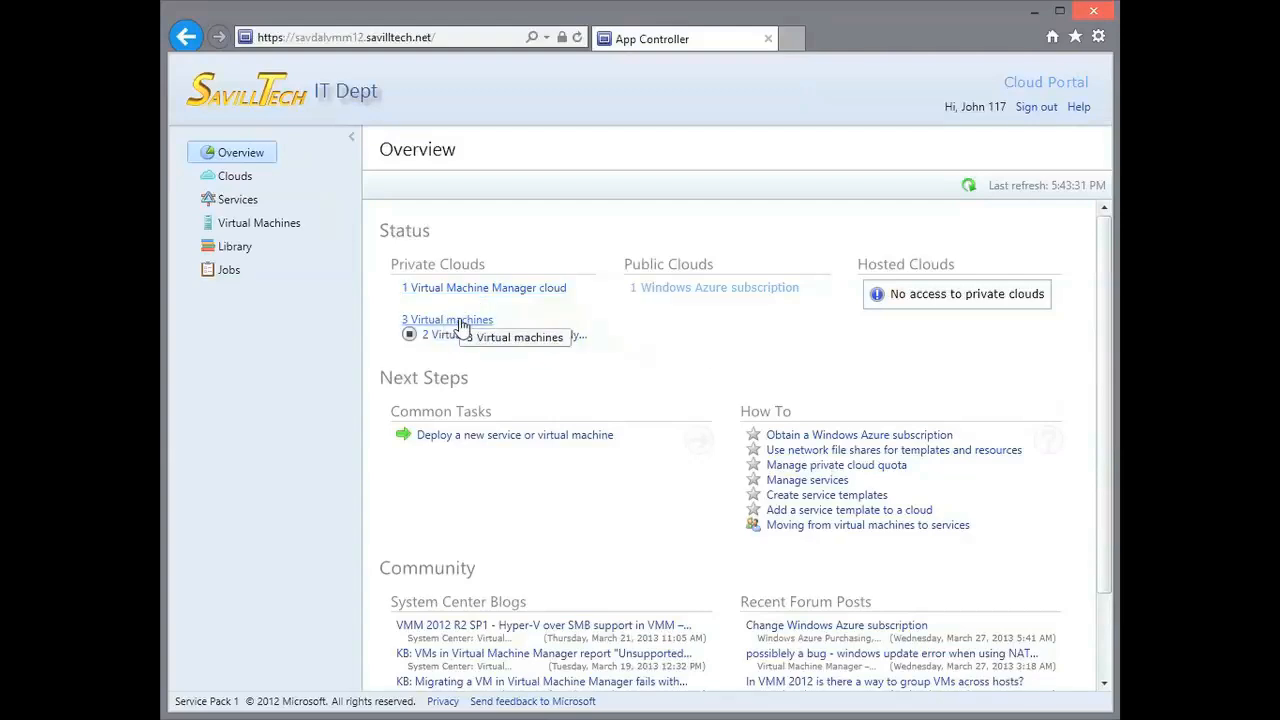
mouse_move(516, 334)
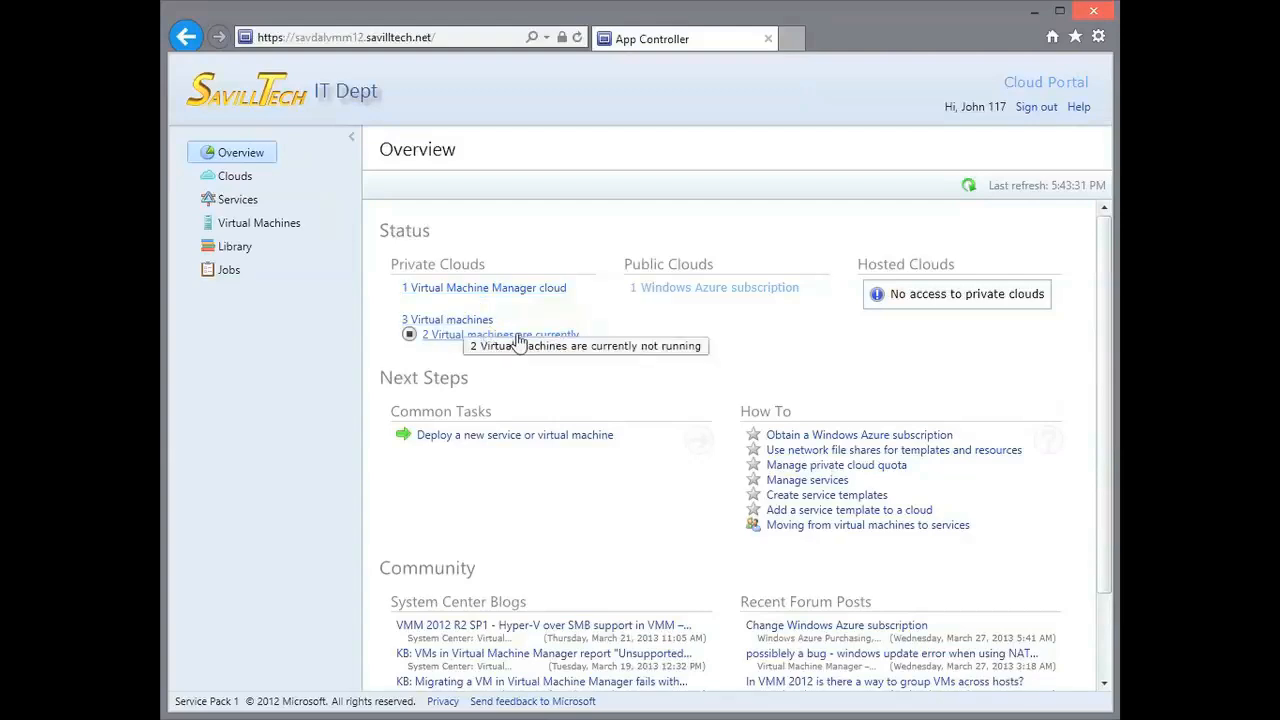
mouse_move(710, 292)
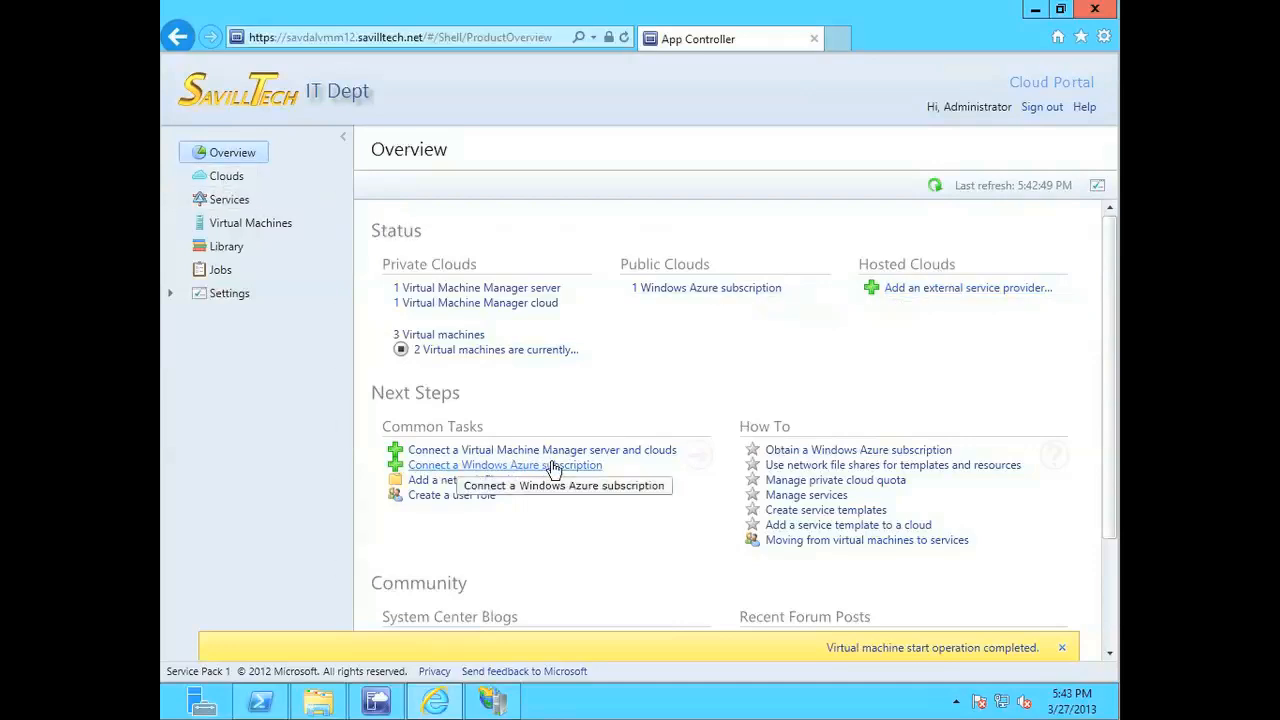
mouse_move(230, 348)
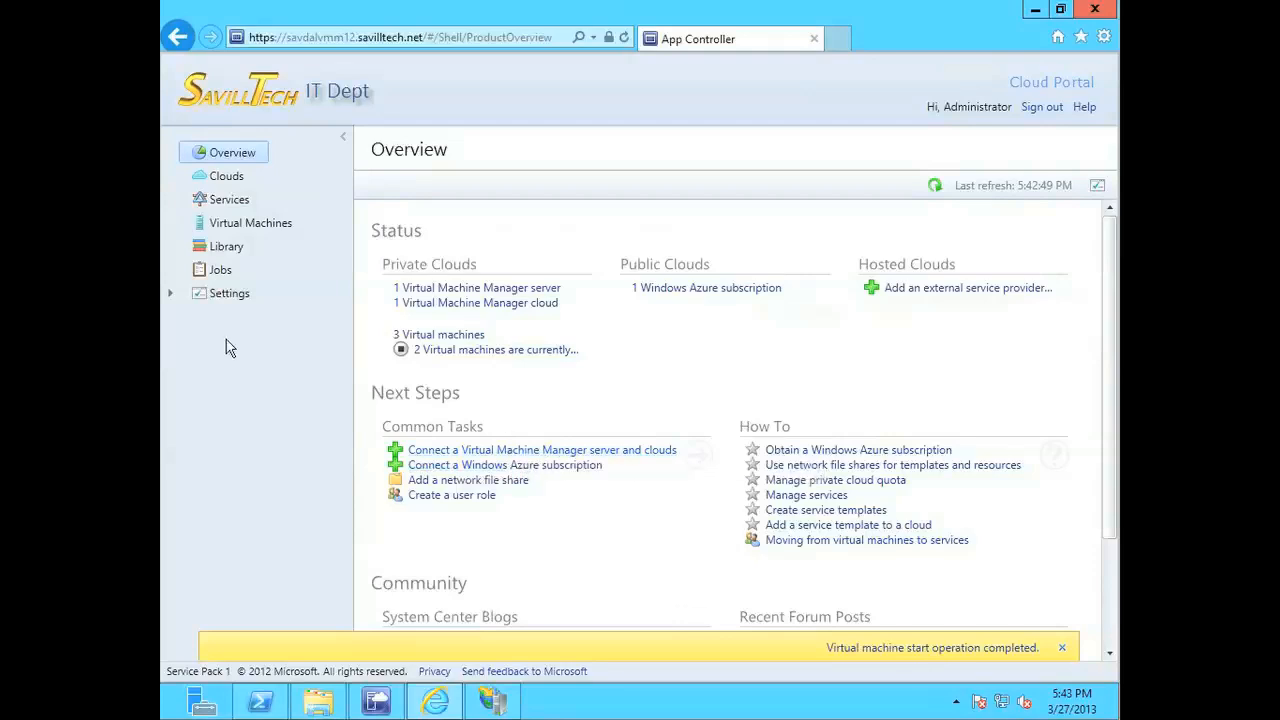
Step: Review Connections and the SavillTech MSDN Azure subscription under Settings, ending on User Roles
click(228, 292)
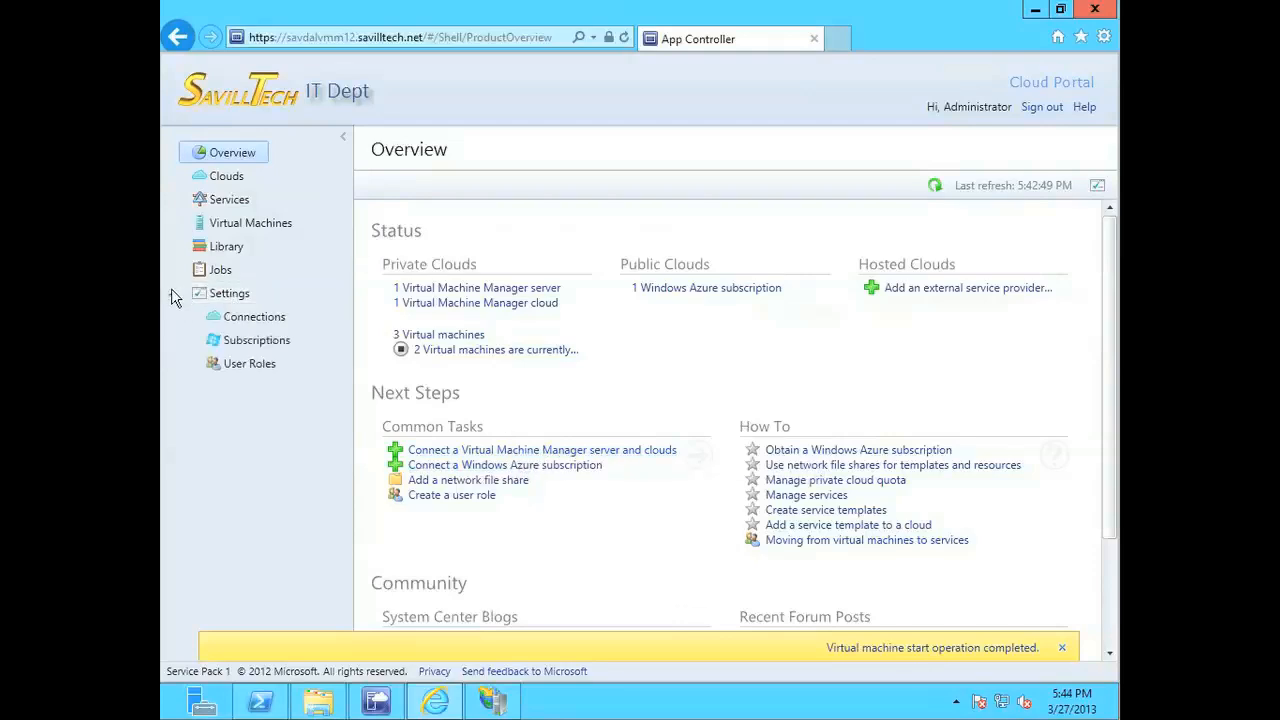
click(254, 316)
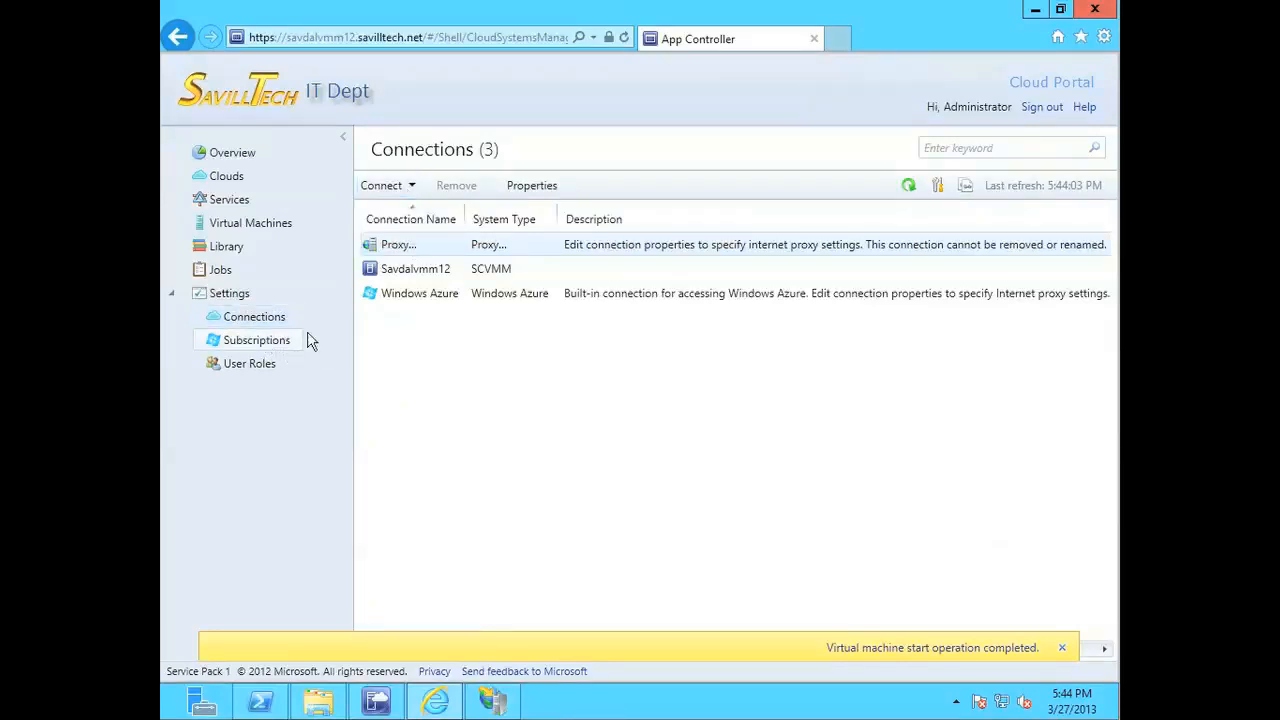
click(256, 340)
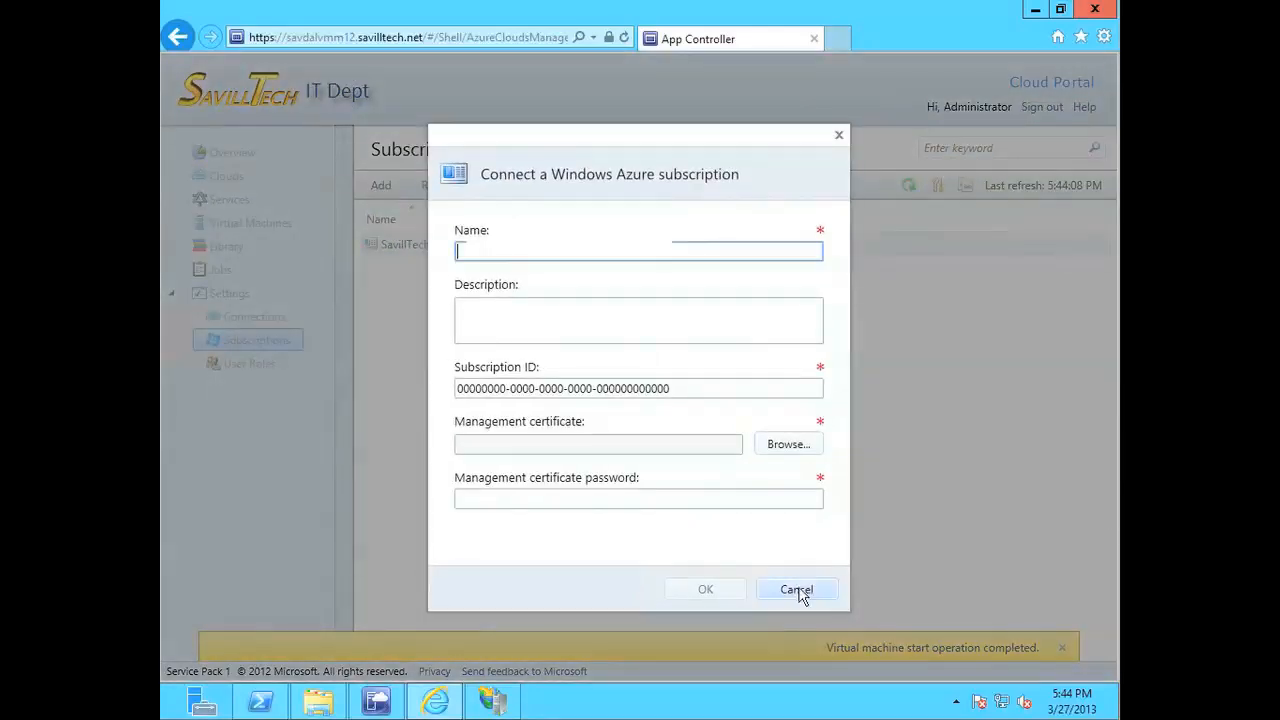
click(796, 588)
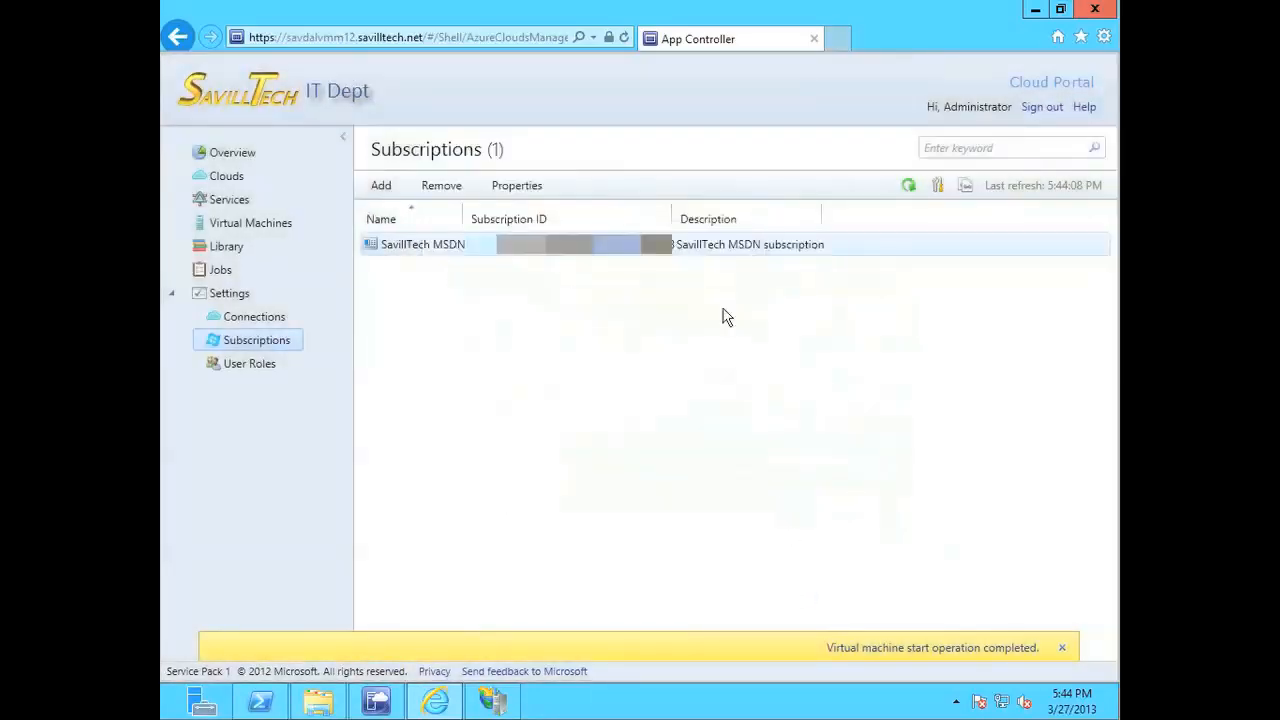
click(248, 364)
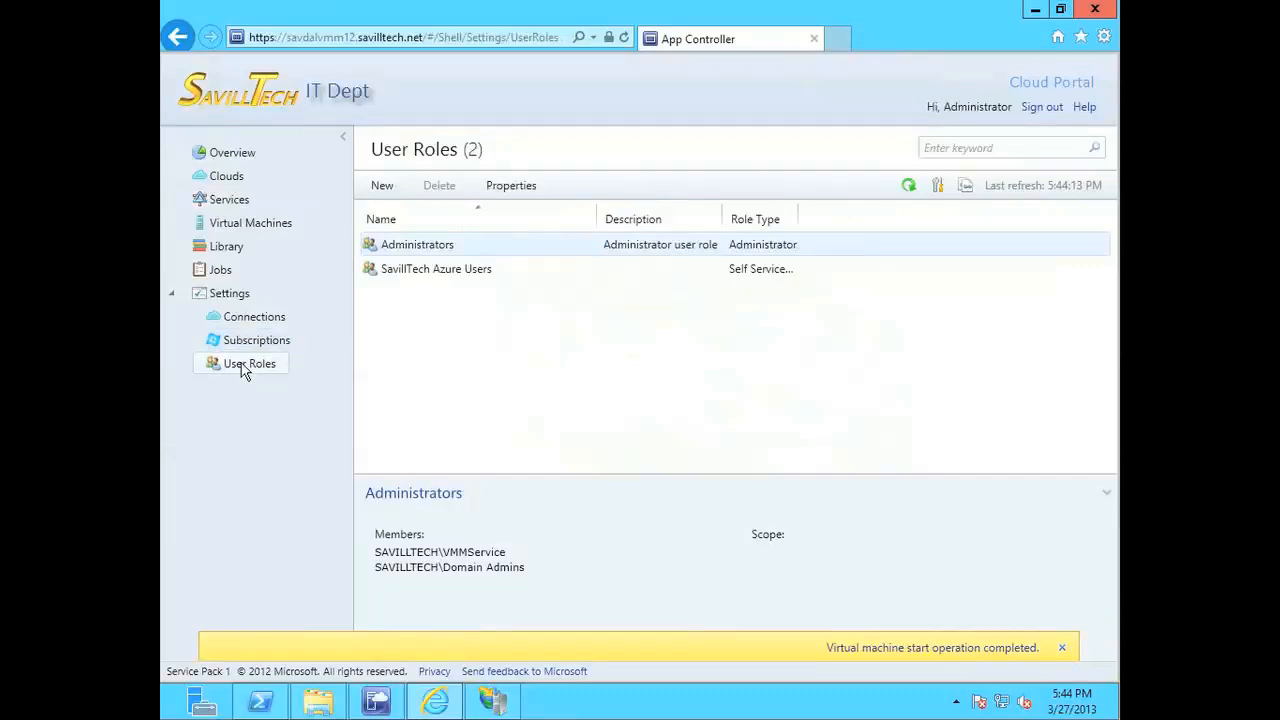
mouse_move(492, 700)
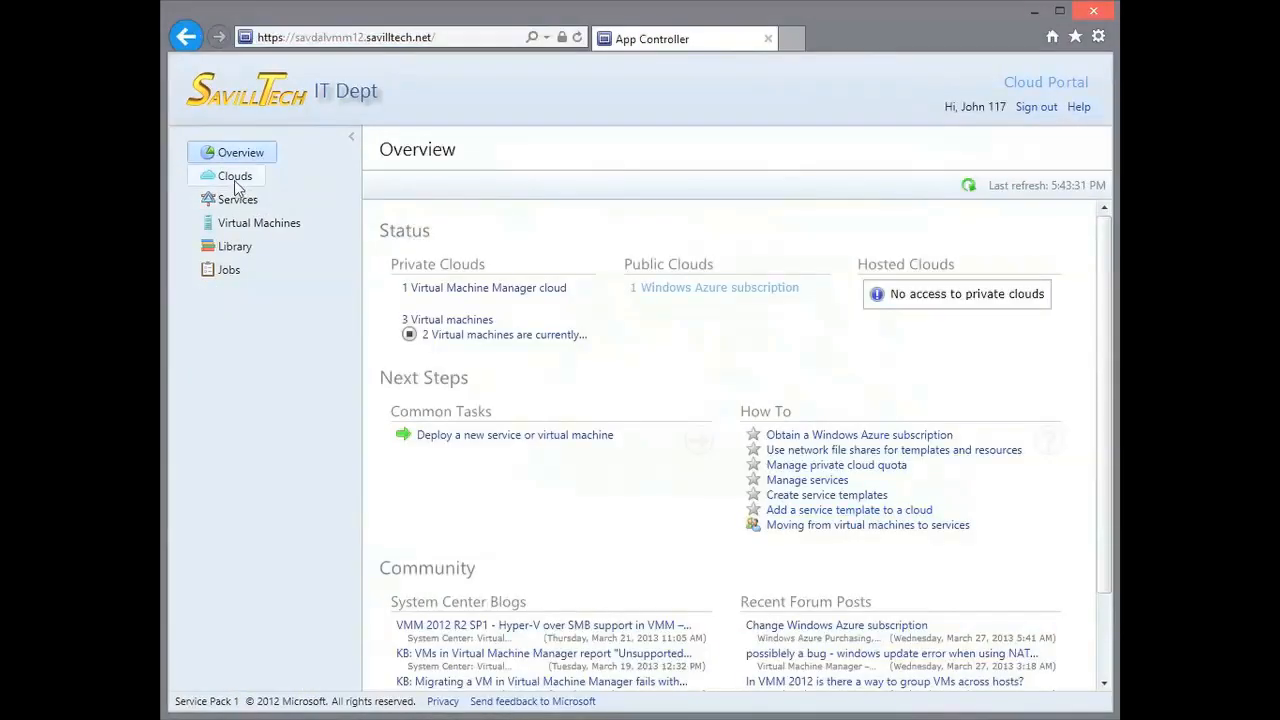
Step: Begin a new deployment to Test Cloud from the Clouds list and reach template selection
click(234, 176)
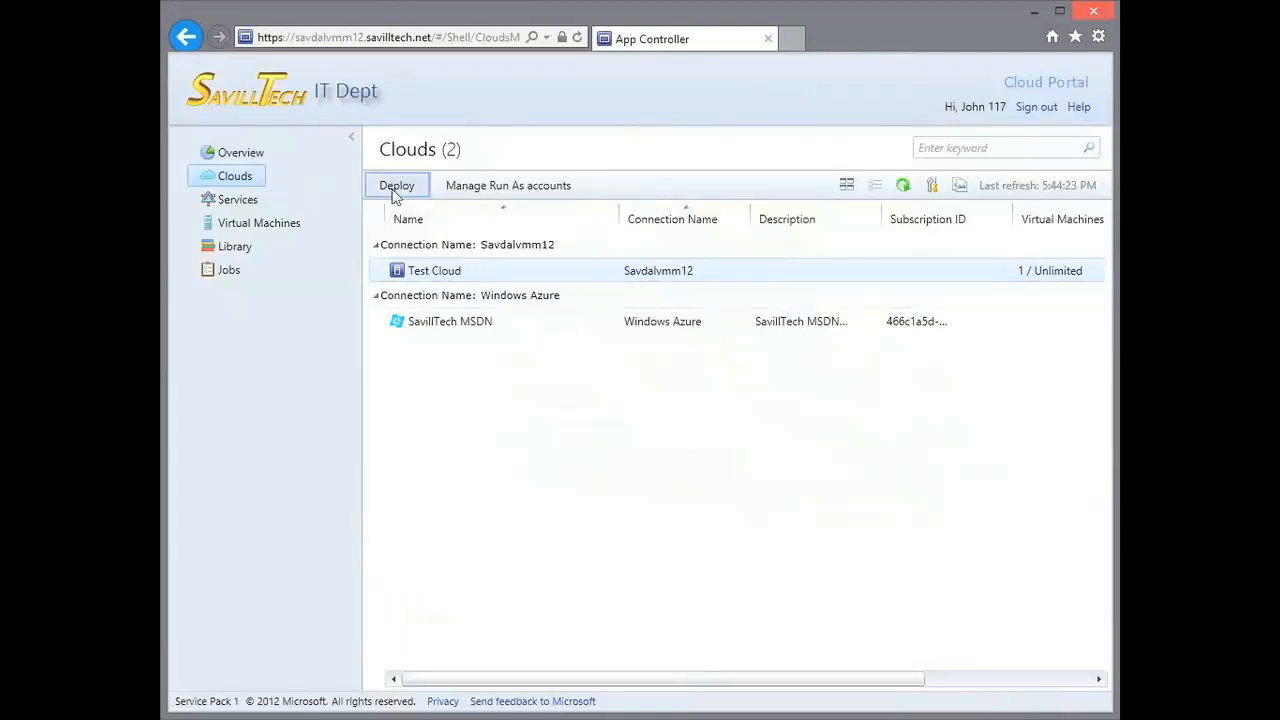
click(396, 184)
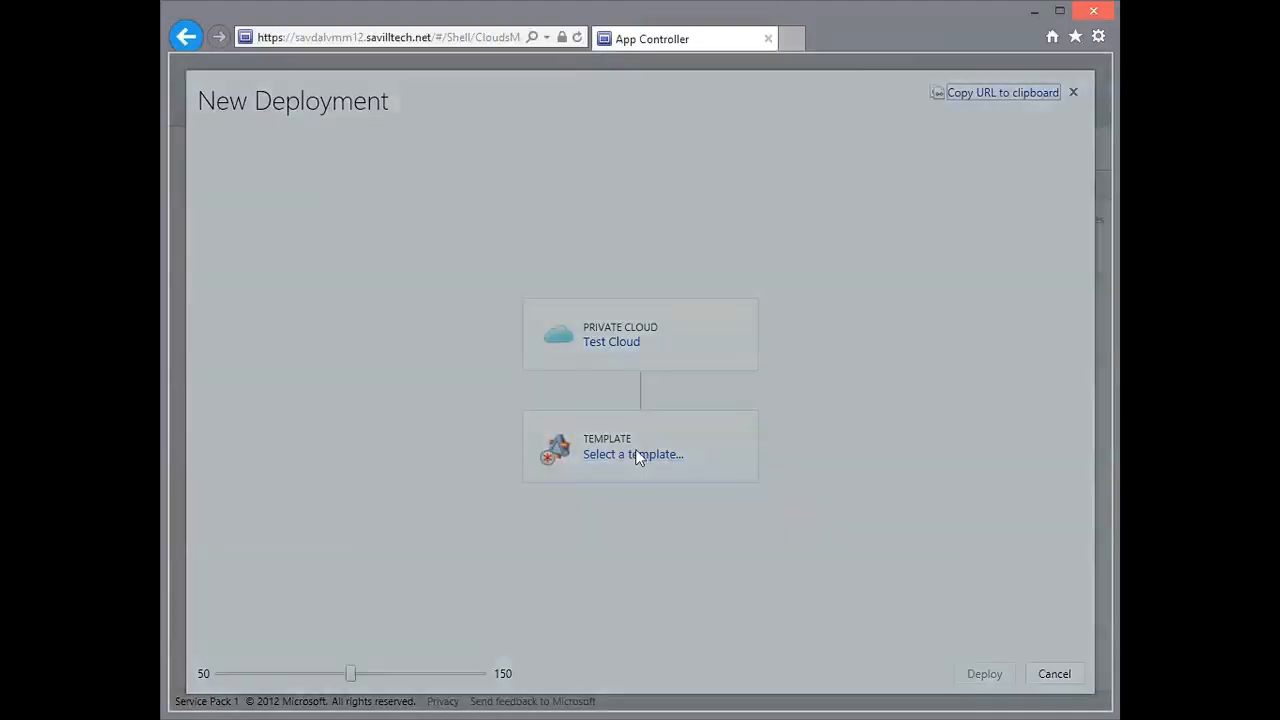
click(632, 454)
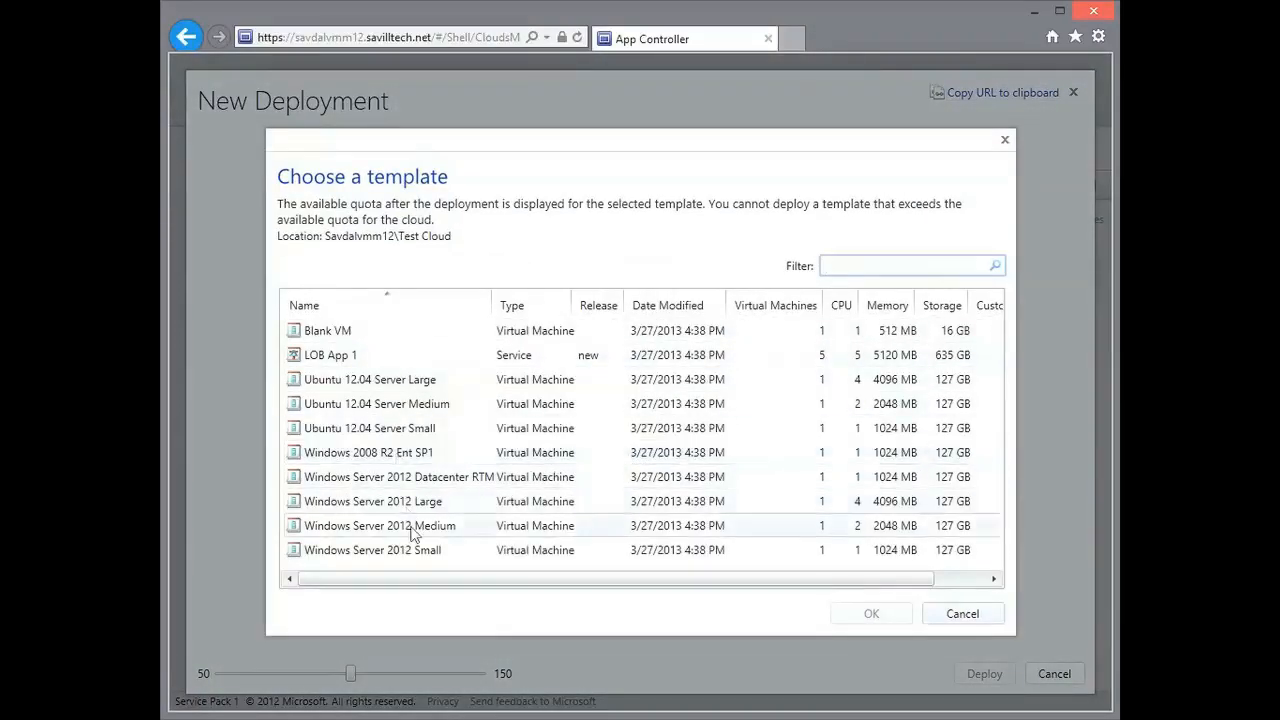
Step: Check the Ubuntu 12.04 Server Medium quota, then choose Ubuntu 12.04 Server Large as the template
click(376, 404)
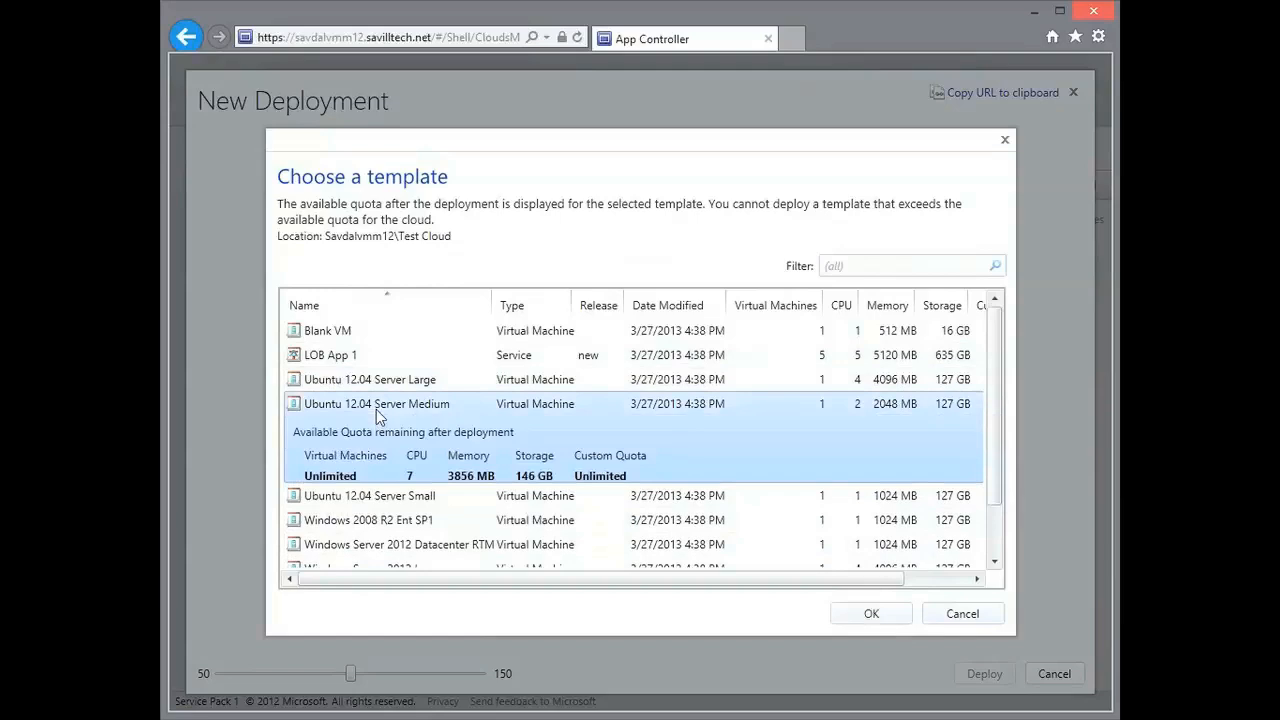
mouse_move(408, 430)
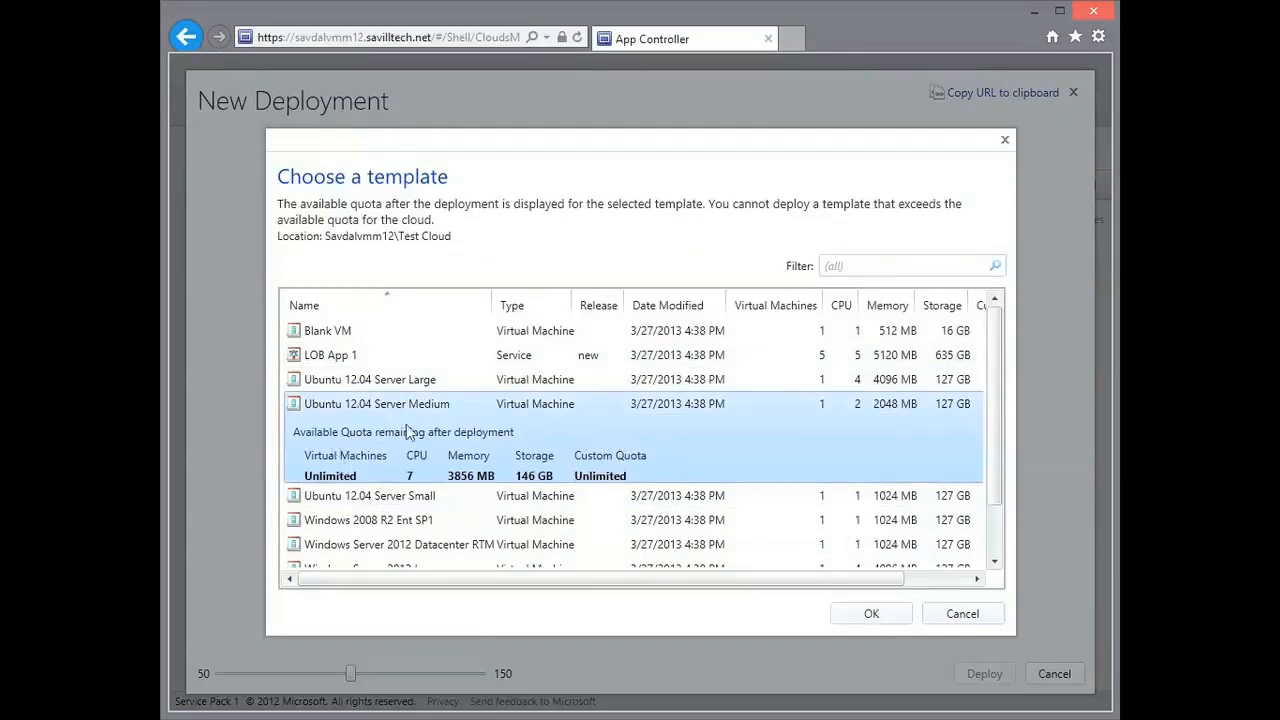
click(370, 380)
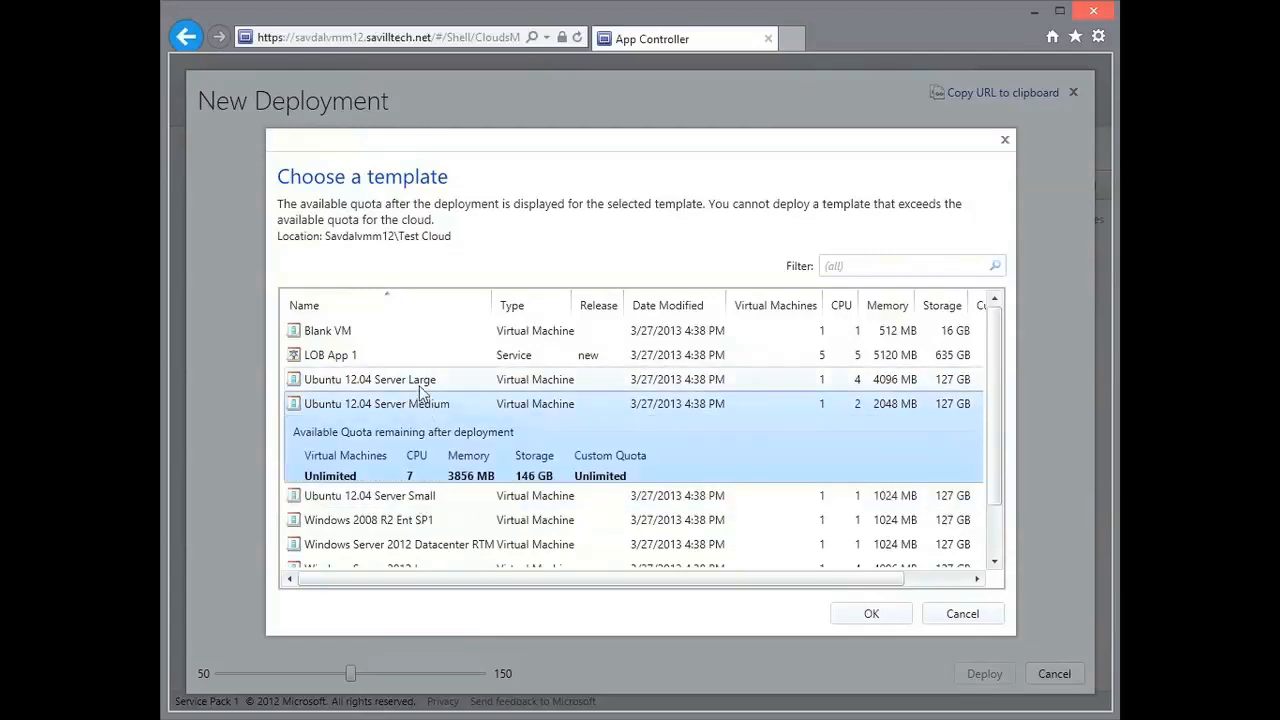
click(370, 380)
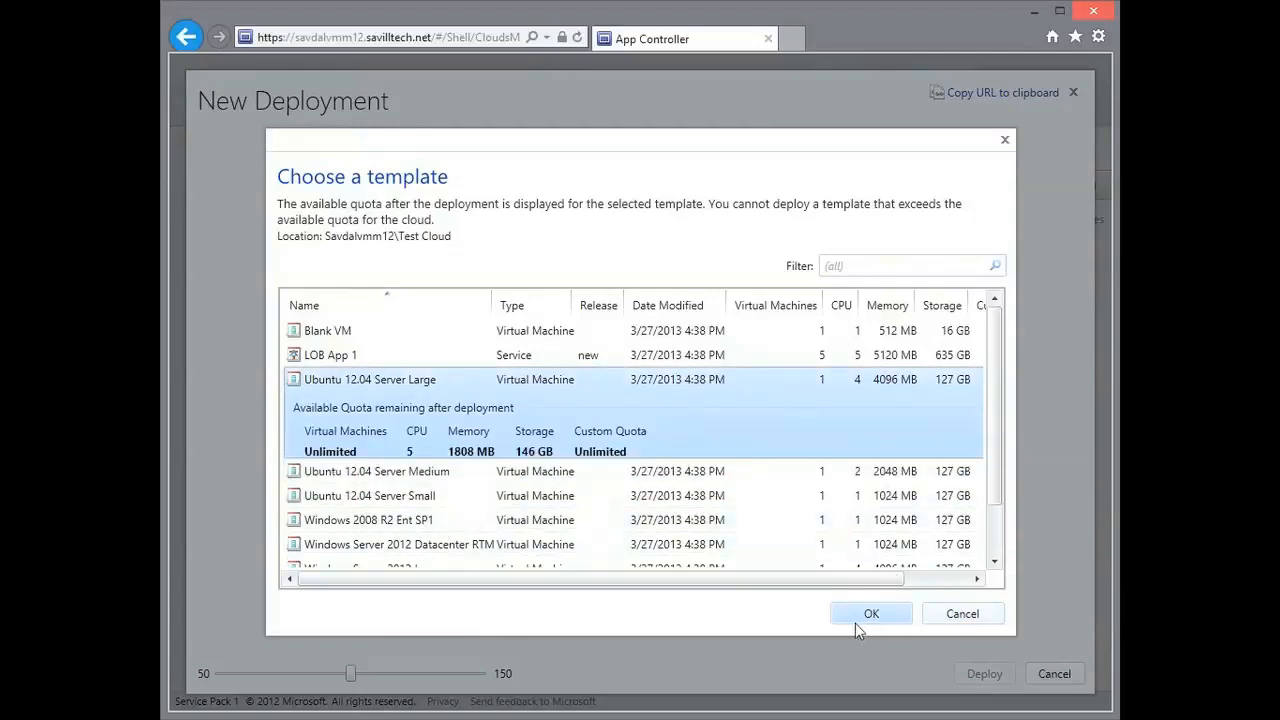
click(870, 612)
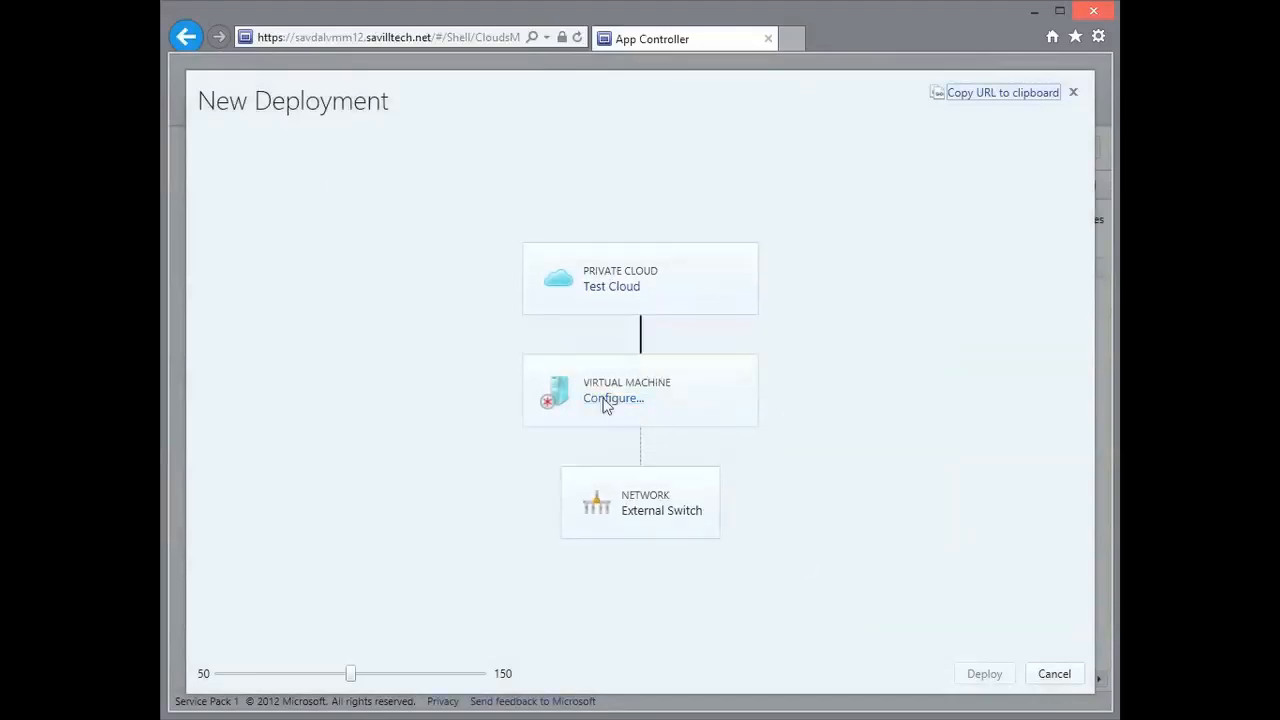
Step: Name the deployment's virtual machine test in its properties
click(612, 398)
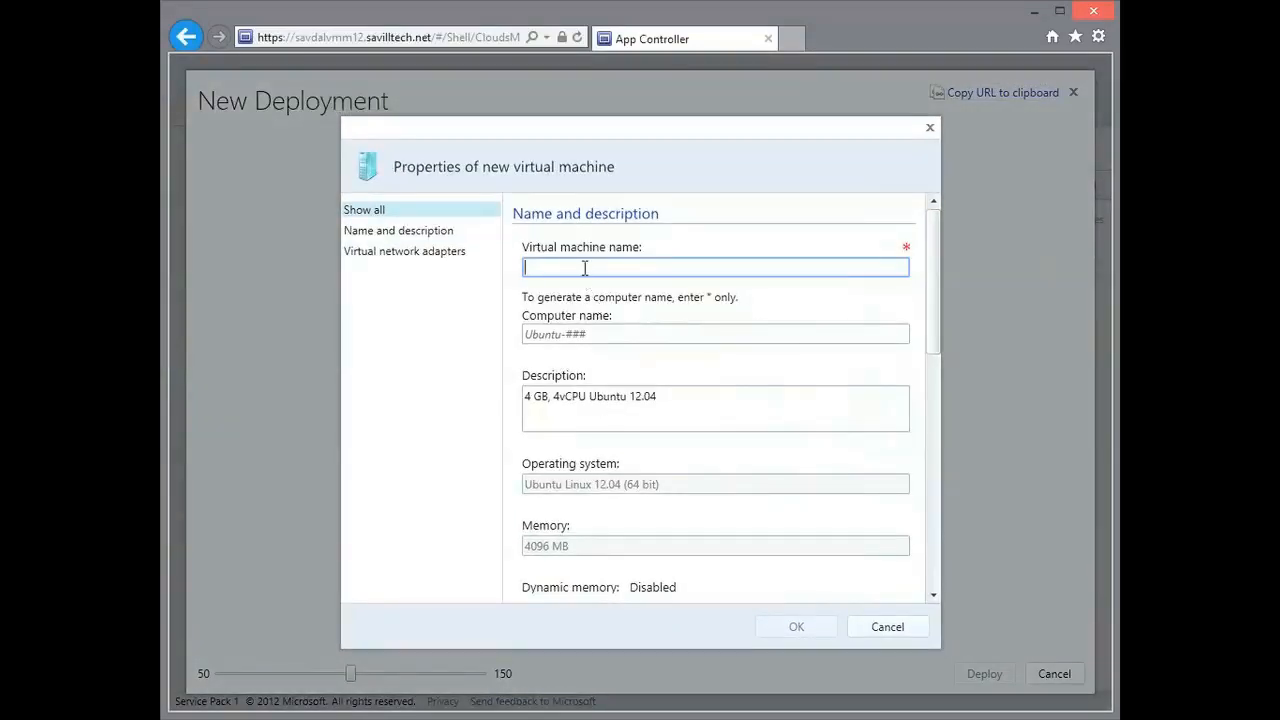
mouse_move(628, 348)
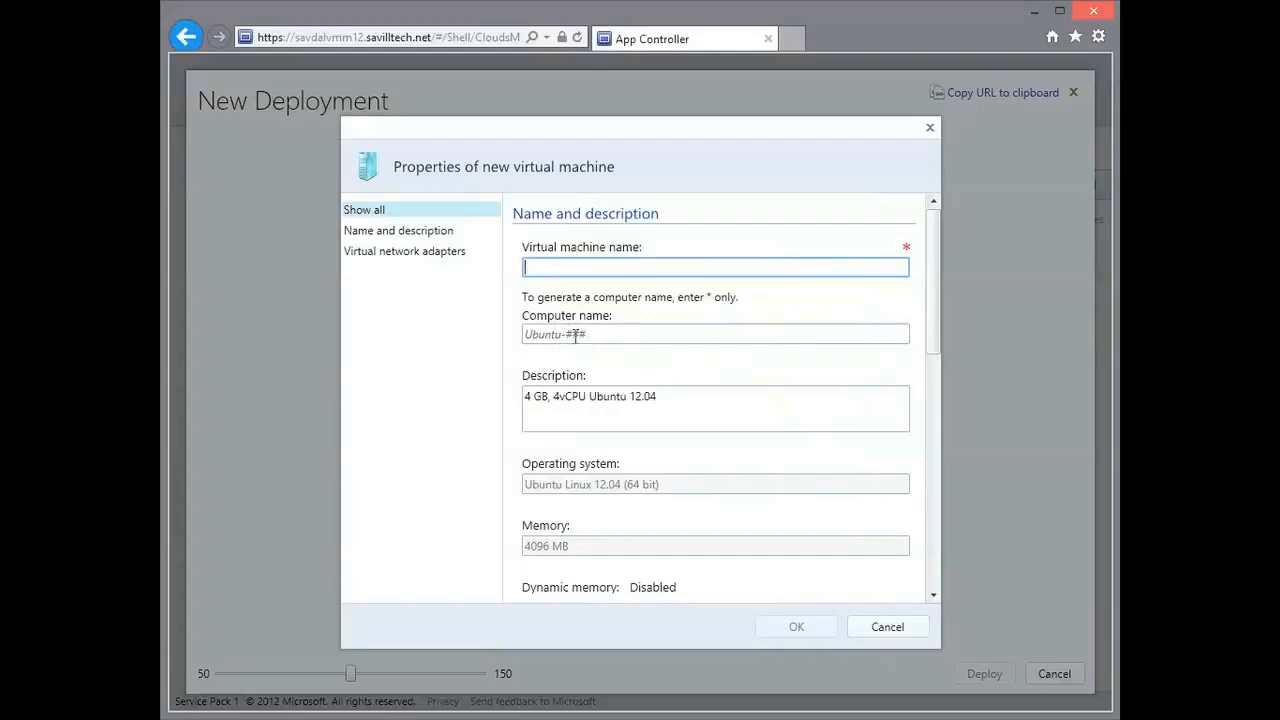
text(test)
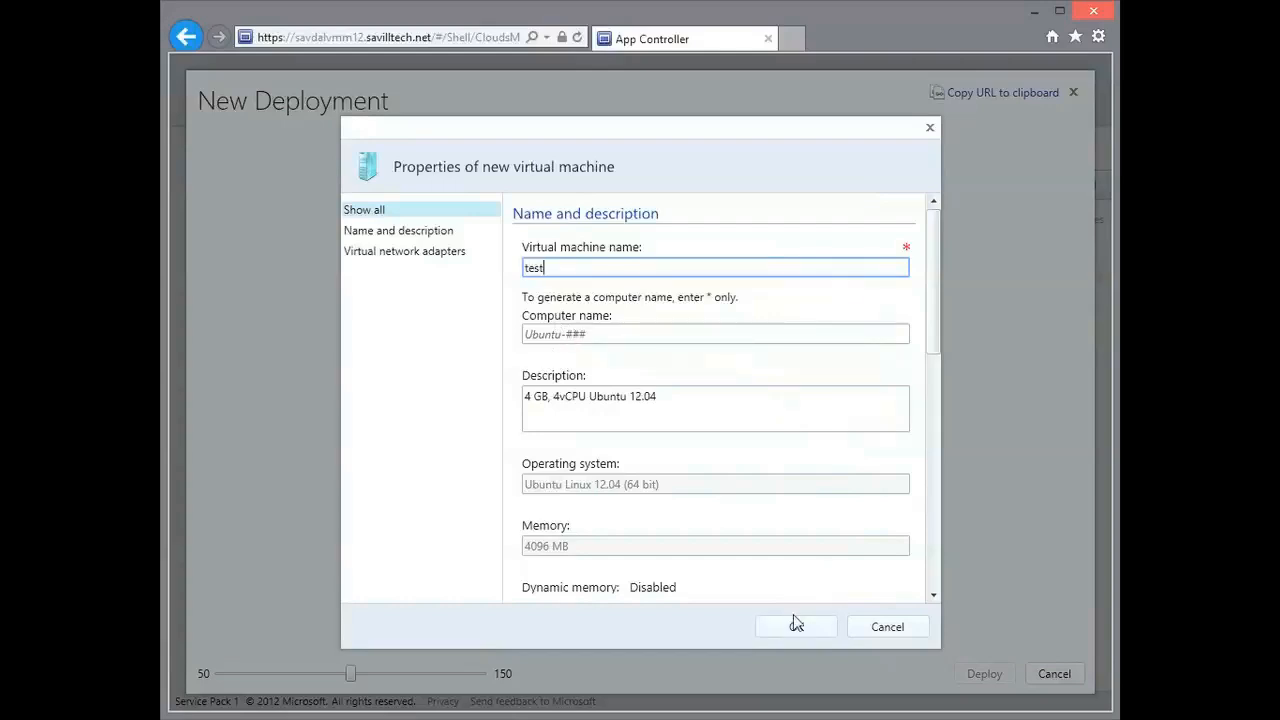
click(796, 626)
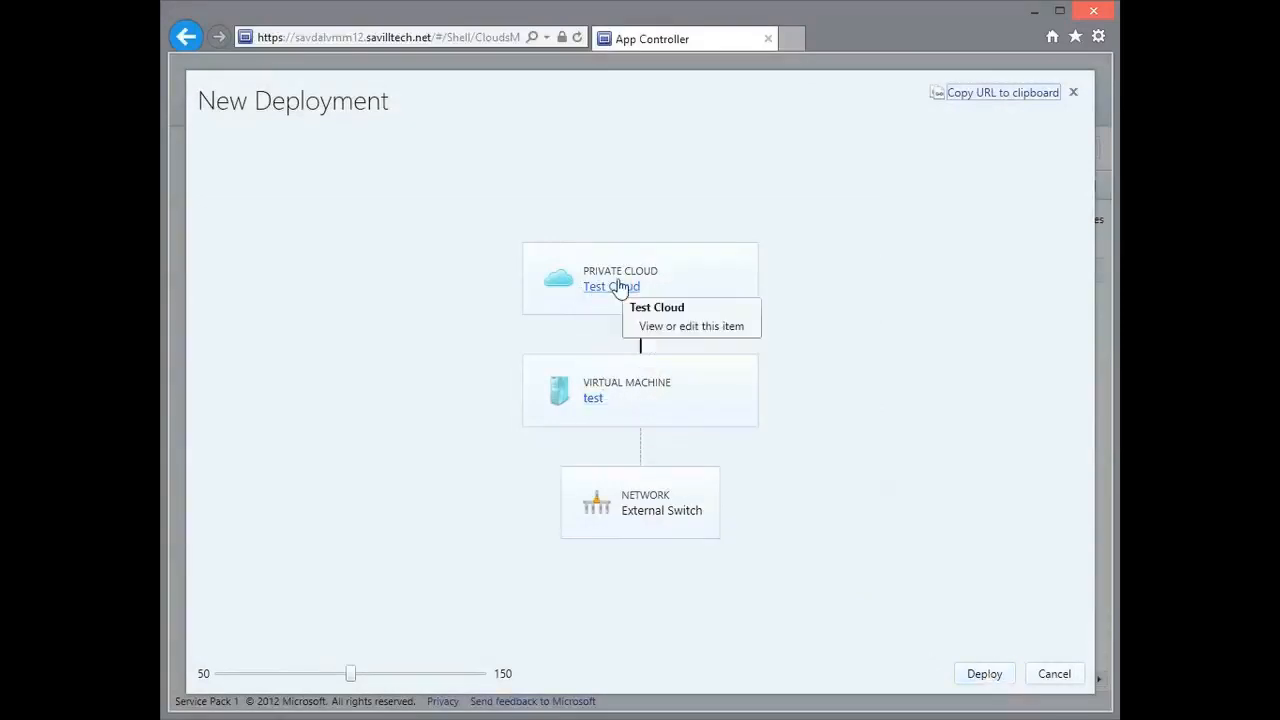
Step: Re-select Test Cloud as the deployment's cloud, accepting that current selections are discarded
click(612, 288)
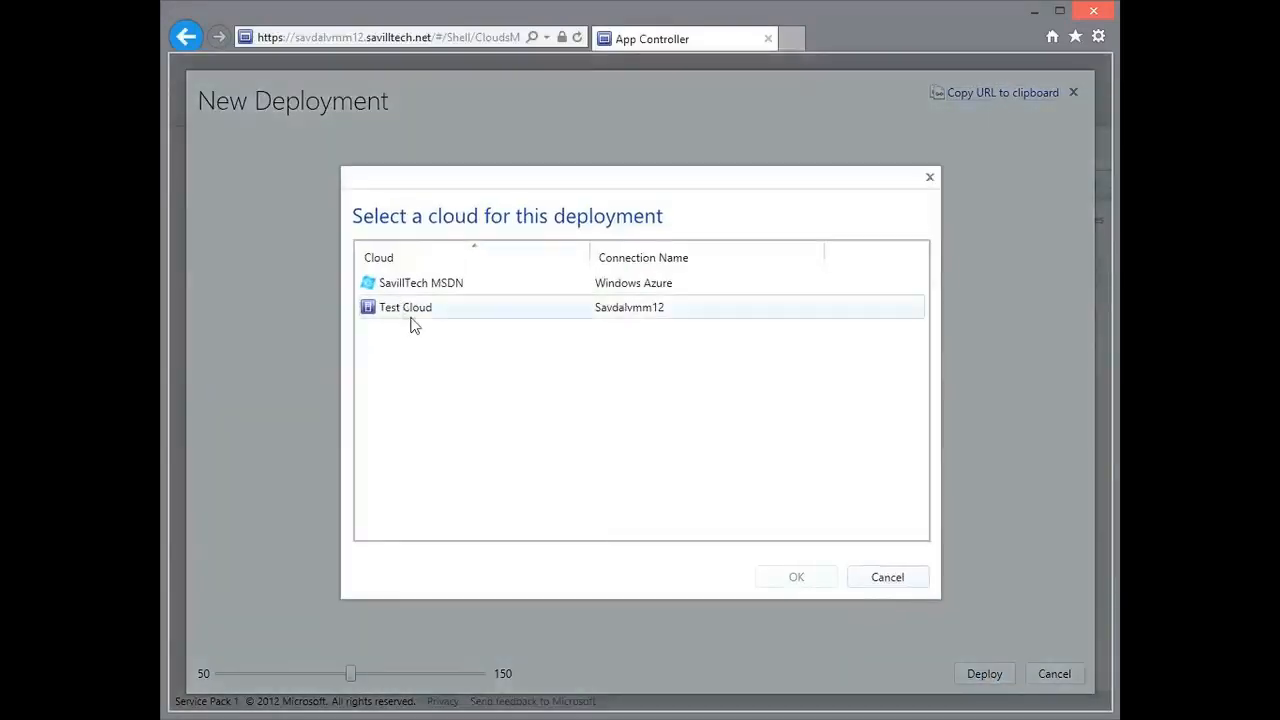
click(404, 308)
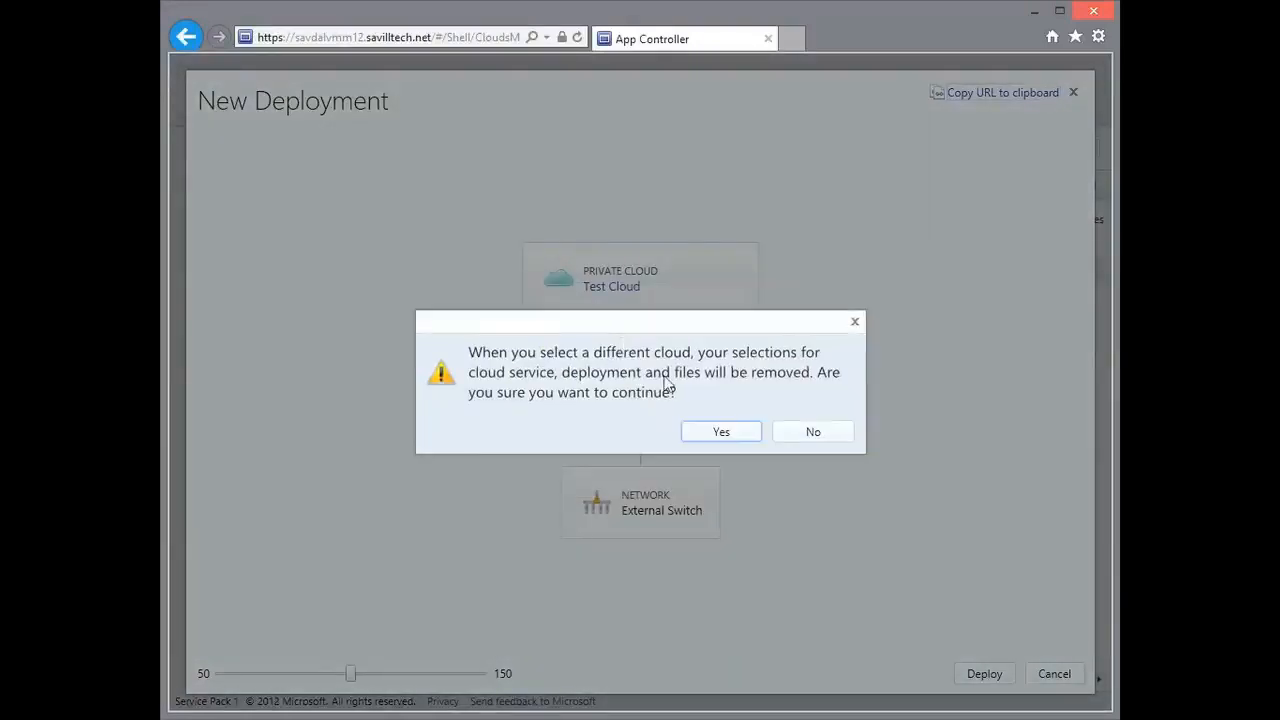
click(720, 432)
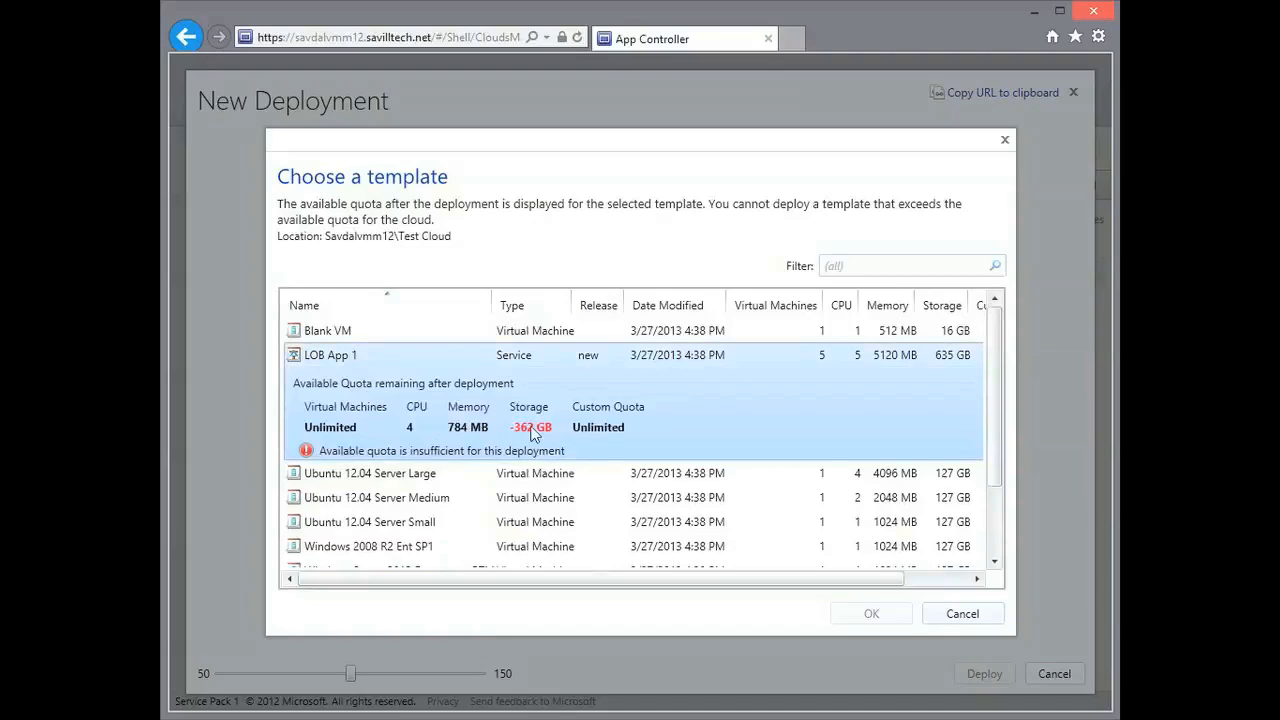
mouse_move(548, 410)
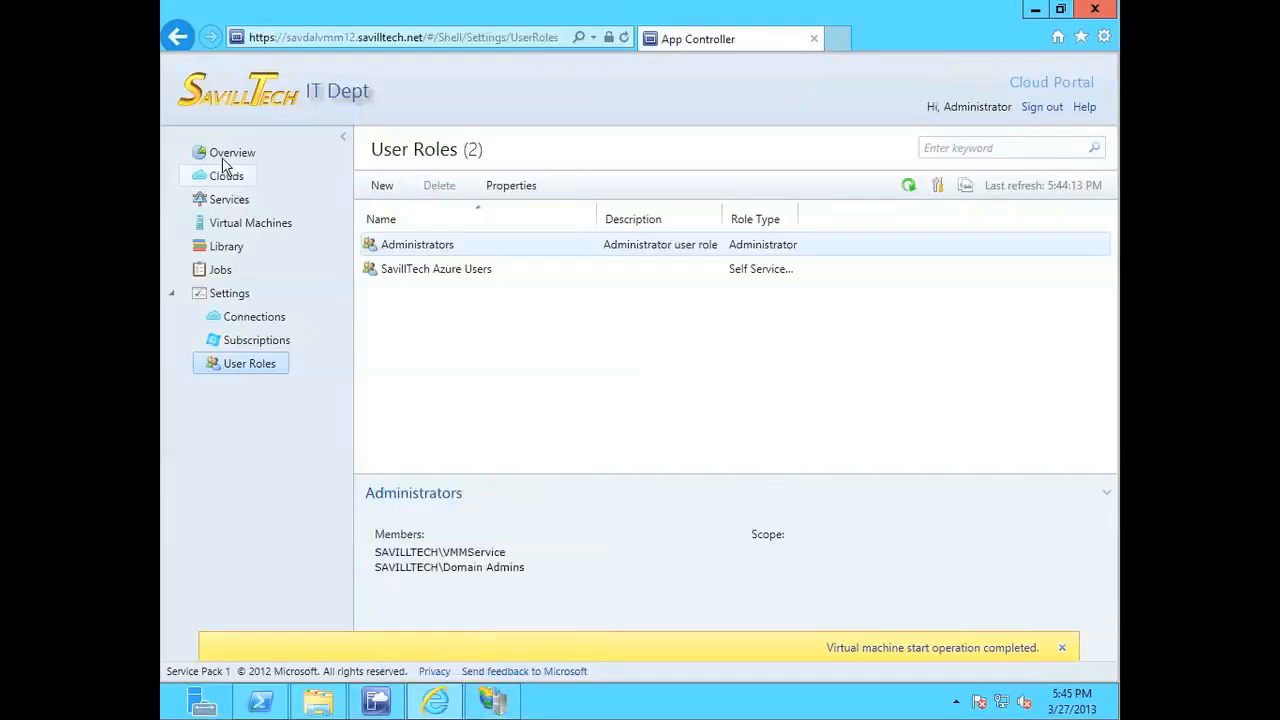
Step: Start a fresh Test Cloud deployment using the LOB App 1 service template
click(228, 176)
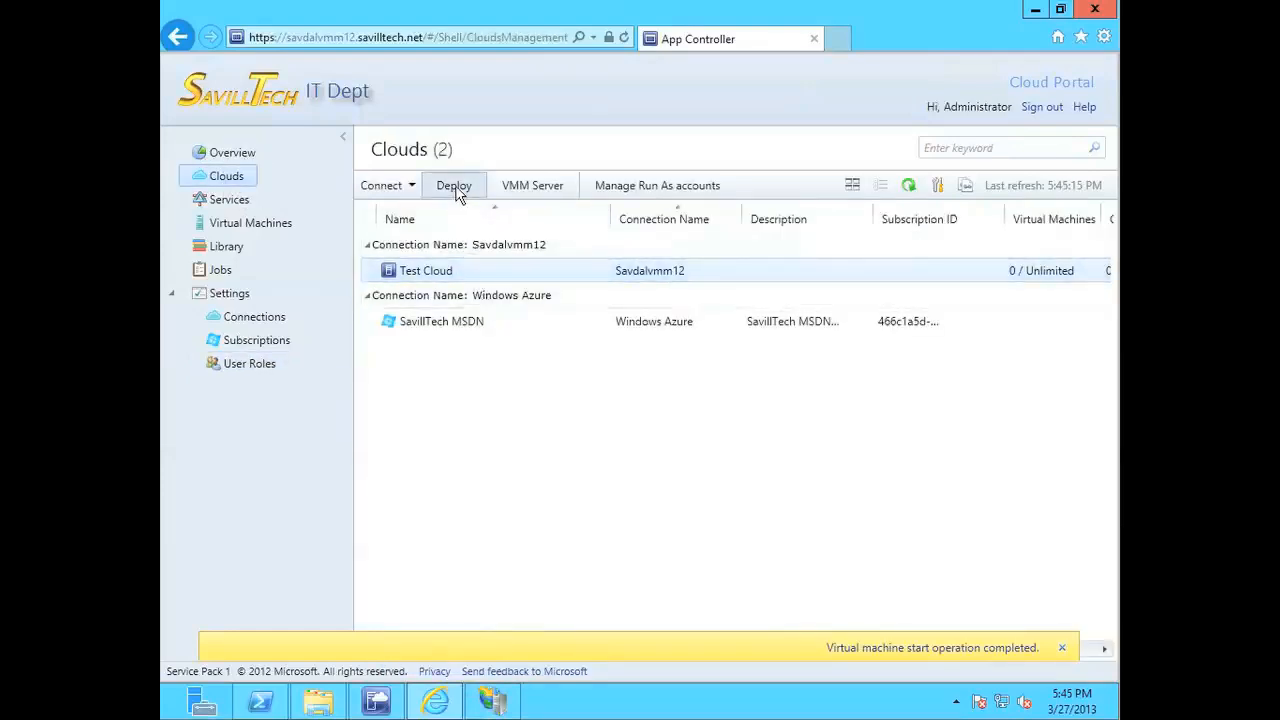
click(452, 184)
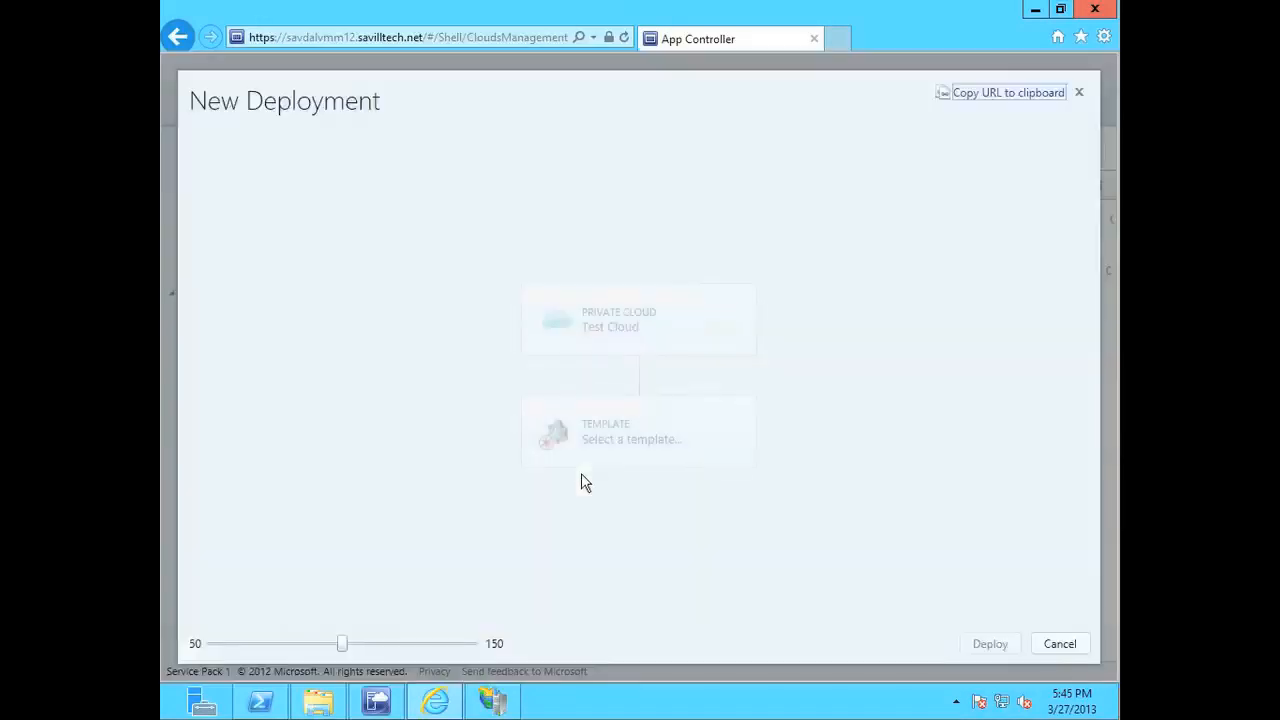
click(638, 432)
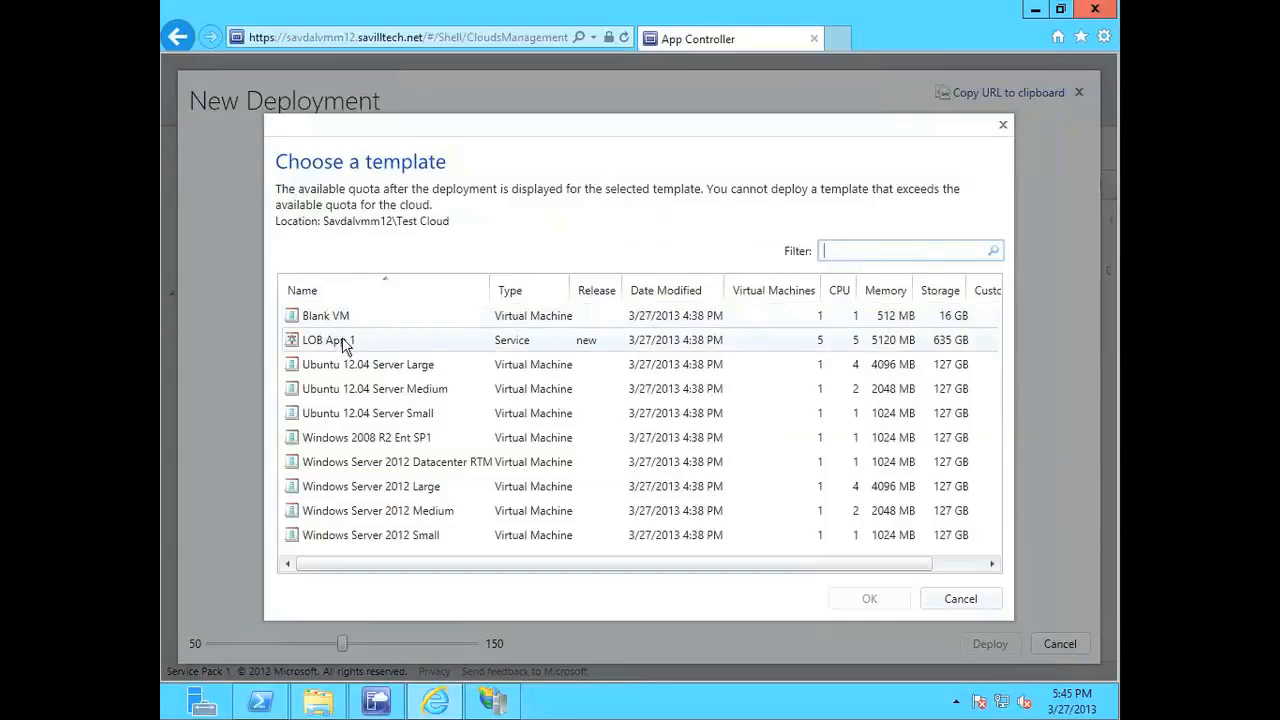
click(328, 340)
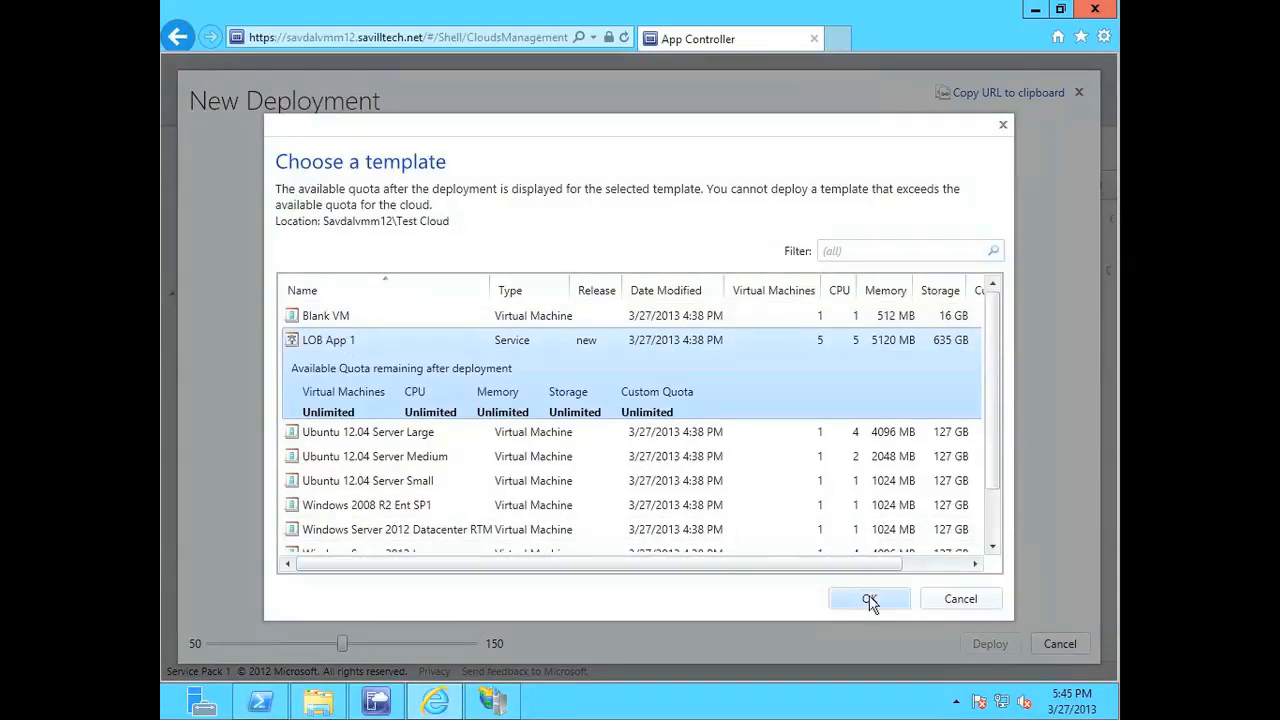
click(868, 598)
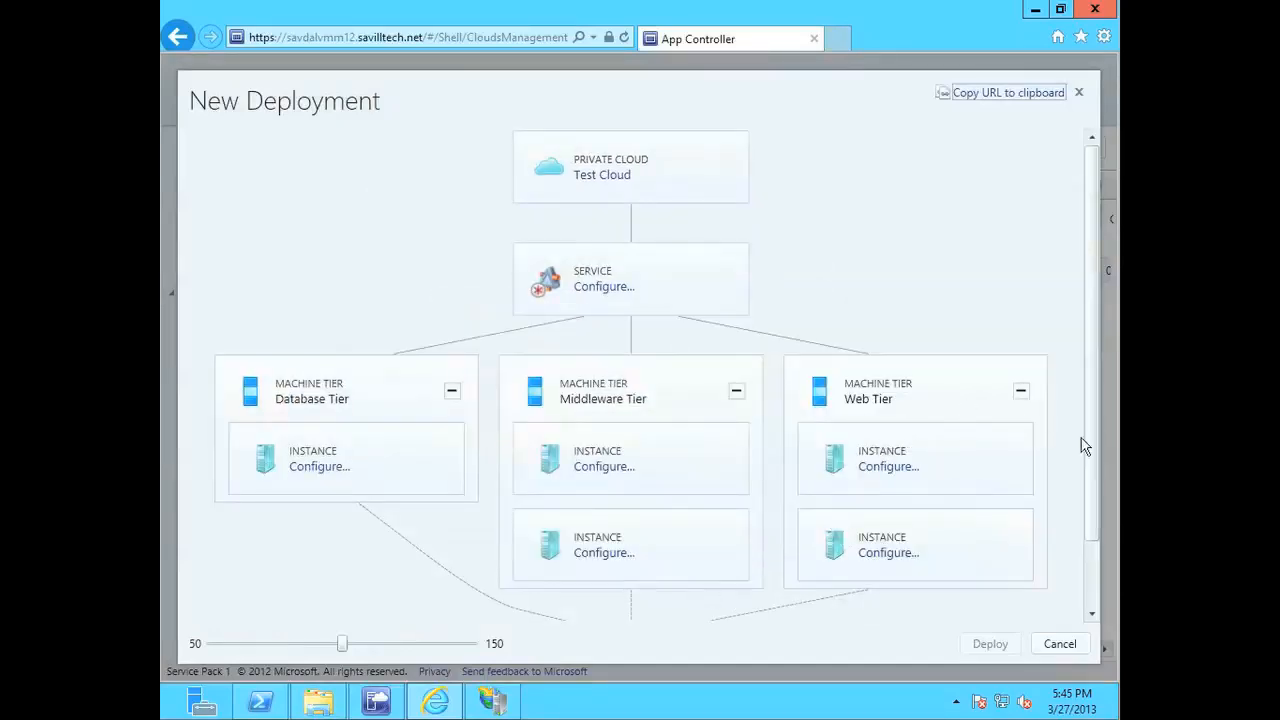
Step: Name the LOB App 1 service test, then cancel the deployment back to Clouds
scroll(down, 3)
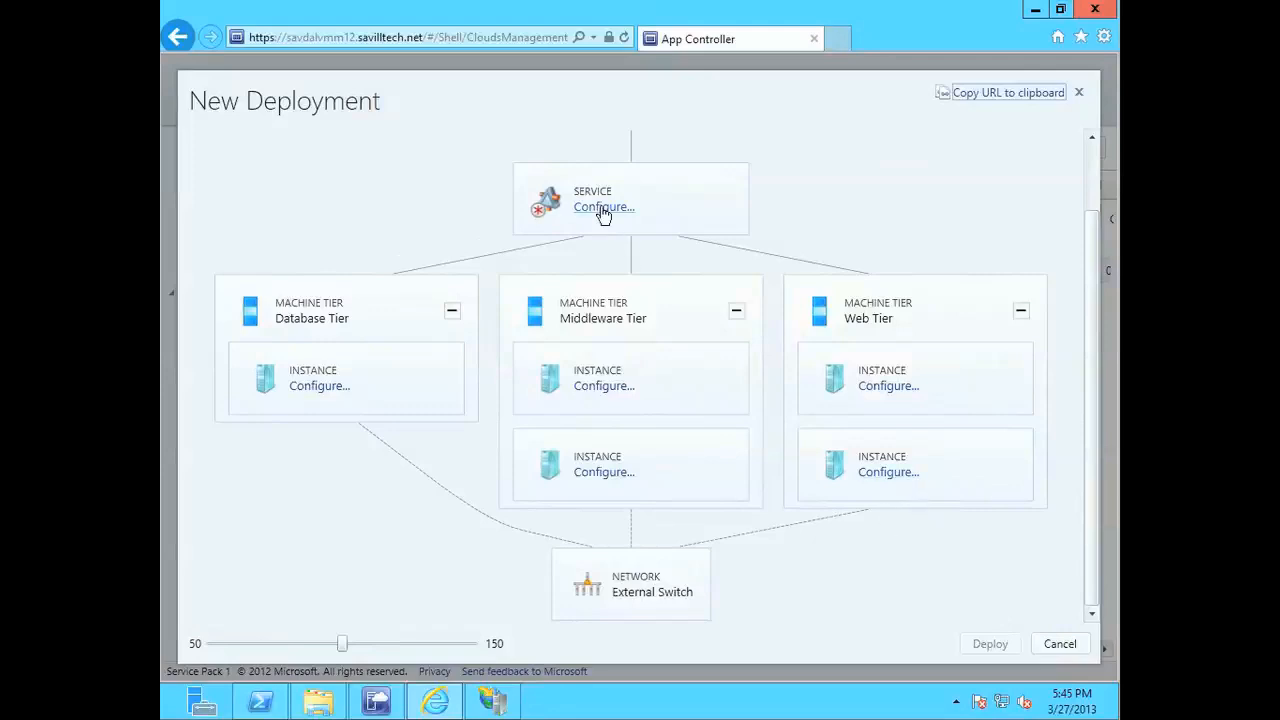
click(604, 206)
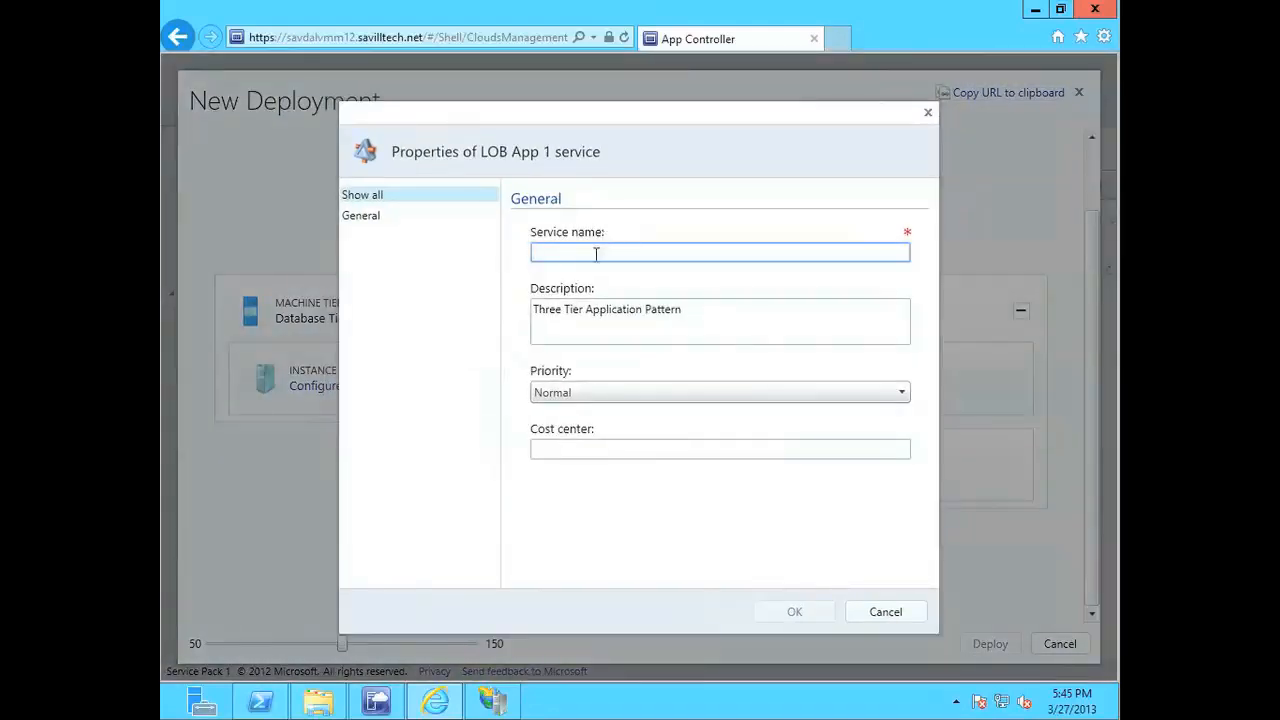
click(794, 612)
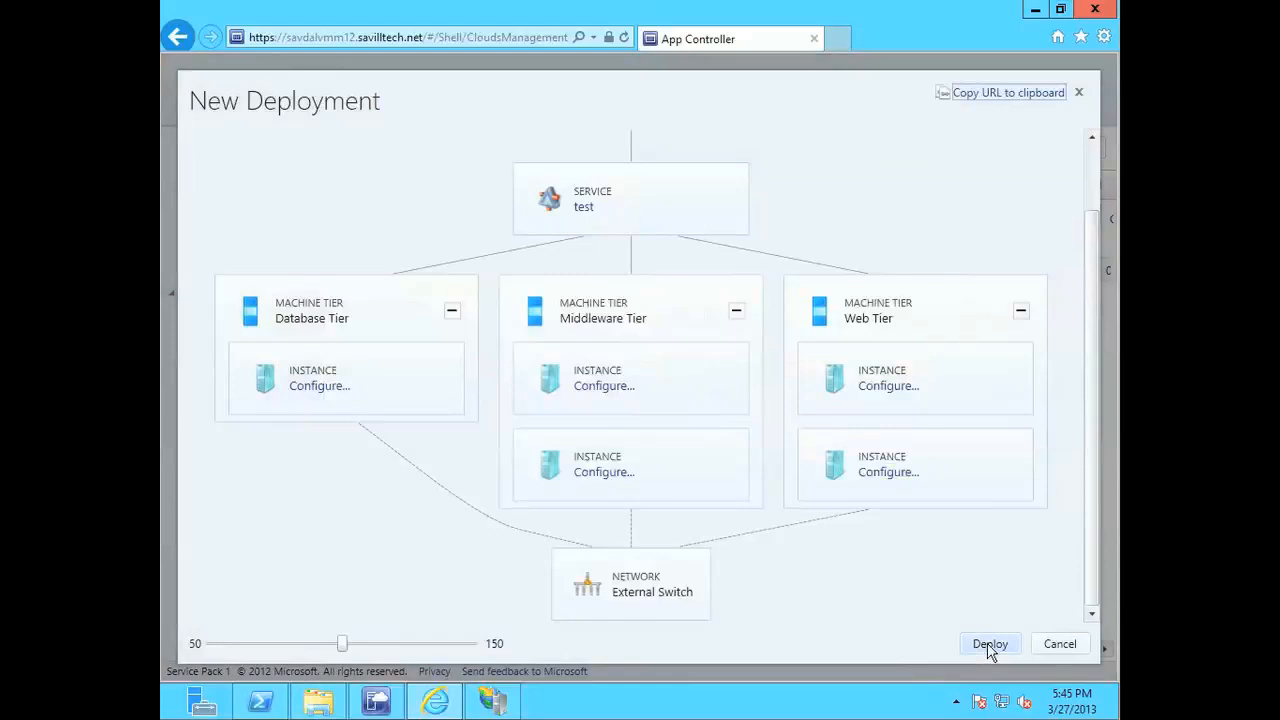
mouse_move(844, 592)
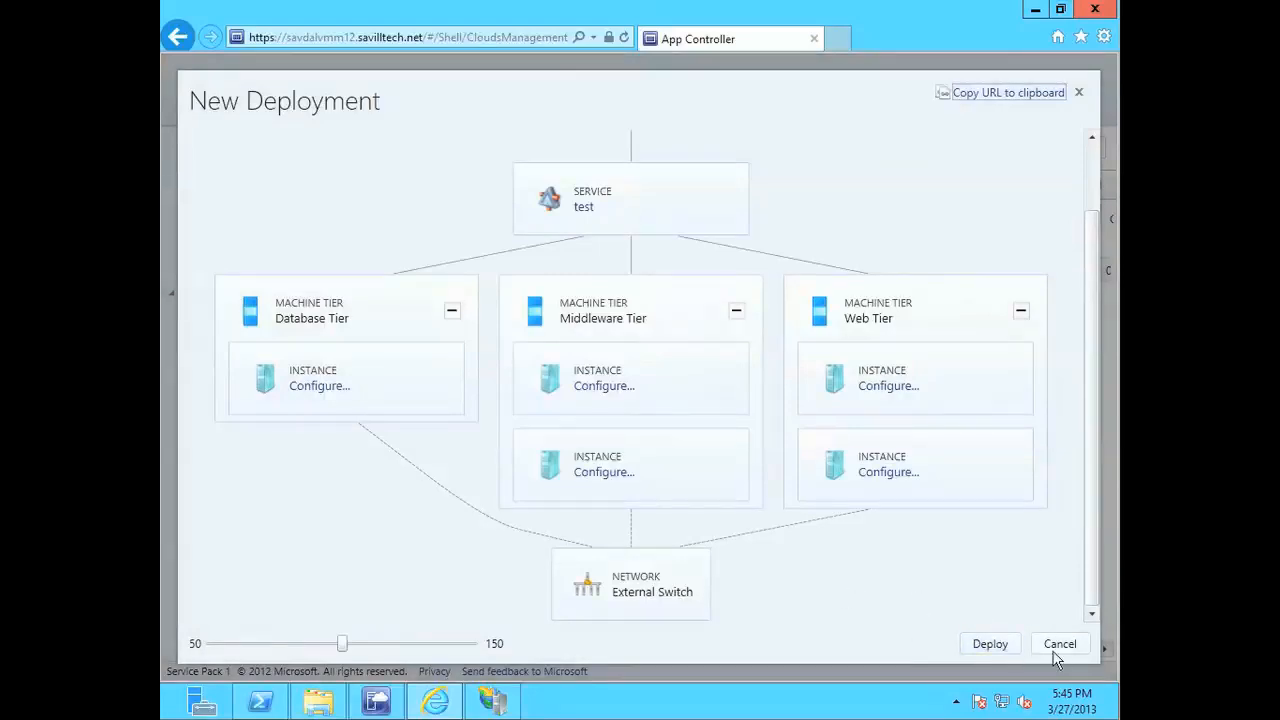
click(1060, 644)
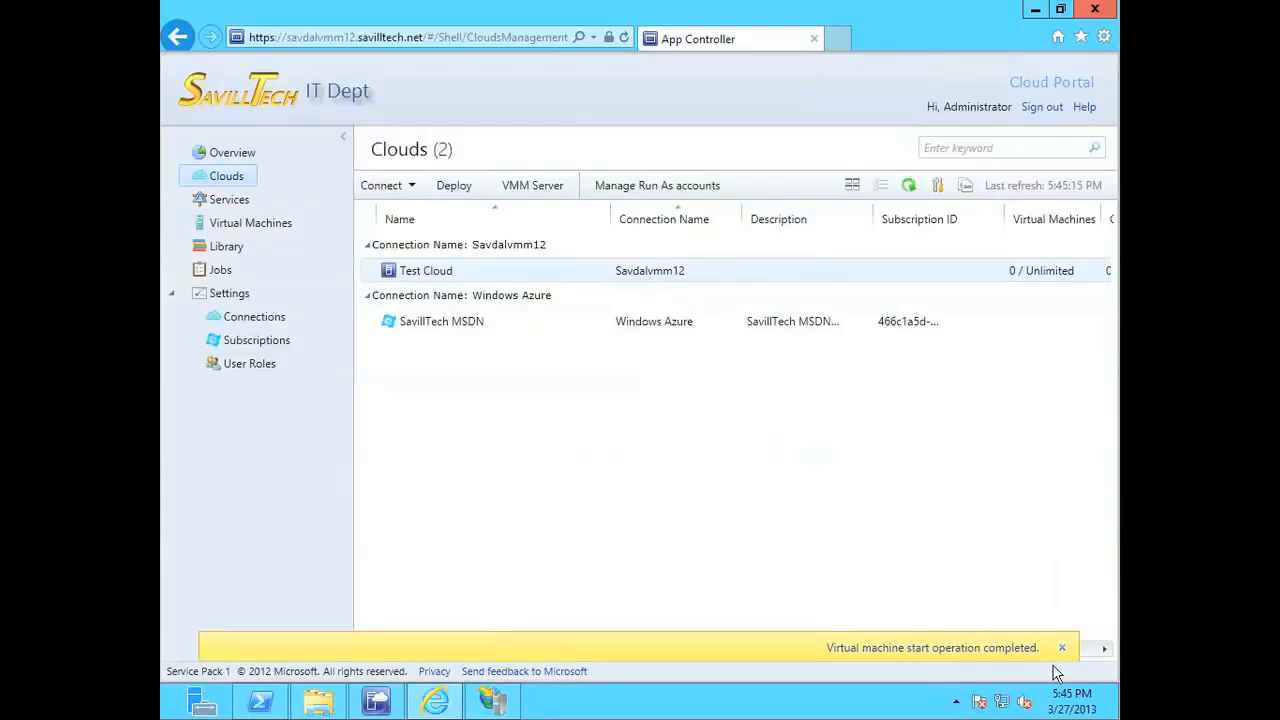
click(452, 184)
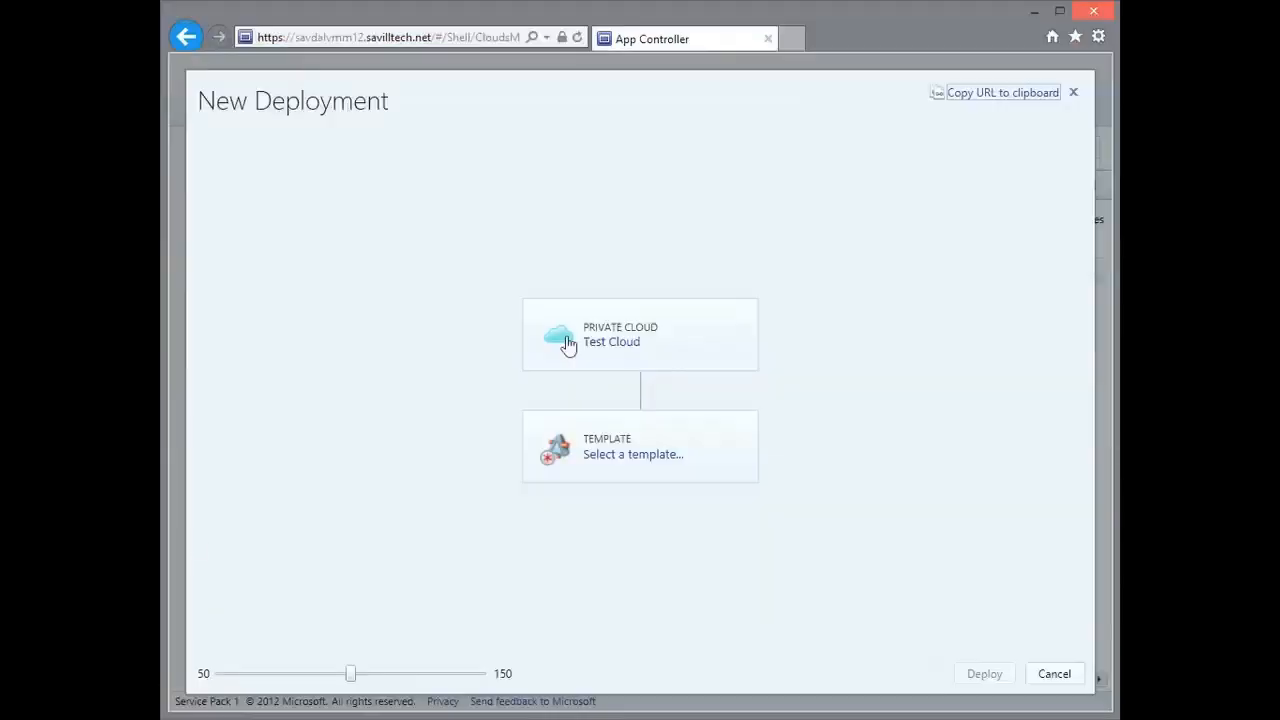
click(640, 334)
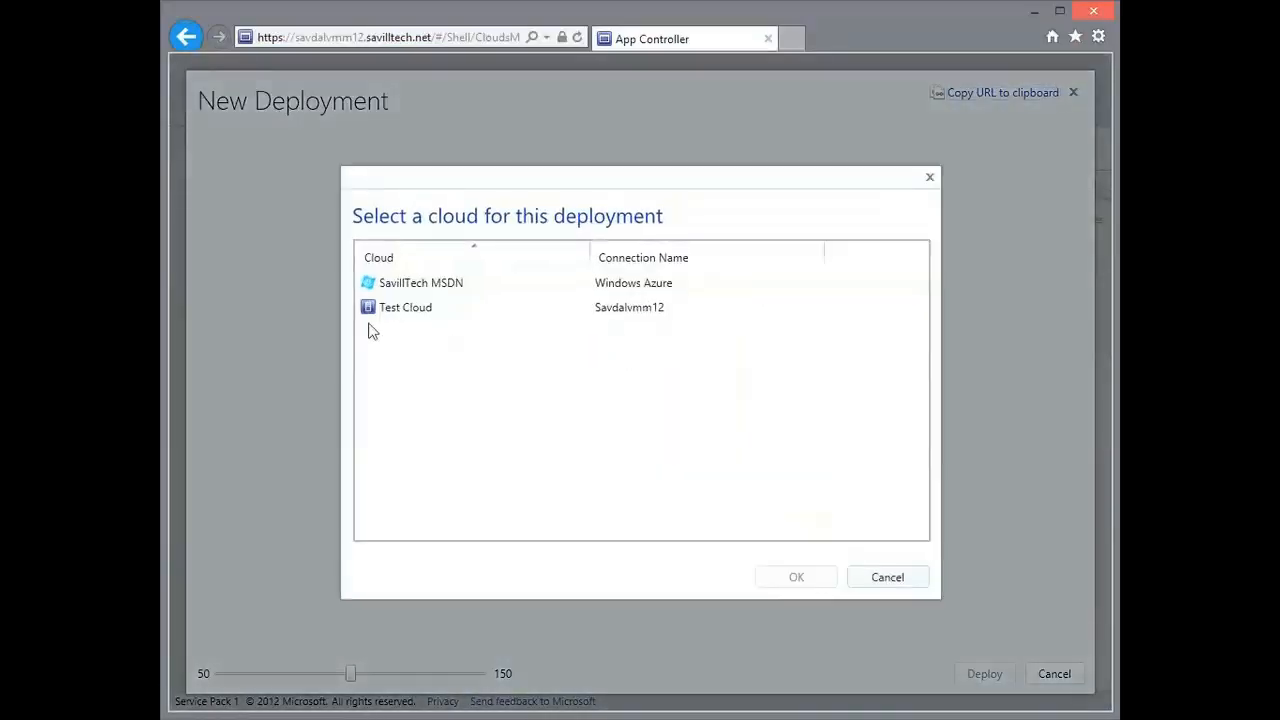
click(420, 282)
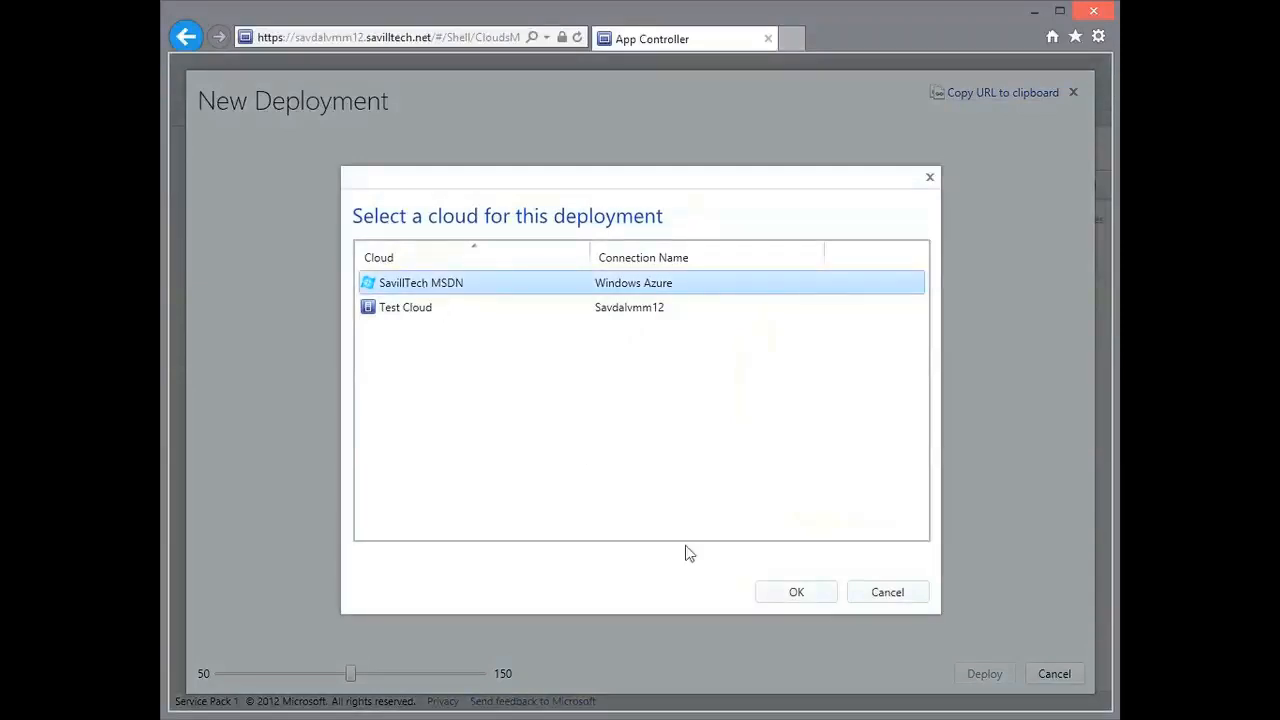
click(796, 592)
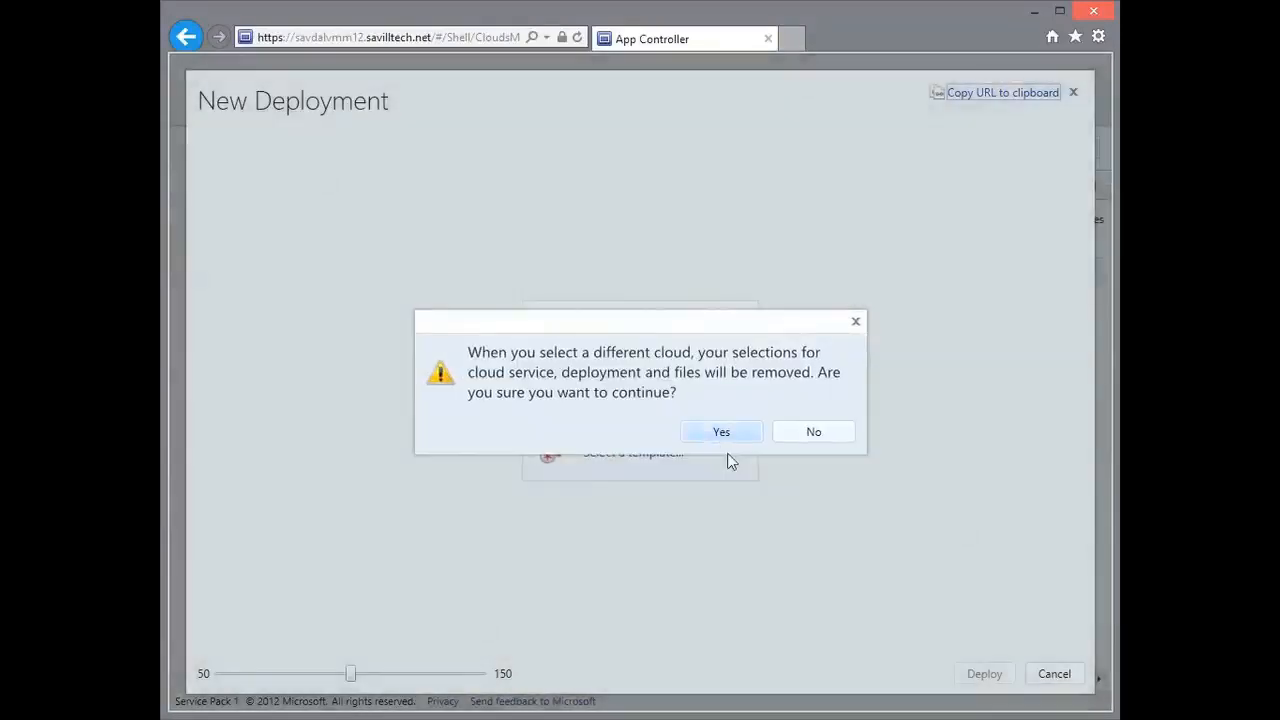
click(720, 432)
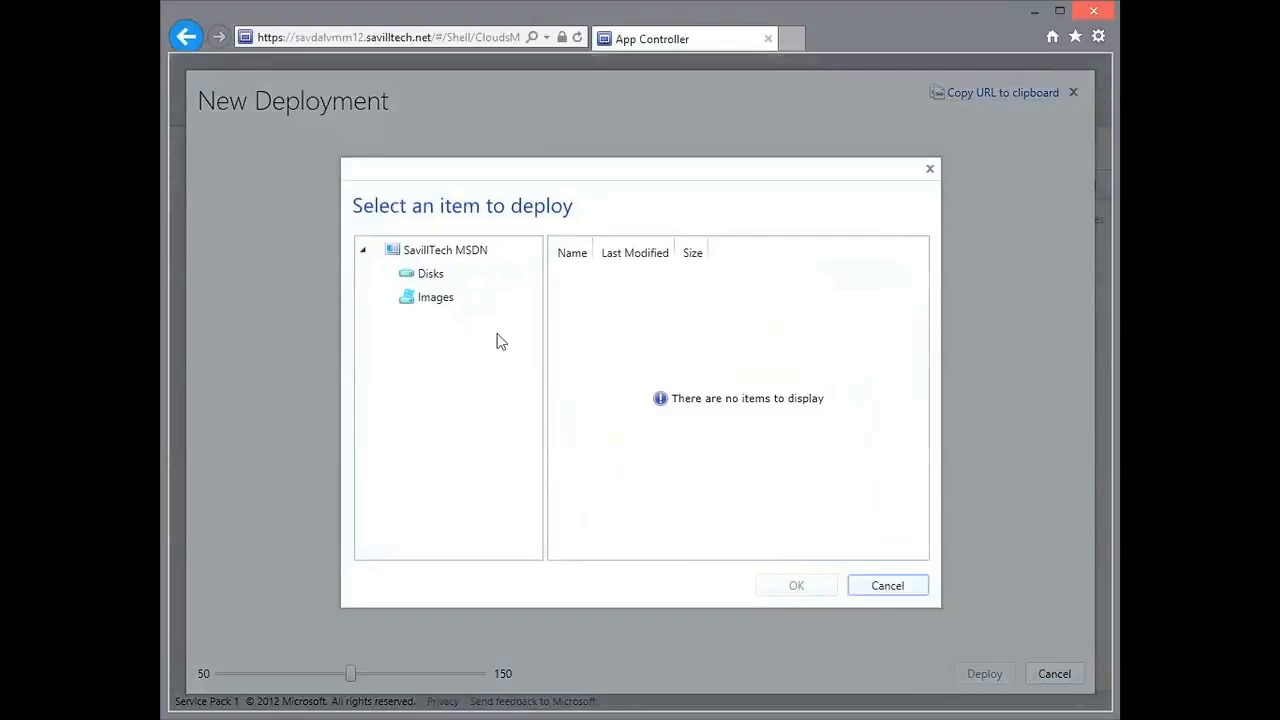
click(436, 296)
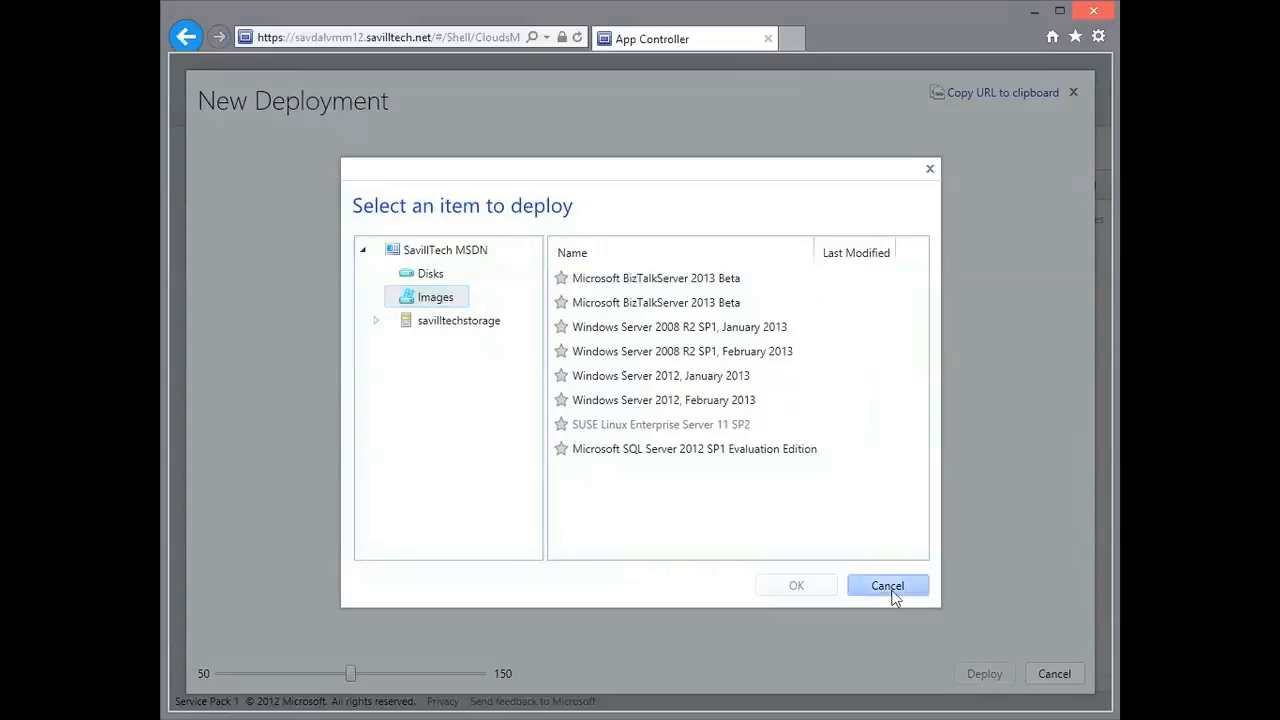
click(886, 584)
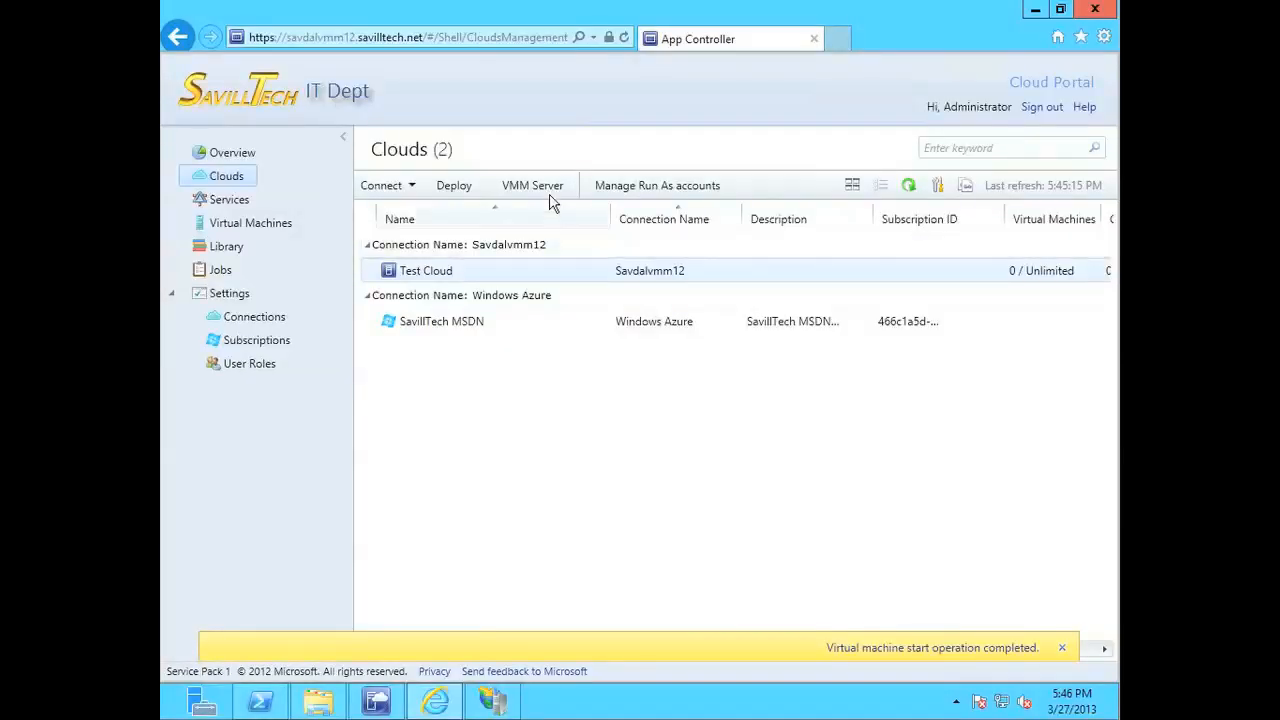
click(228, 246)
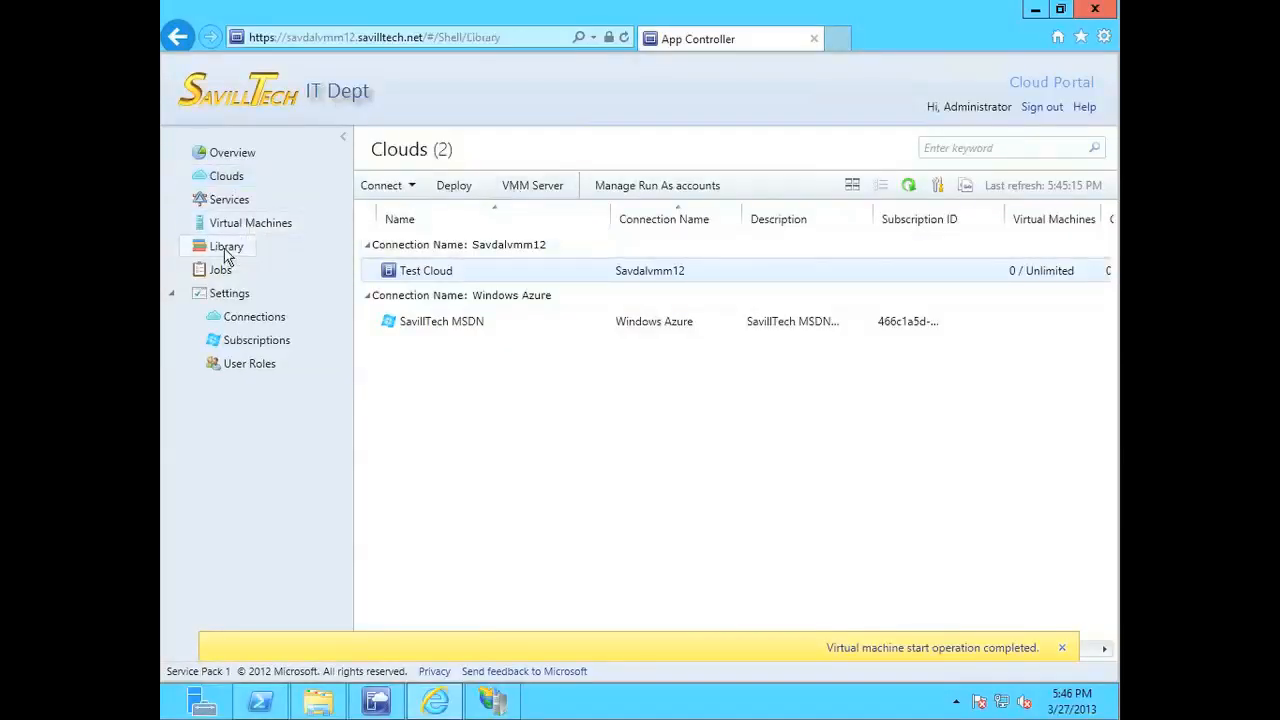
click(226, 246)
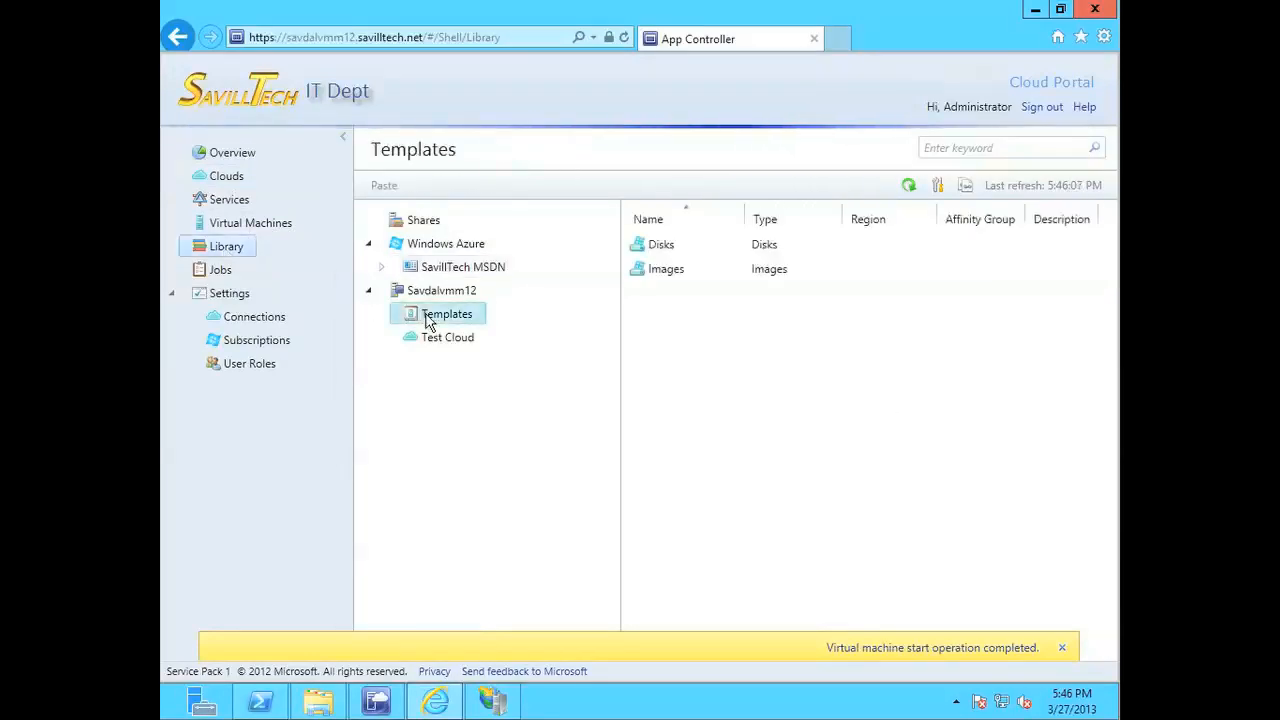
click(448, 312)
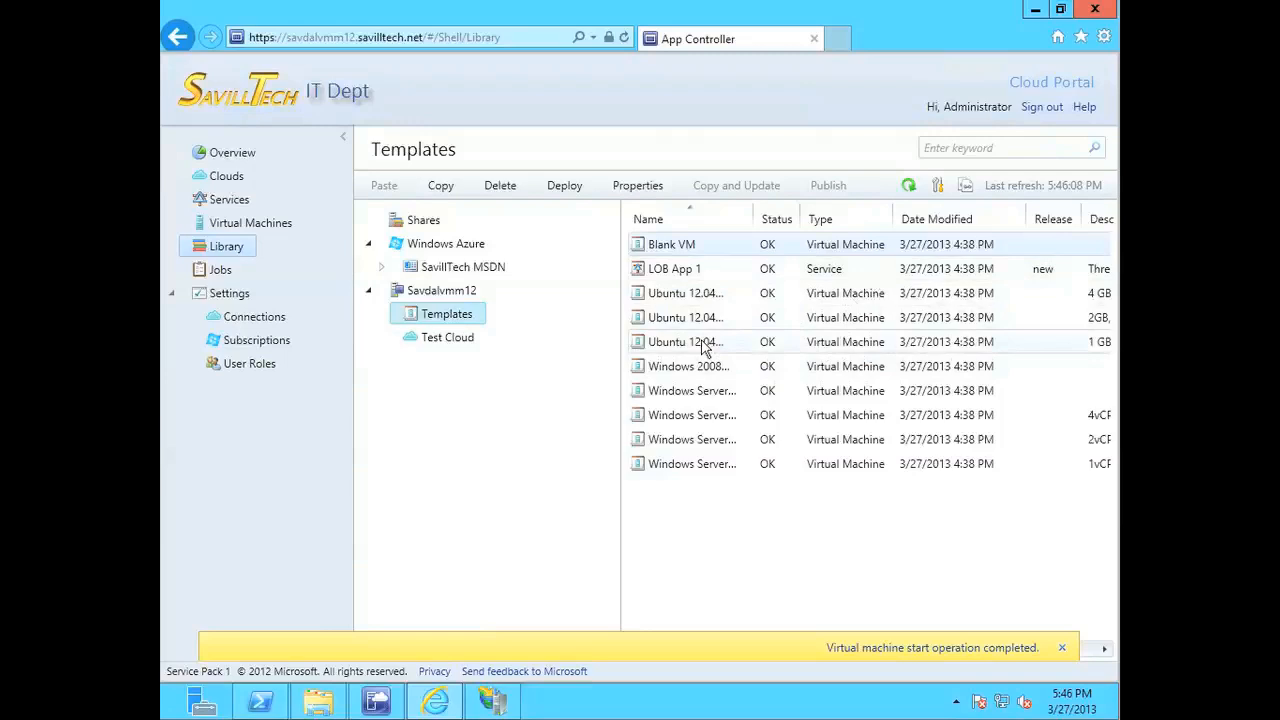
right_click(684, 340)
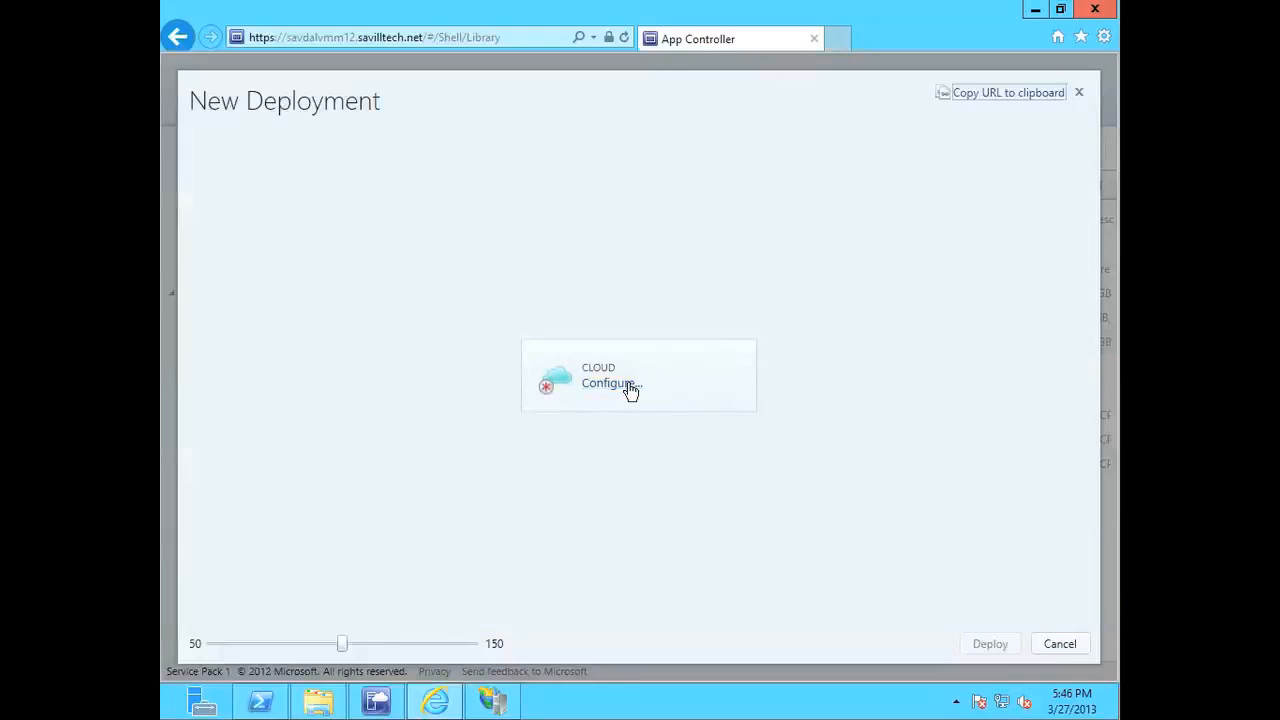
click(610, 384)
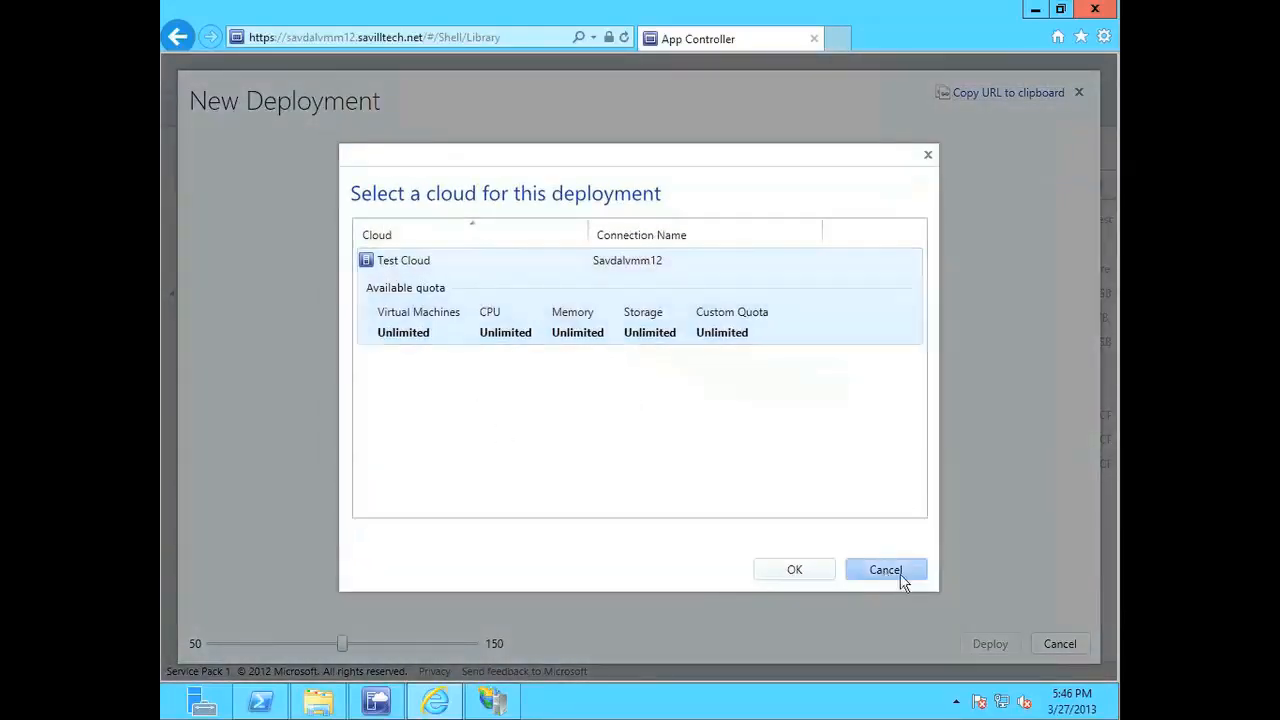
click(884, 568)
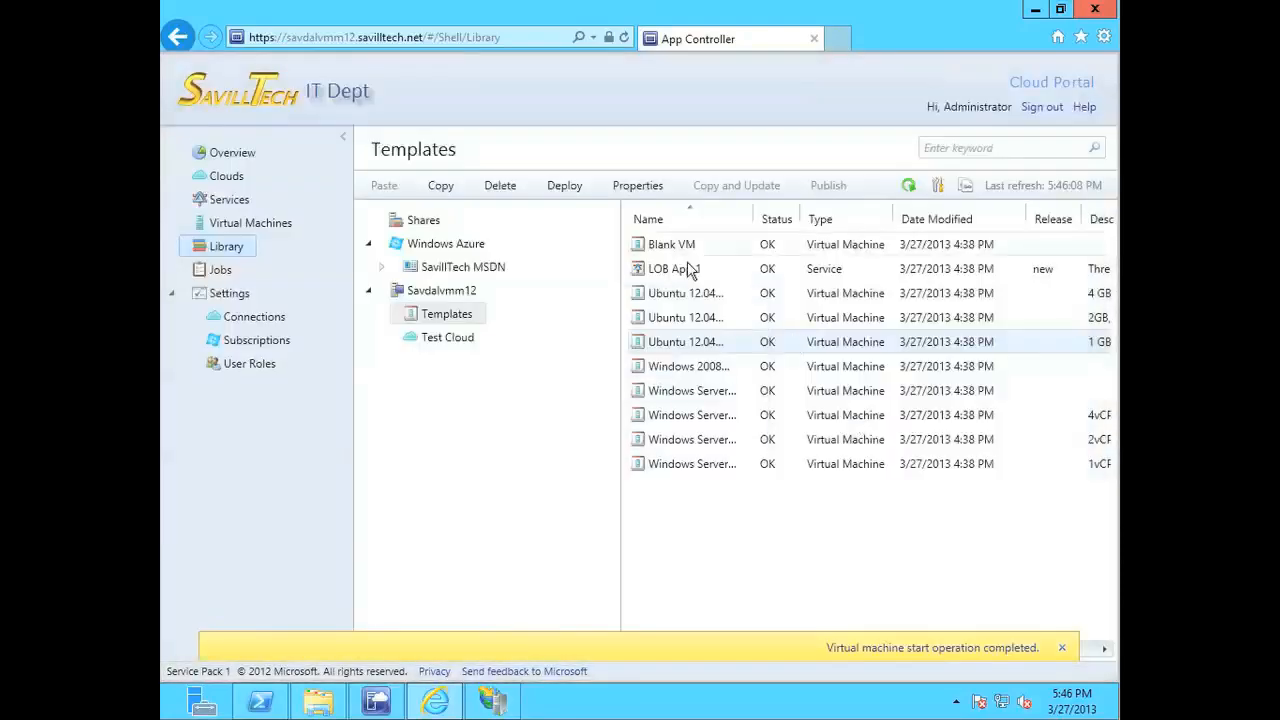
mouse_move(684, 340)
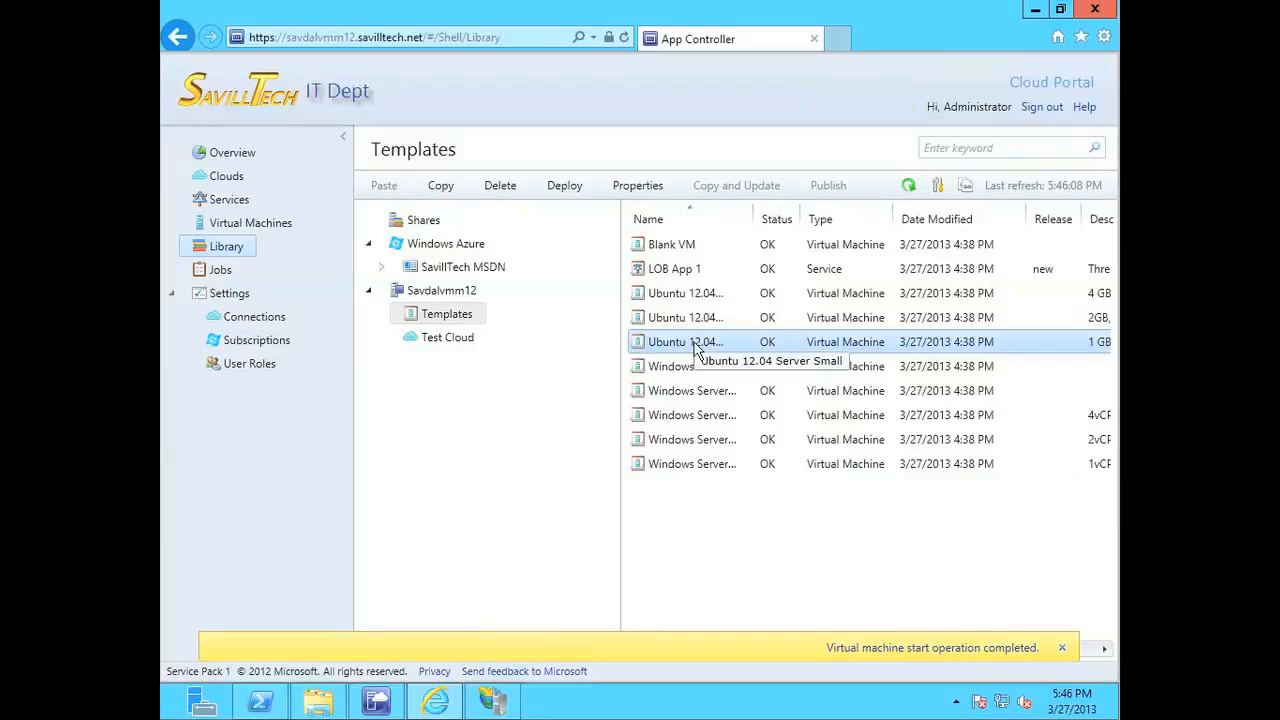
right_click(688, 366)
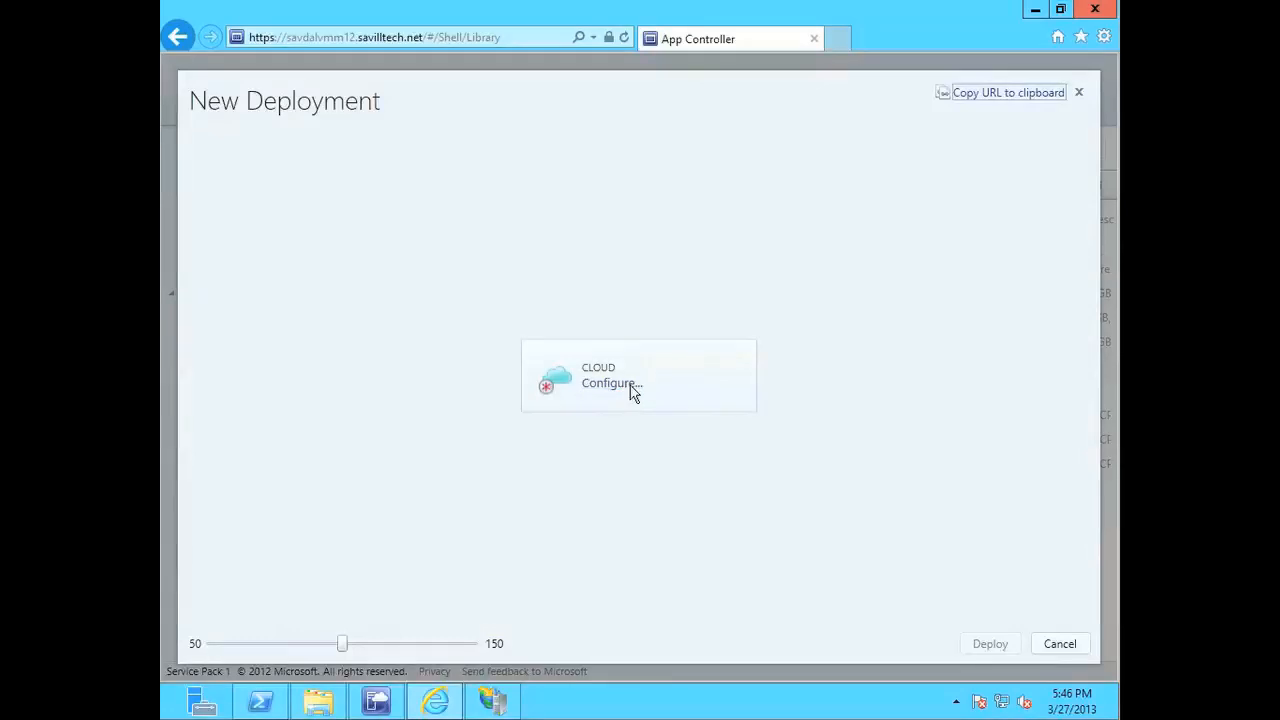
click(612, 384)
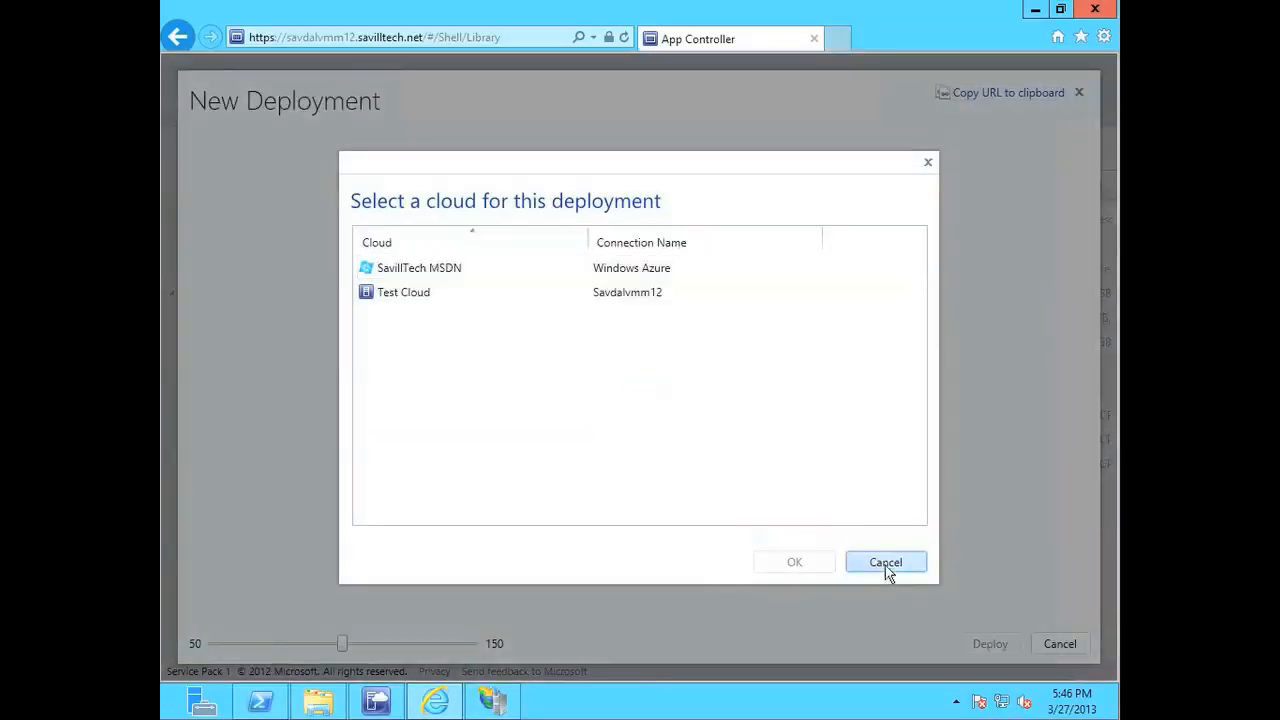
click(884, 560)
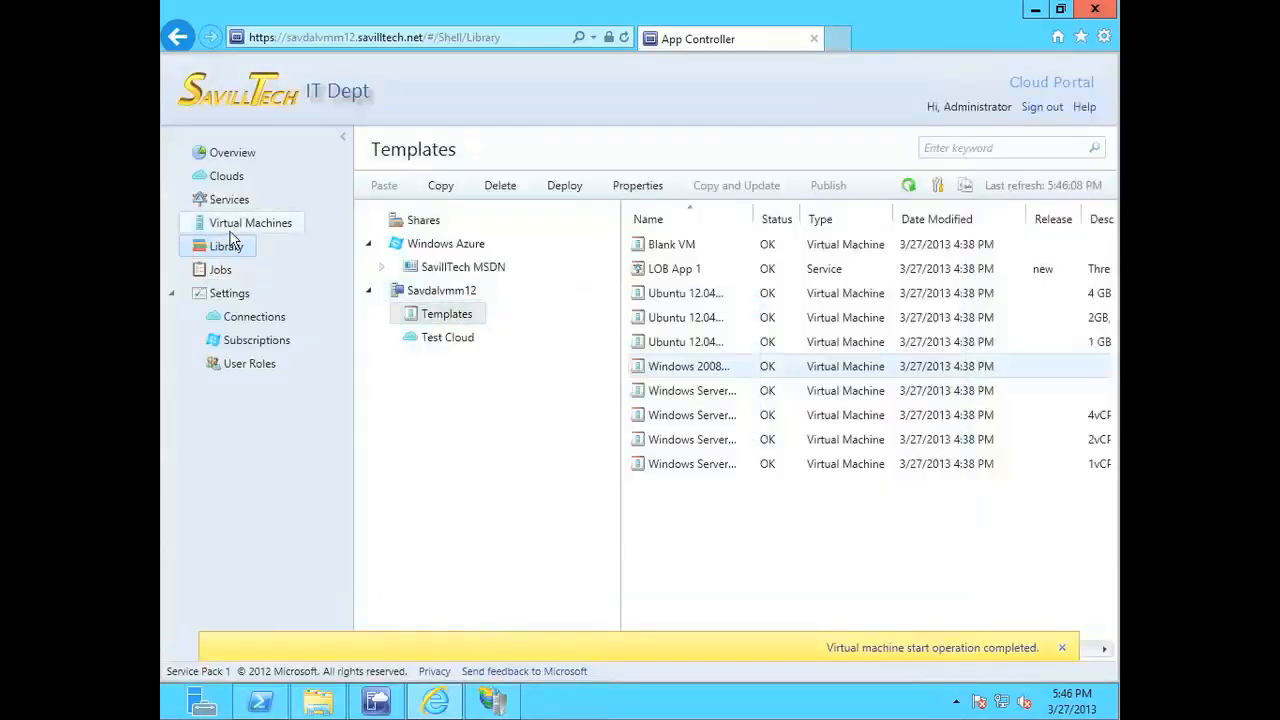
Step: Attempt copying ScratchWrkGrp to SavillTech MSDN Azure, read the VHDX error, and cancel
click(250, 222)
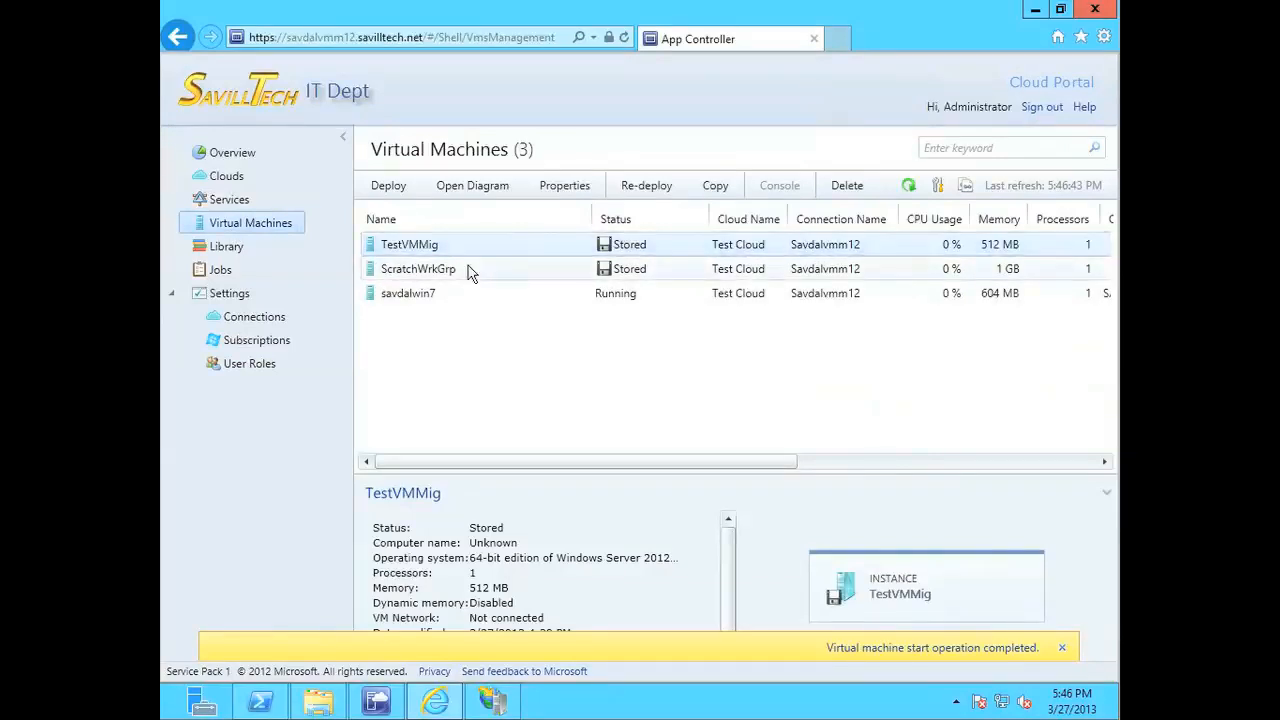
right_click(418, 268)
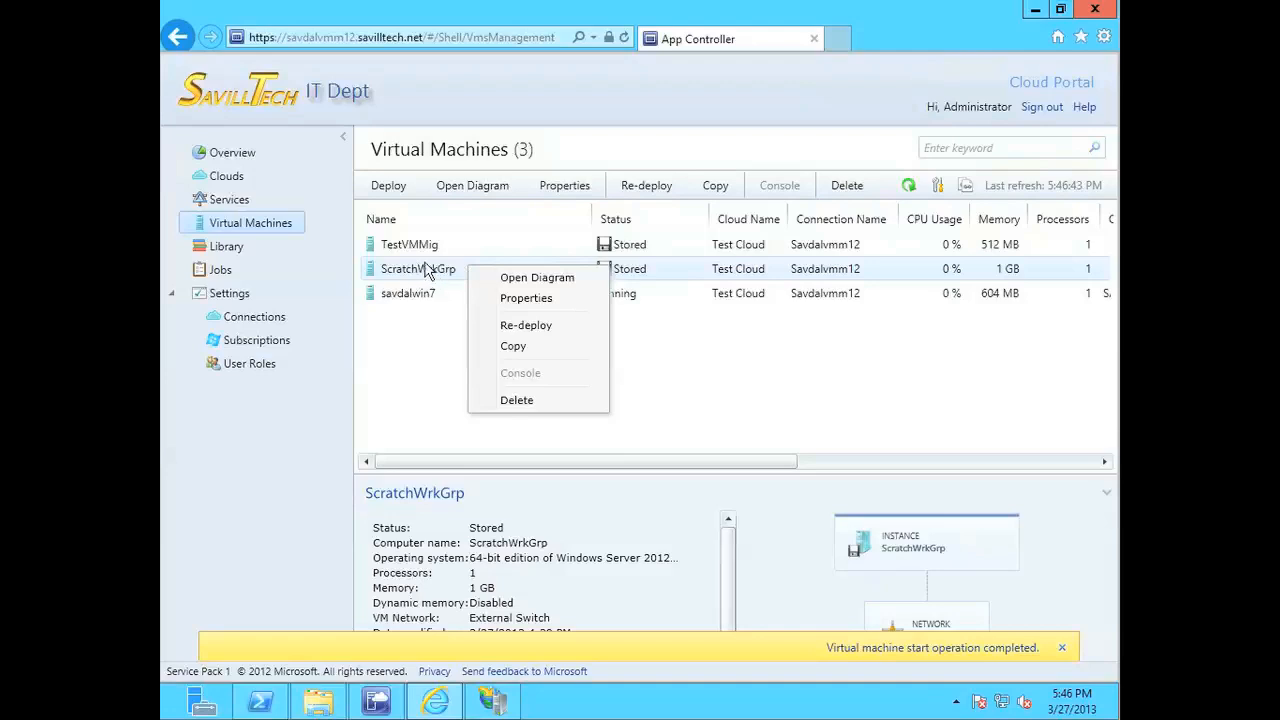
mouse_move(650, 280)
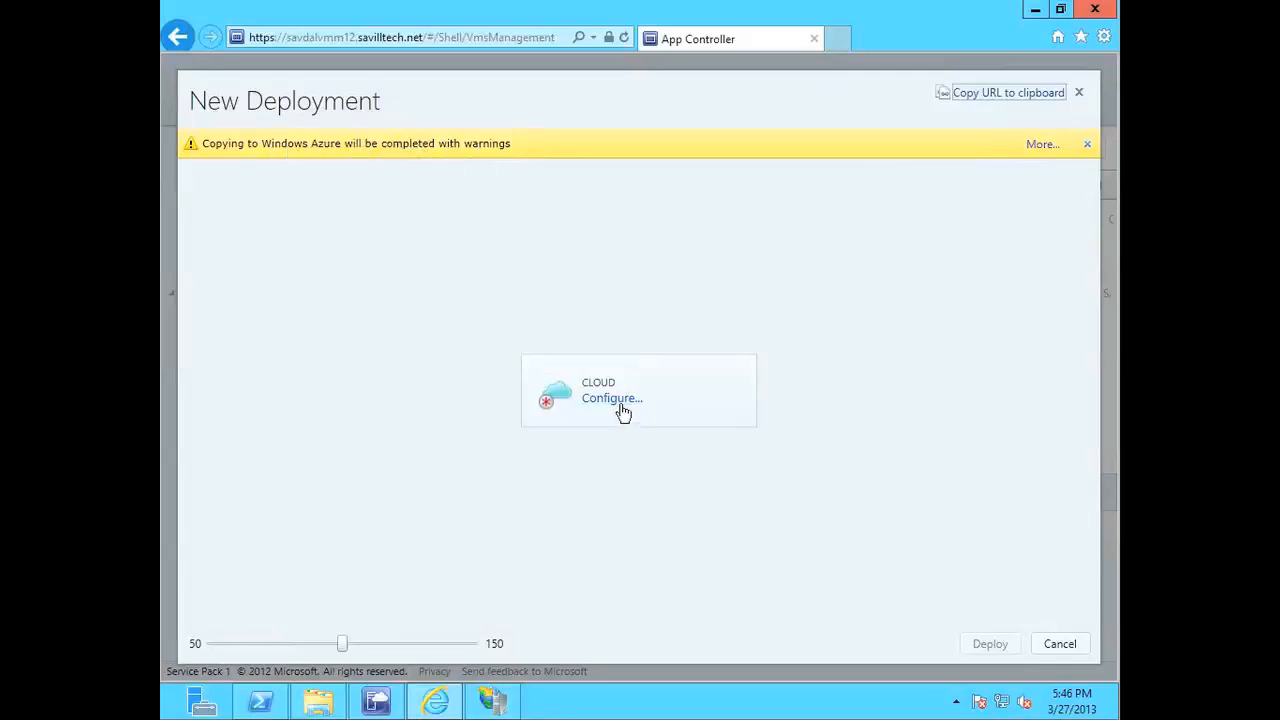
click(612, 398)
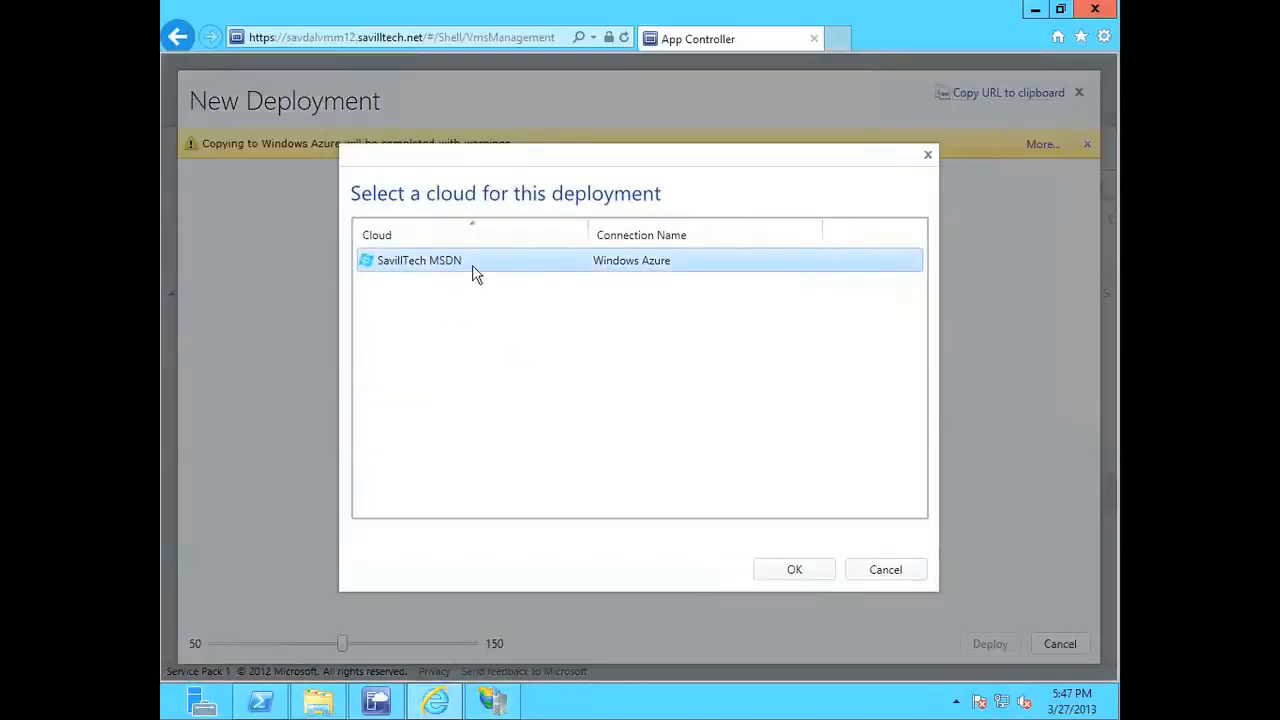
click(794, 568)
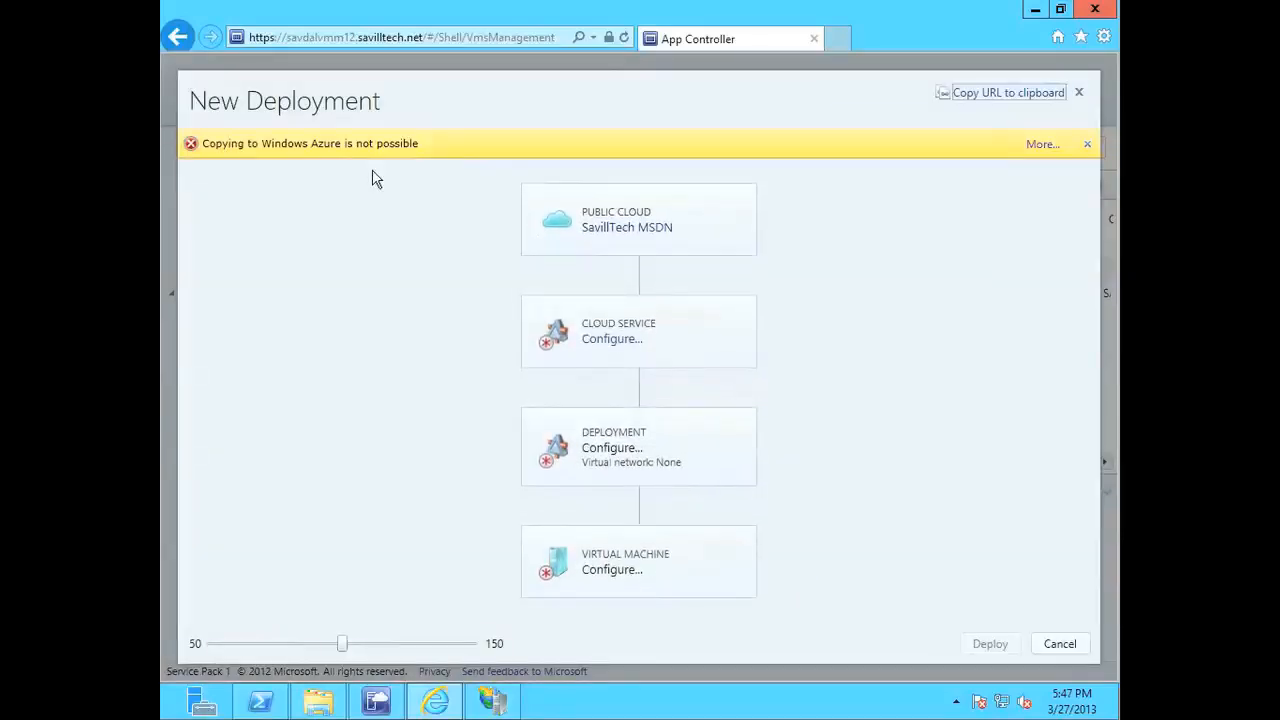
click(1042, 144)
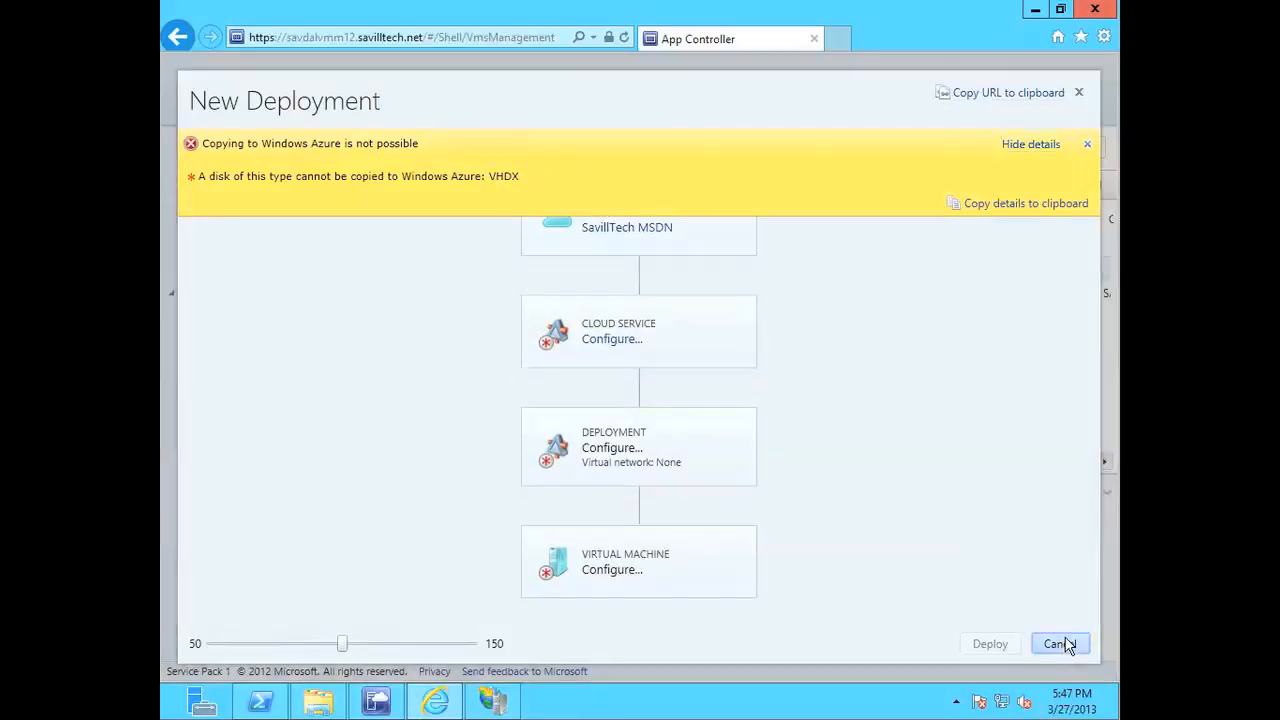
click(1060, 644)
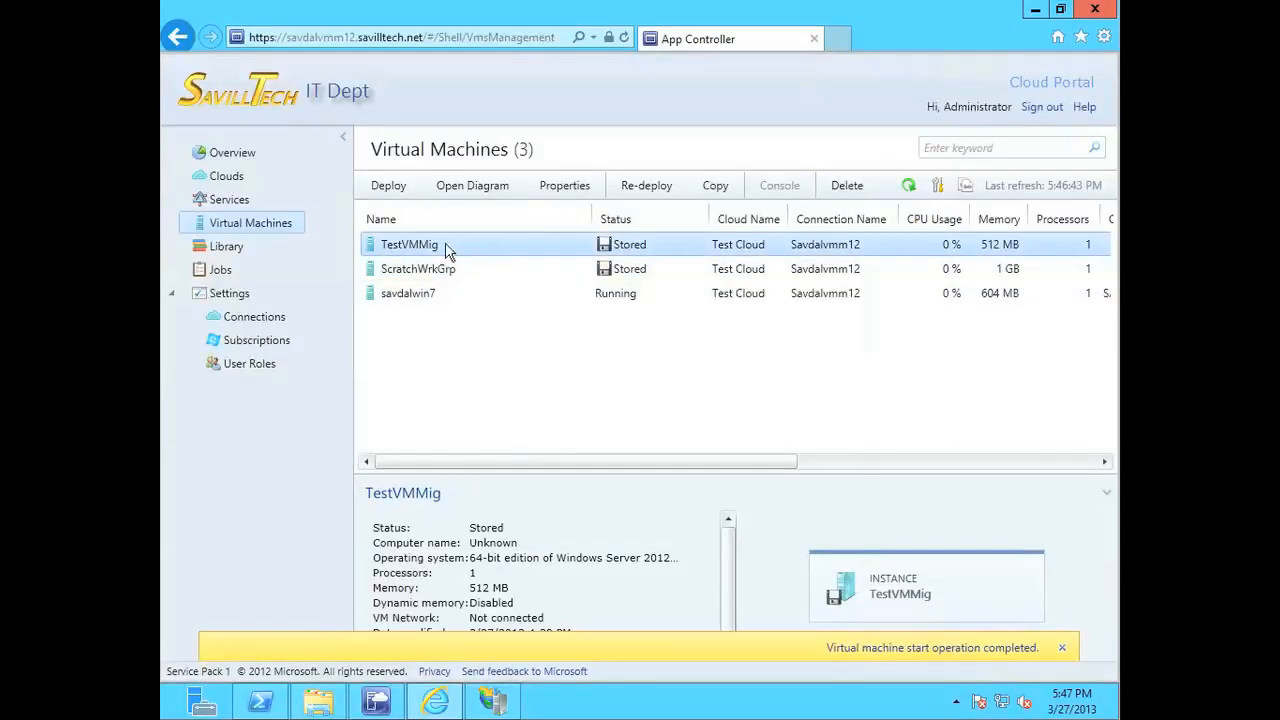
right_click(408, 244)
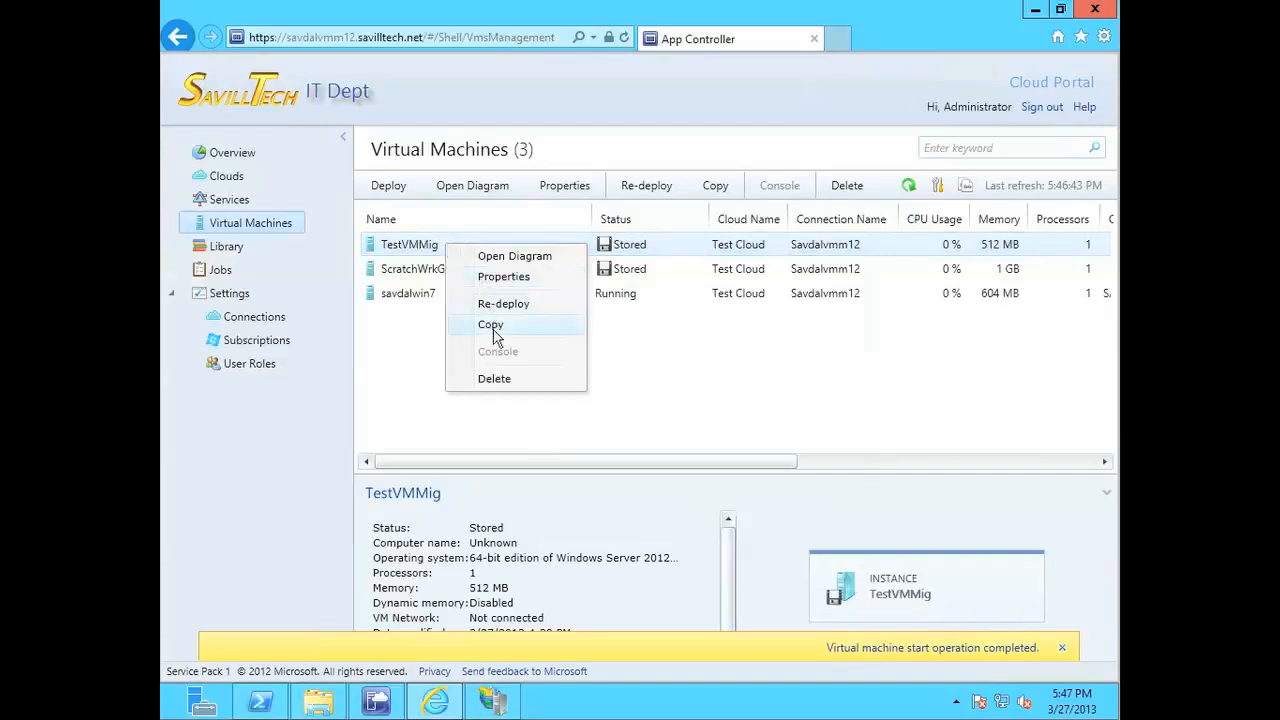
click(492, 324)
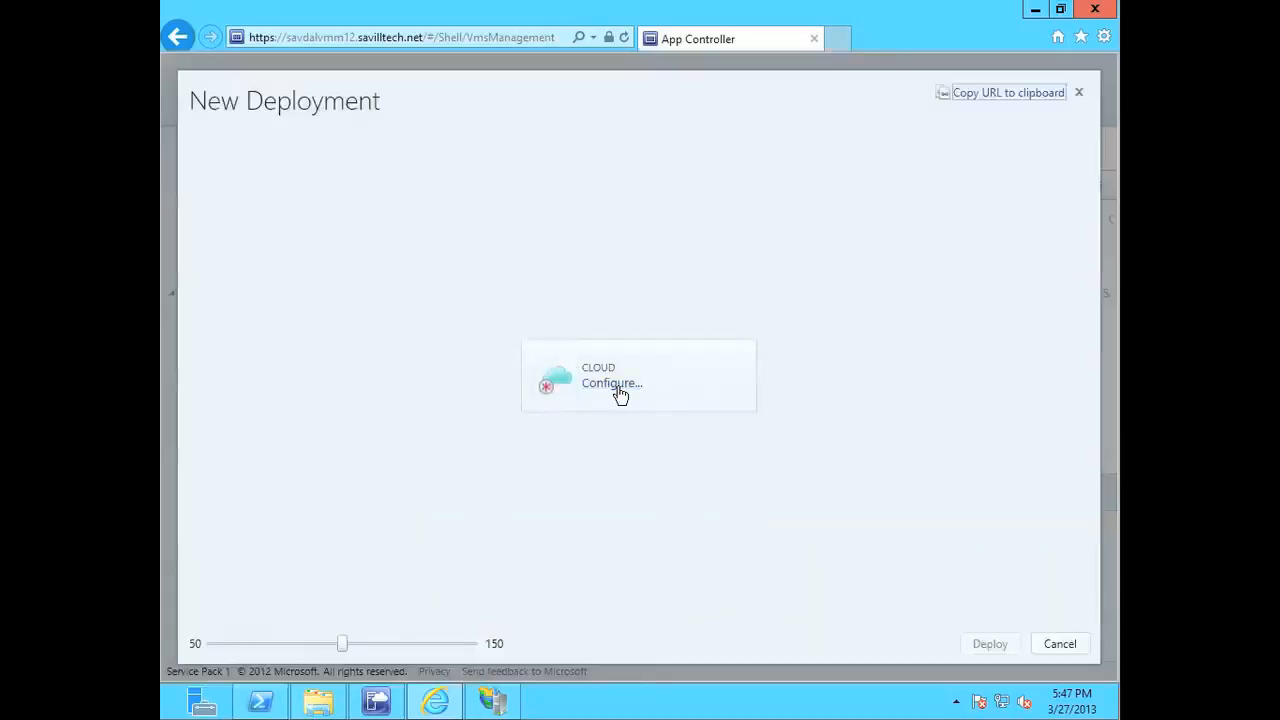
click(620, 390)
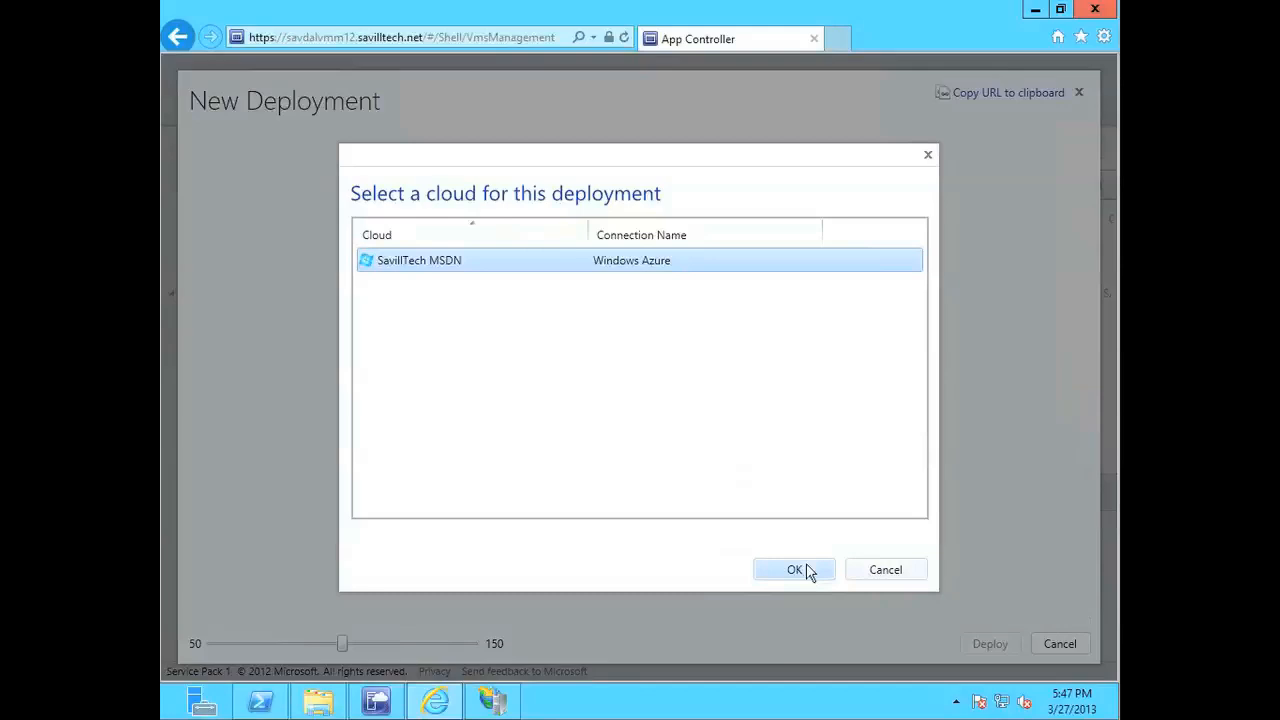
click(794, 568)
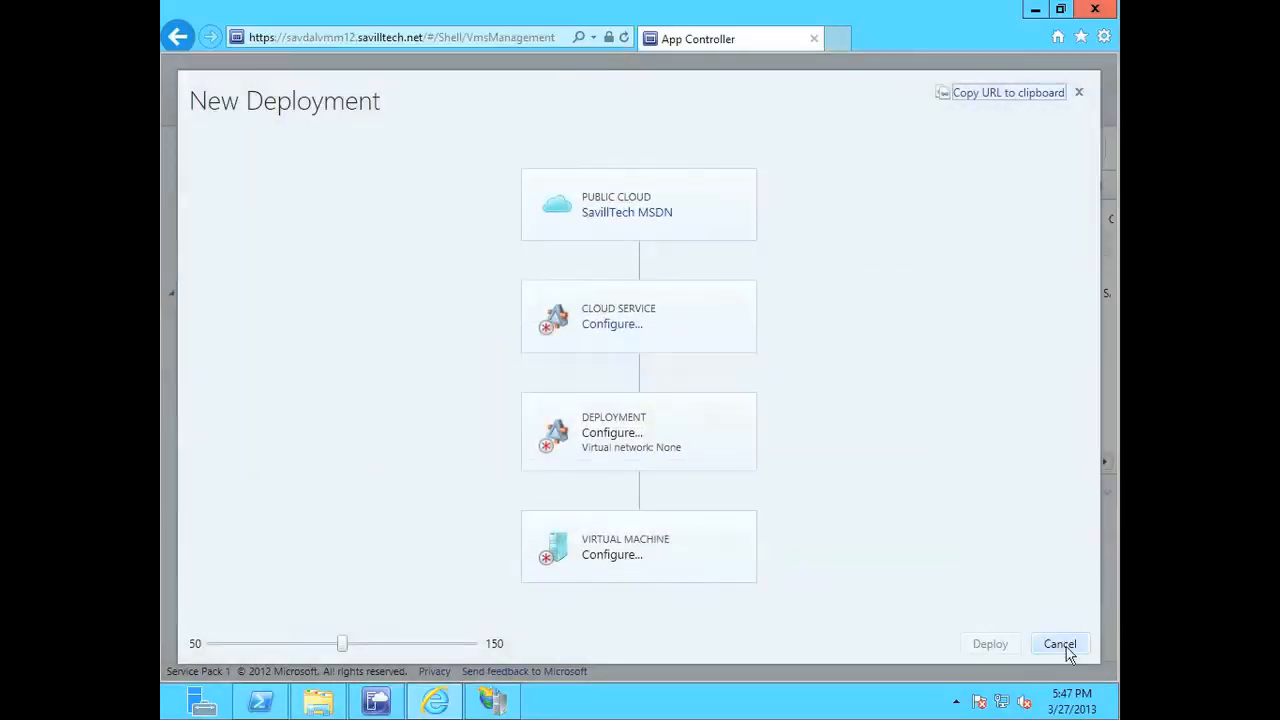
click(1060, 644)
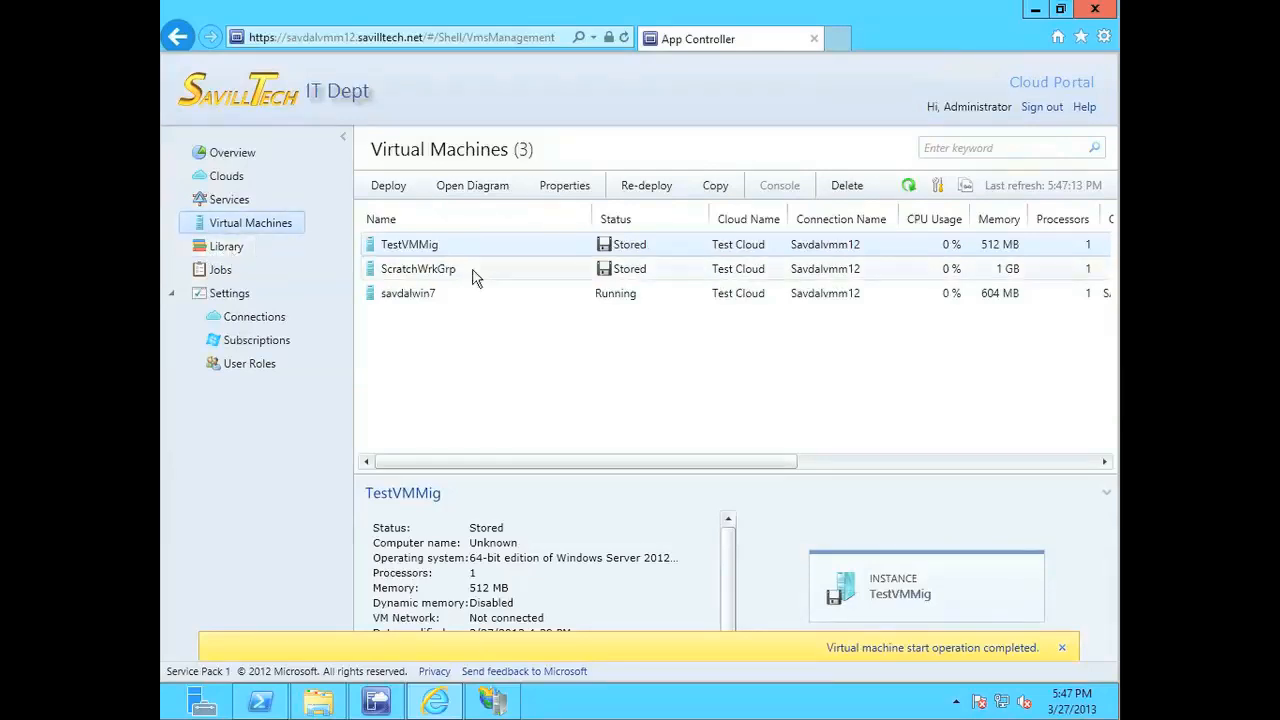
click(408, 292)
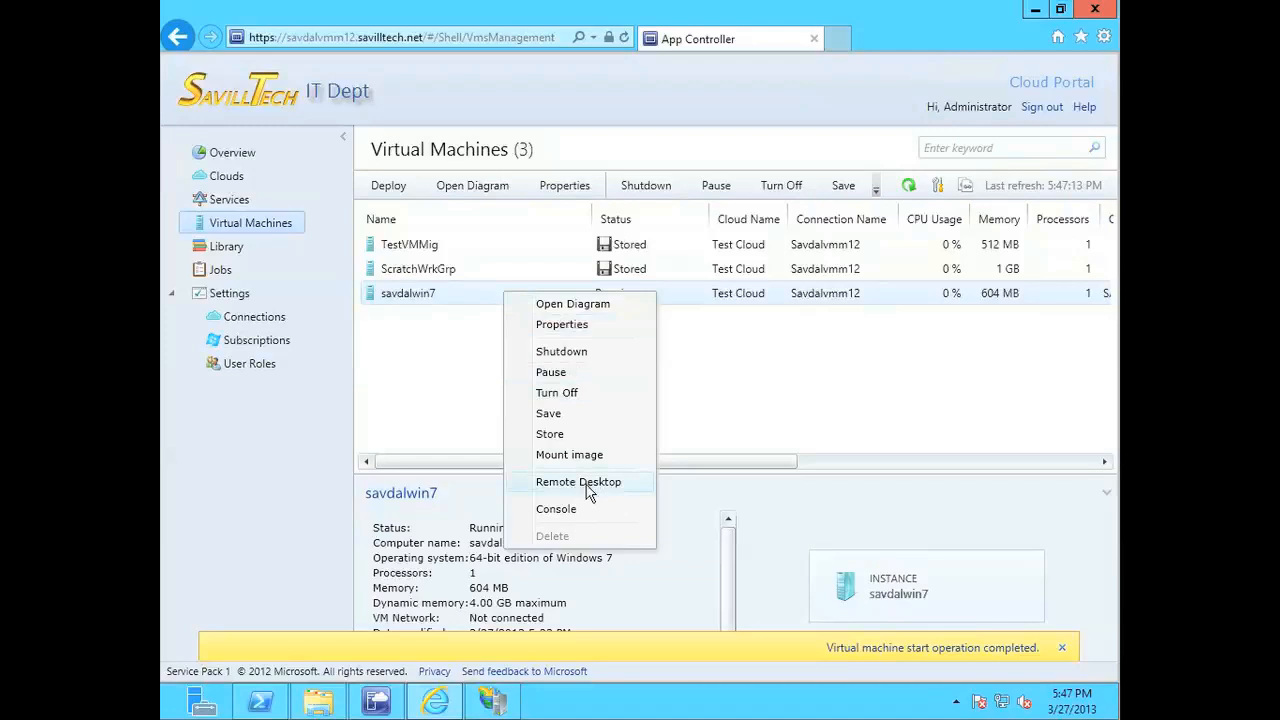
mouse_move(576, 328)
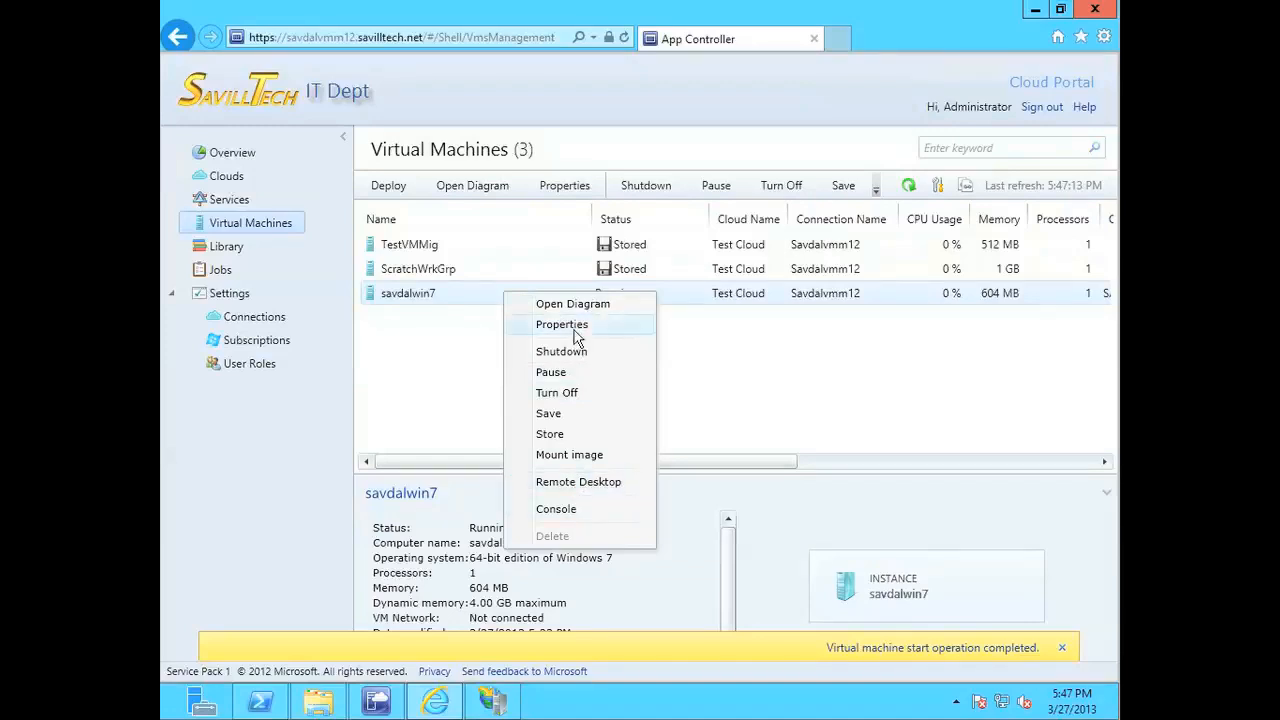
click(560, 324)
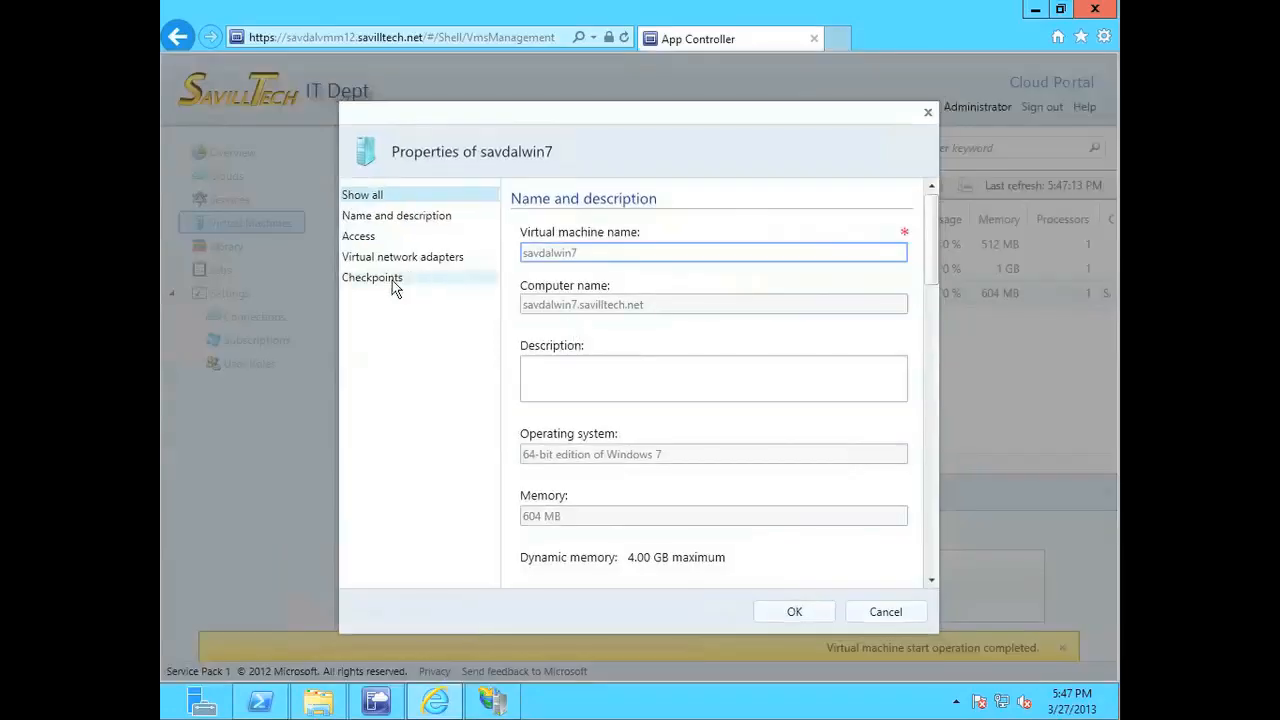
click(372, 276)
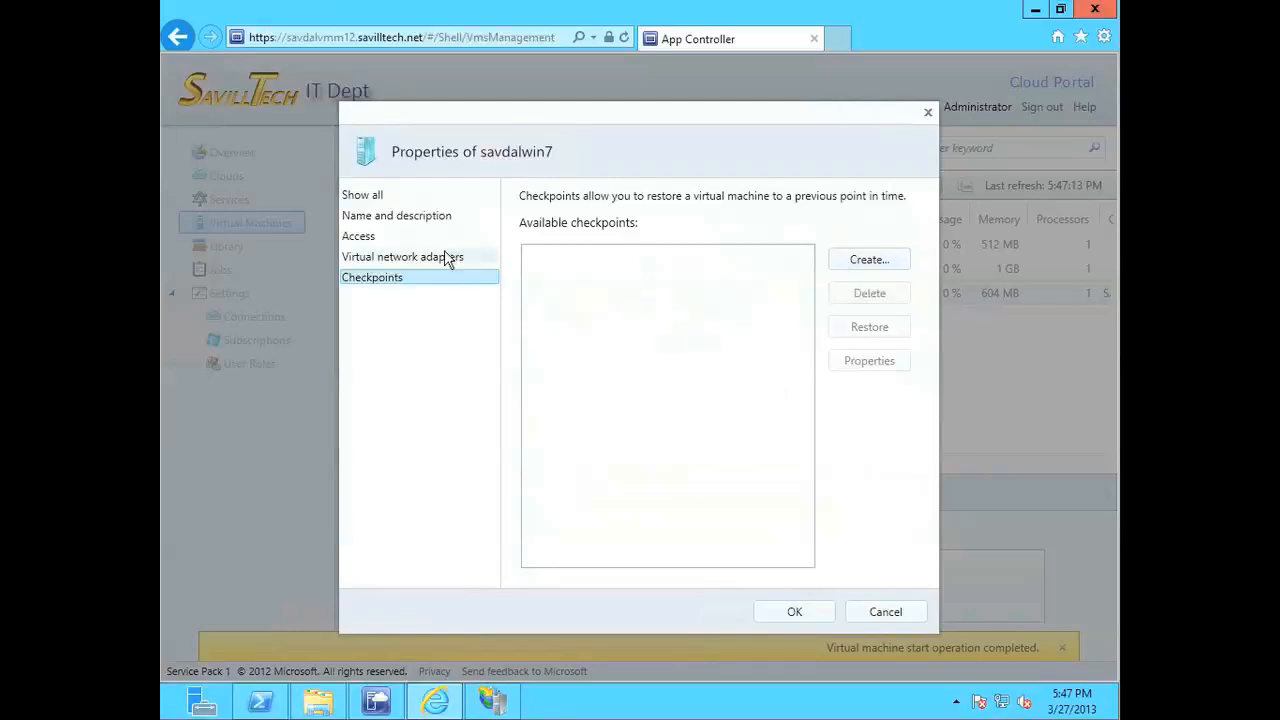
click(358, 236)
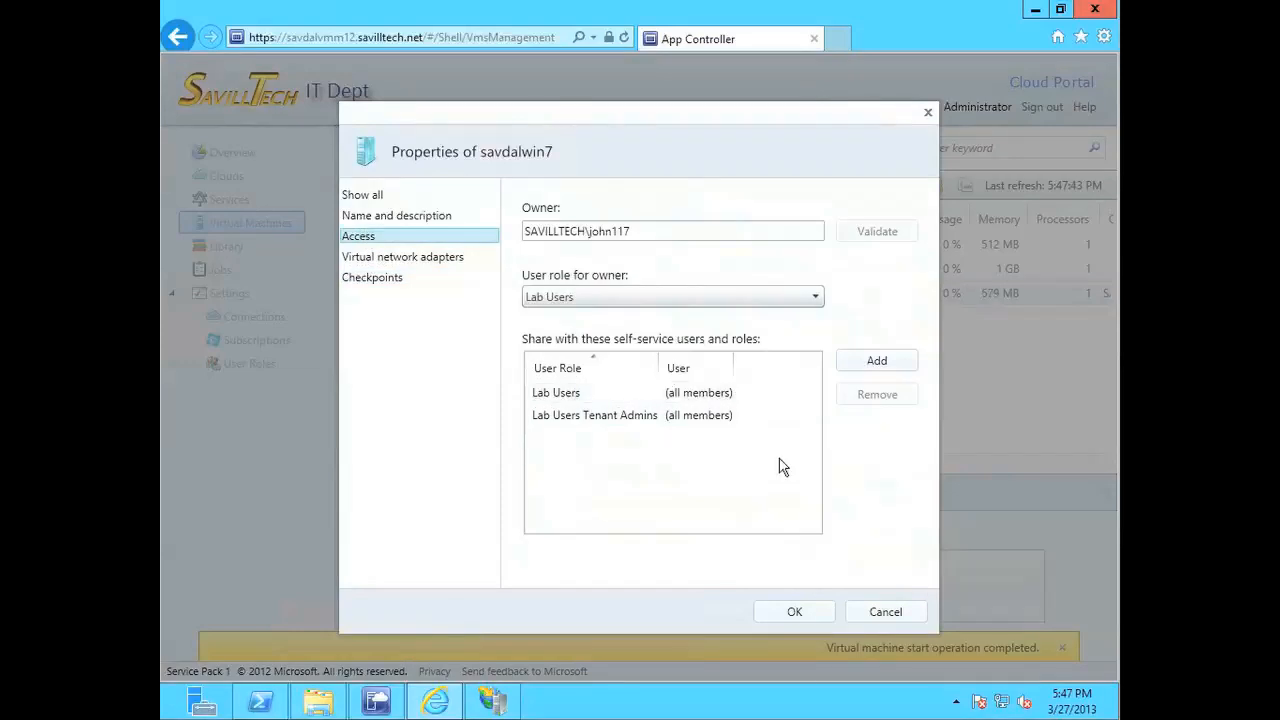
mouse_move(884, 612)
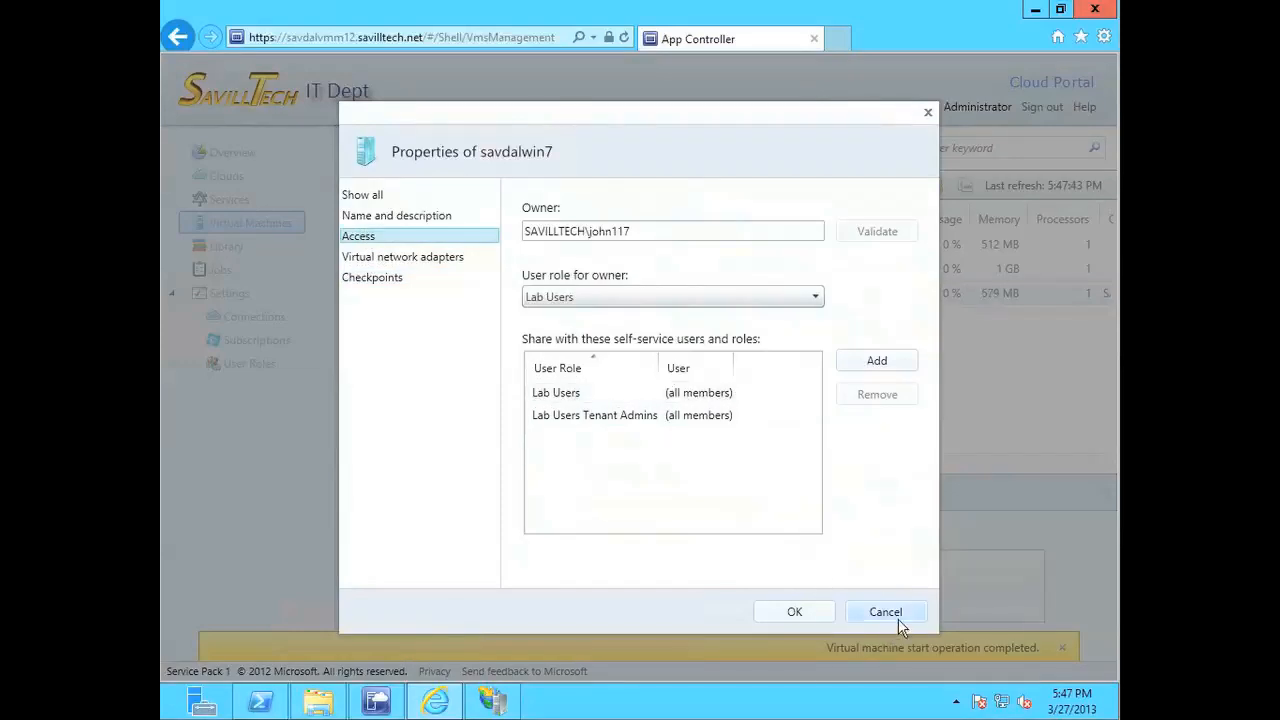
click(884, 612)
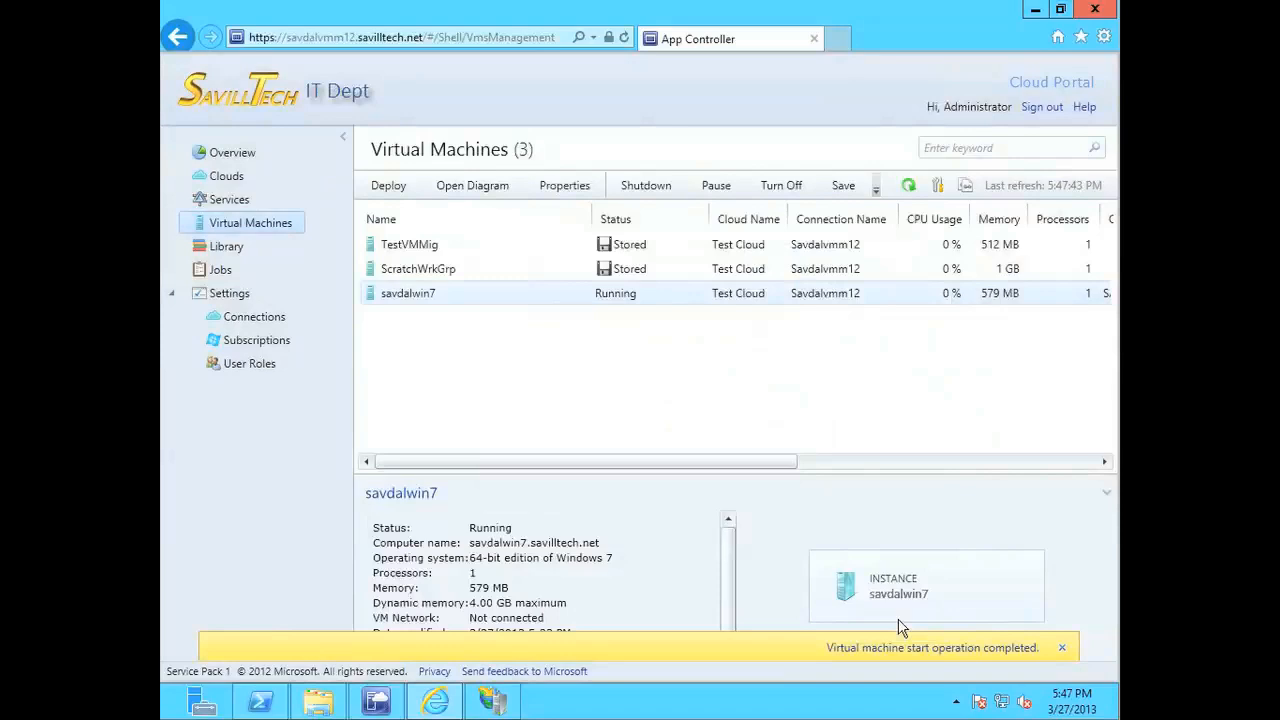